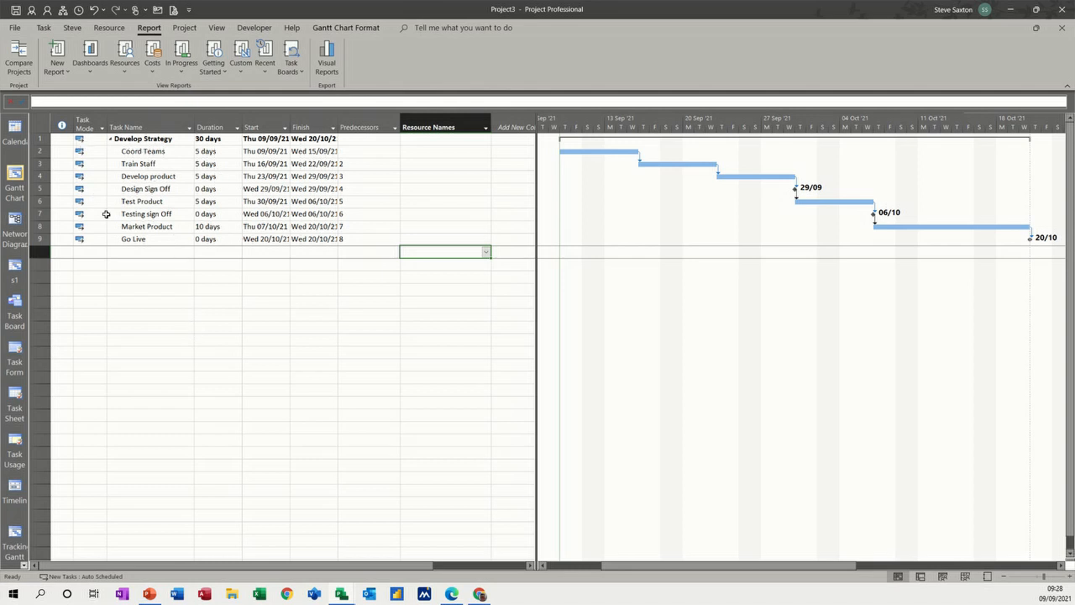
mouse_move(296, 187)
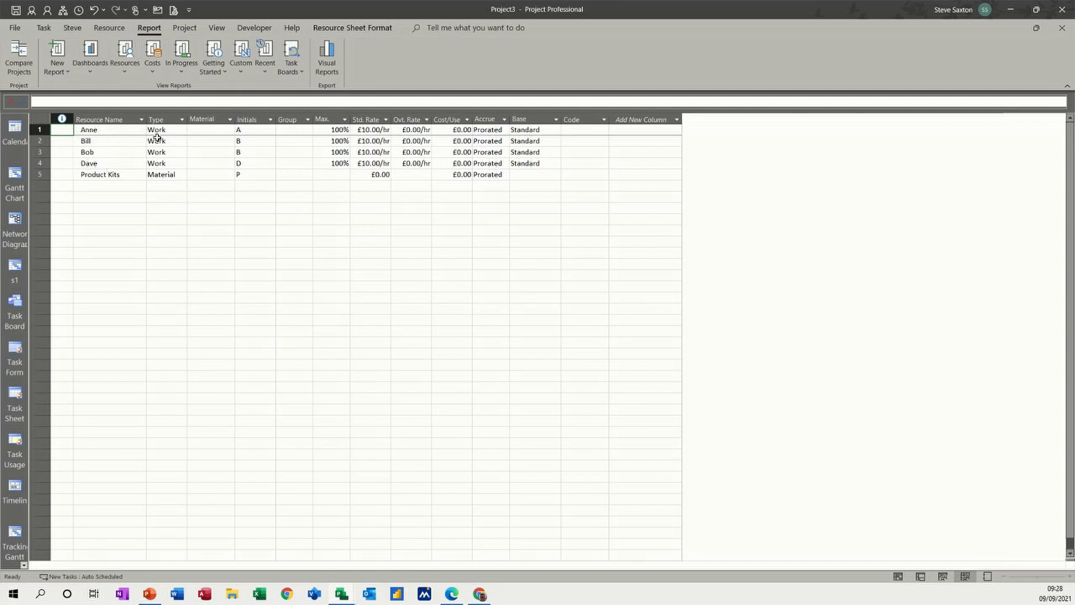
mouse_move(164, 183)
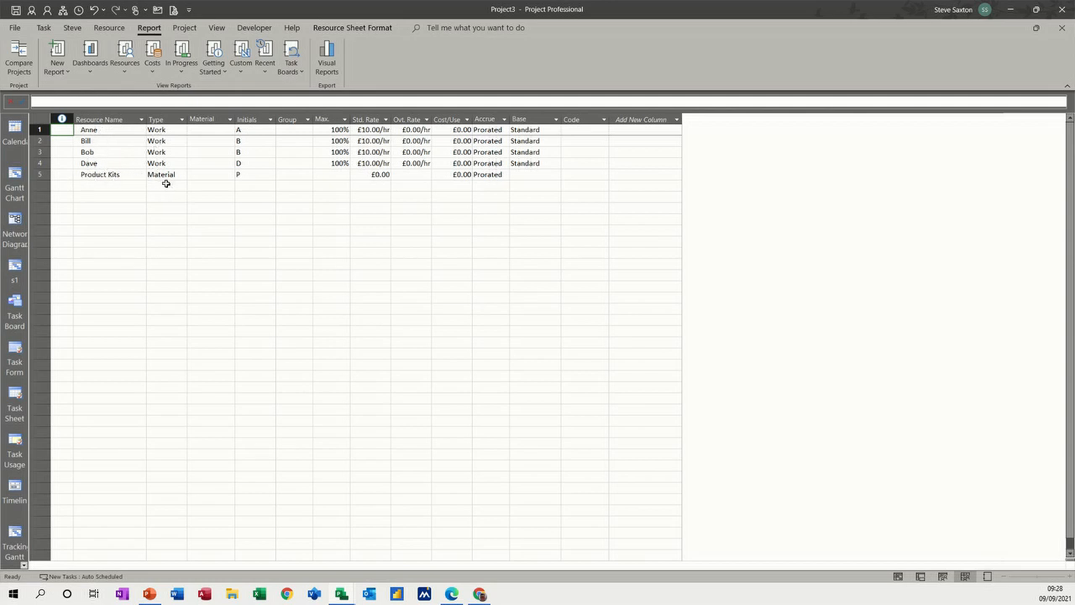
Enter a £50 standard rate for the Product Kits material resource in the Resource Sheet.
left_click(373, 173)
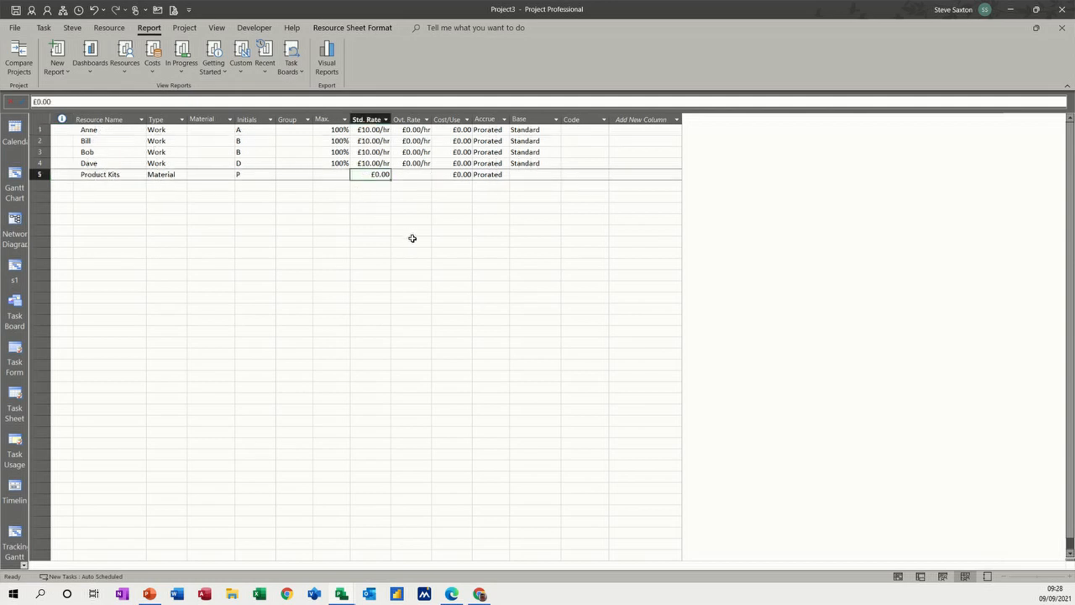
type("50")
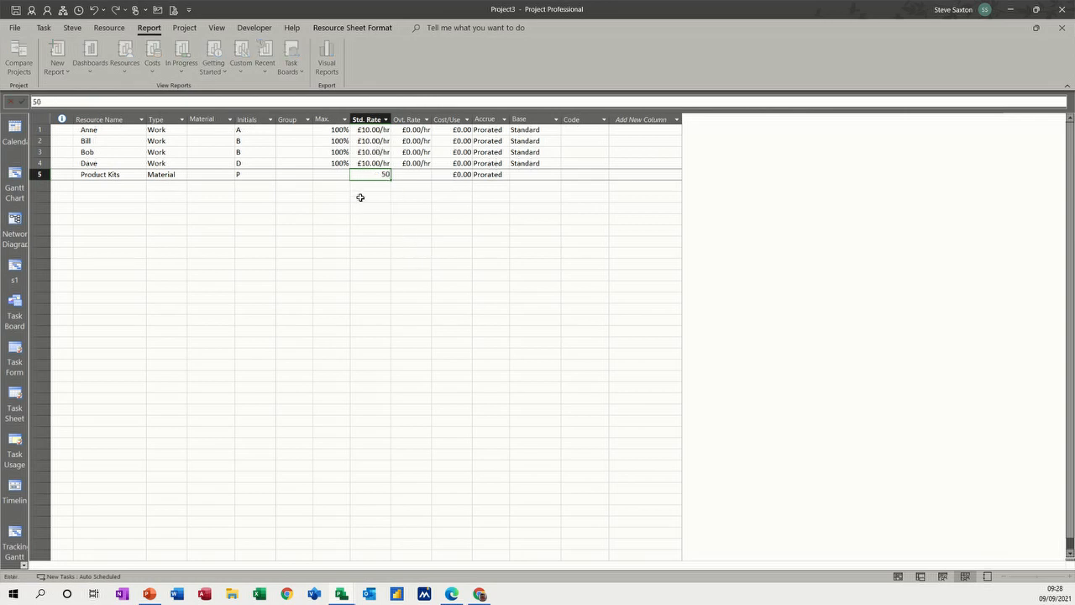
key("Return")
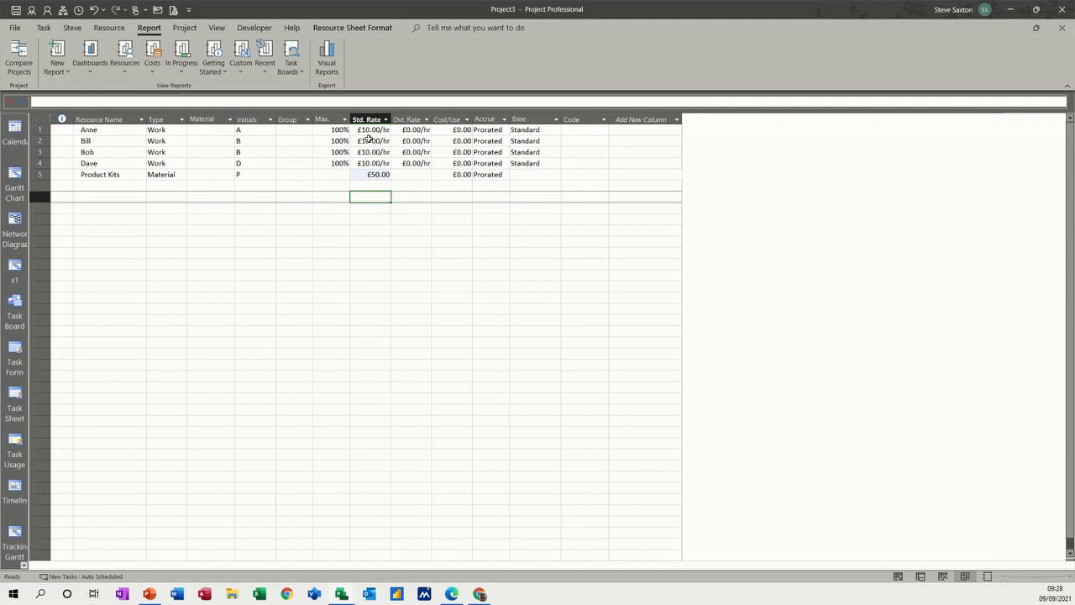
Assign Bill, Bob, Dave and Anne to Coord Teams and Train Staff via Assign Resources.
left_click(13, 181)
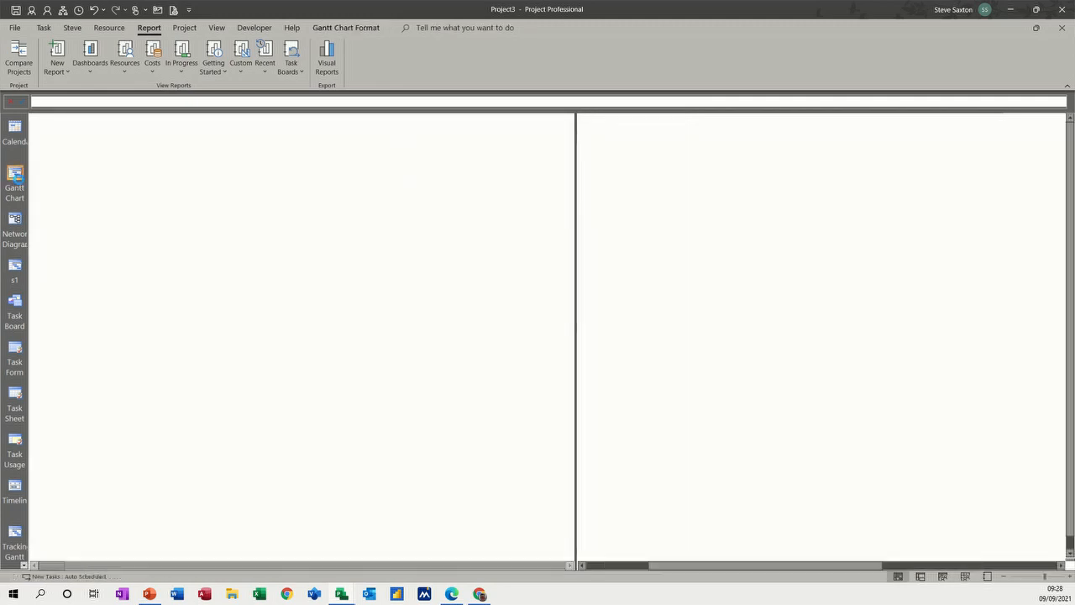
left_click(14, 181)
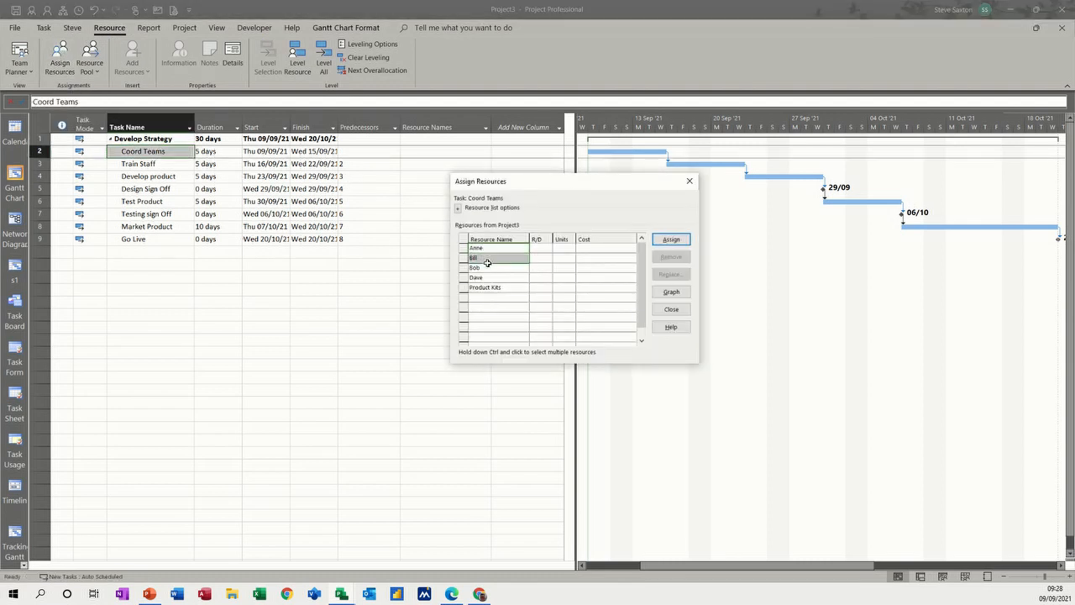
left_click(672, 239)
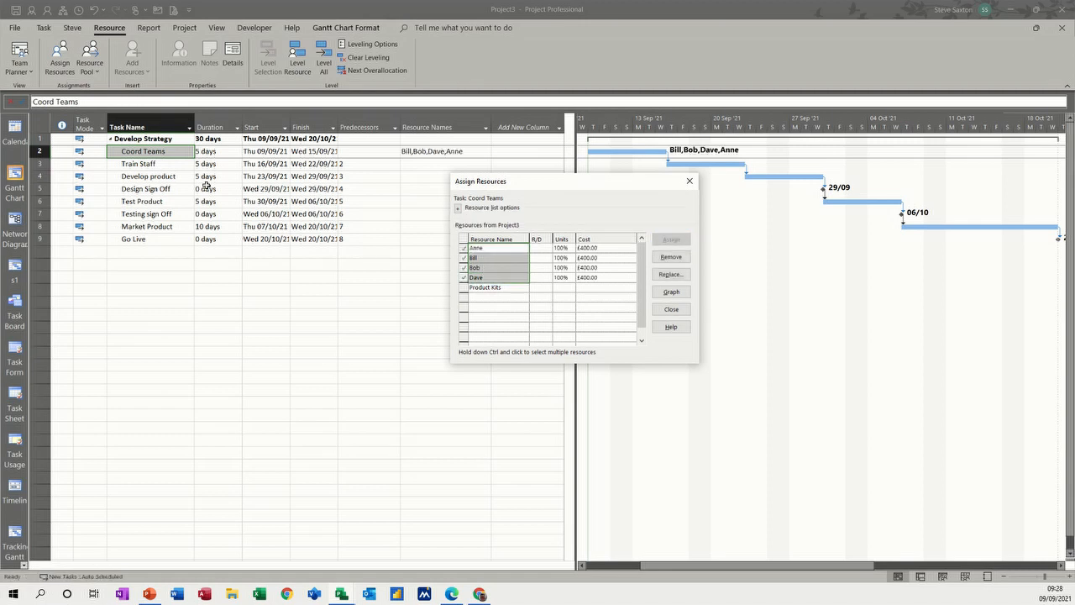
left_click(138, 164)
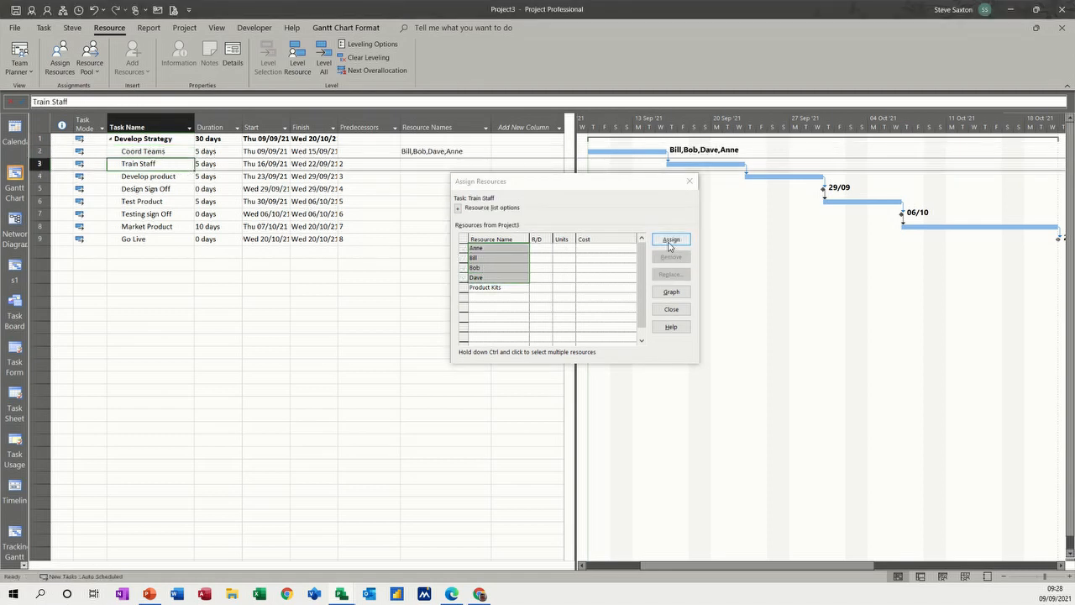
left_click(672, 238)
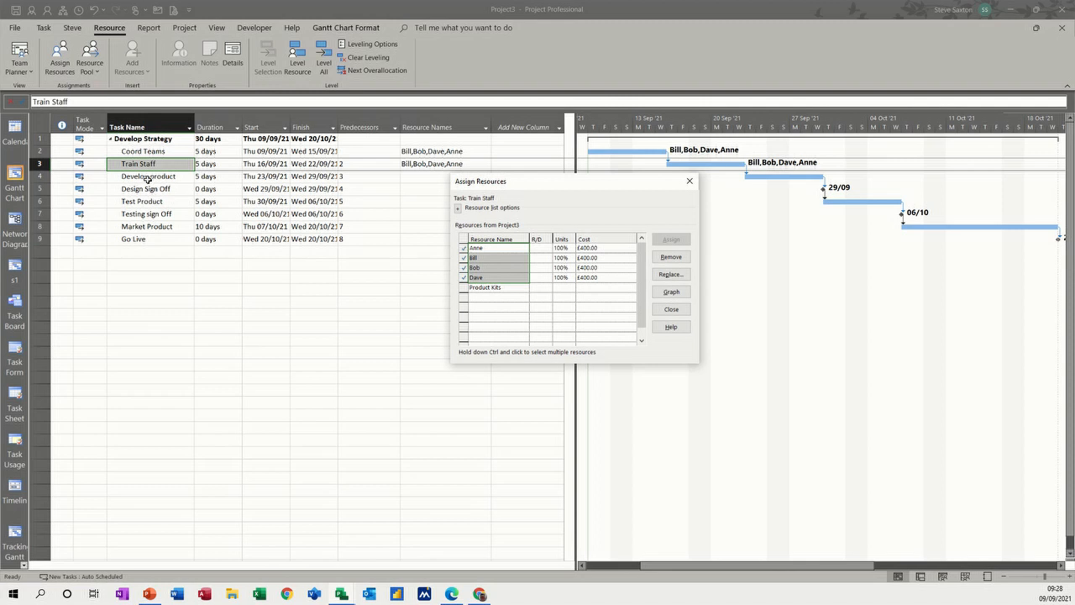
Assign Anne, Bill and 10 Product Kits to Develop product, then move to Design Sign Off.
left_click(148, 177)
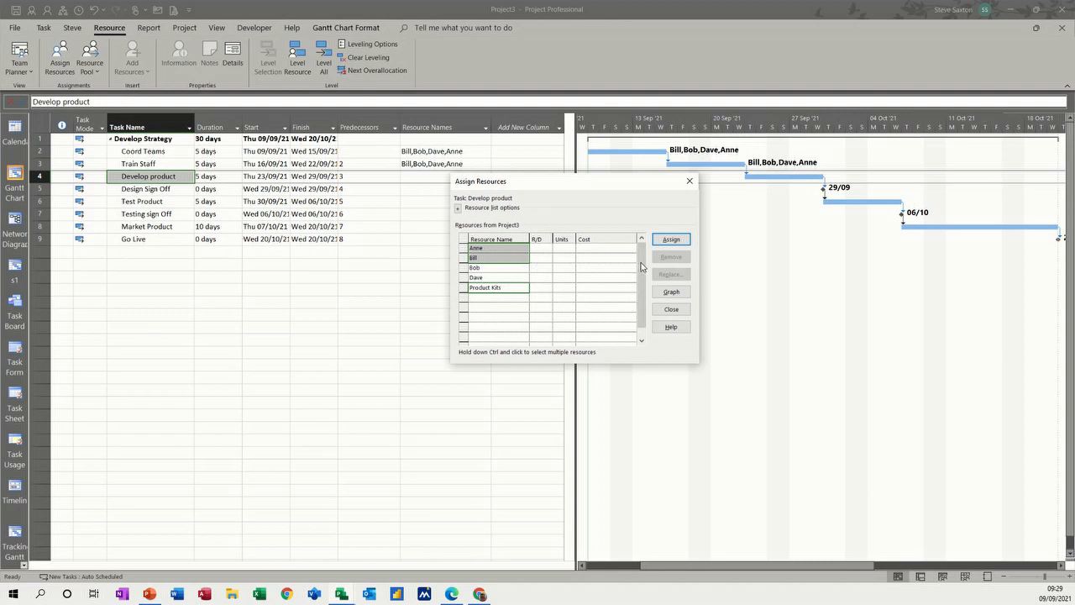
left_click(672, 238)
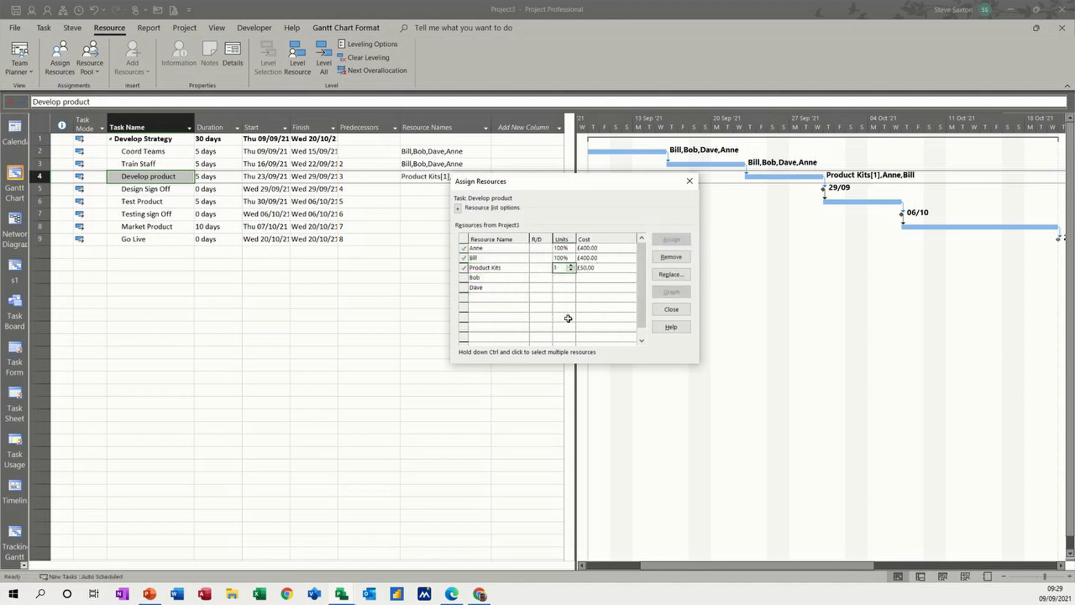
left_click(558, 267)
type("0")
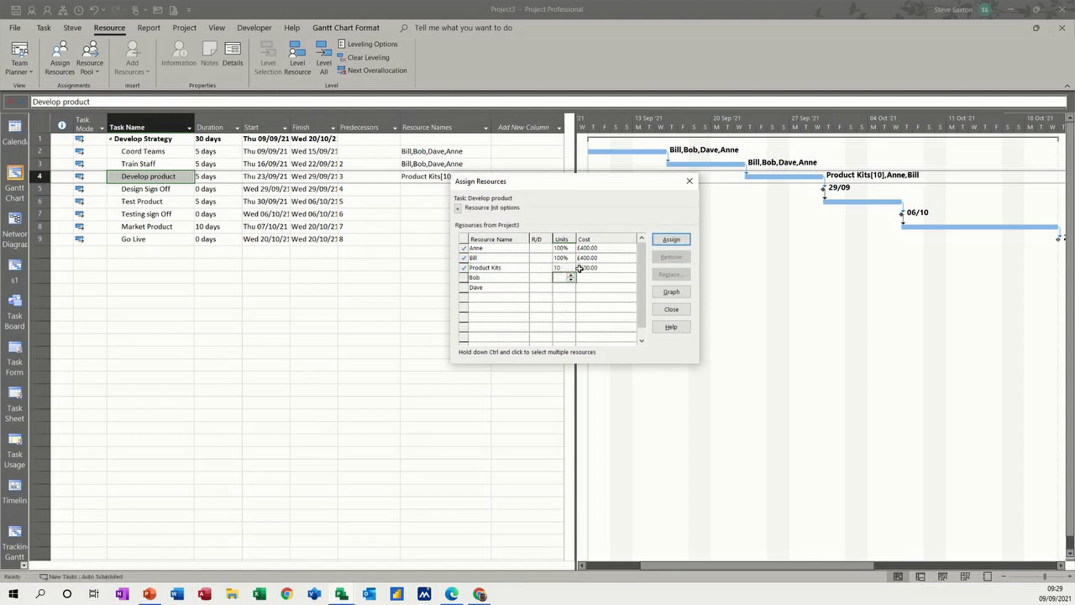
left_click(145, 188)
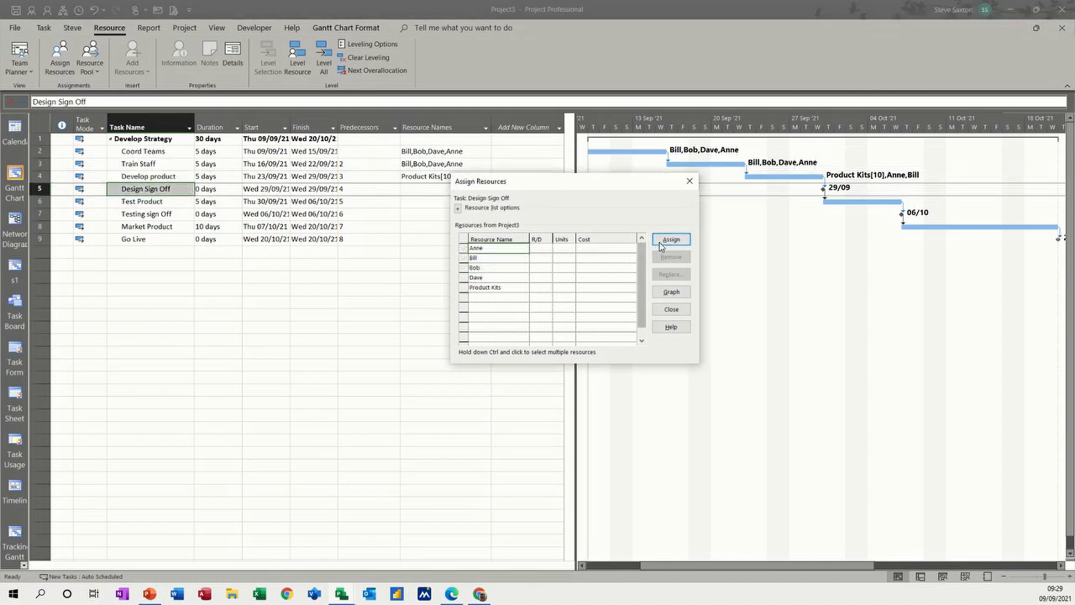
Assign Anne to Design Sign Off, and Bob, Dave plus 5 Product Kits to Test Product.
left_click(672, 239)
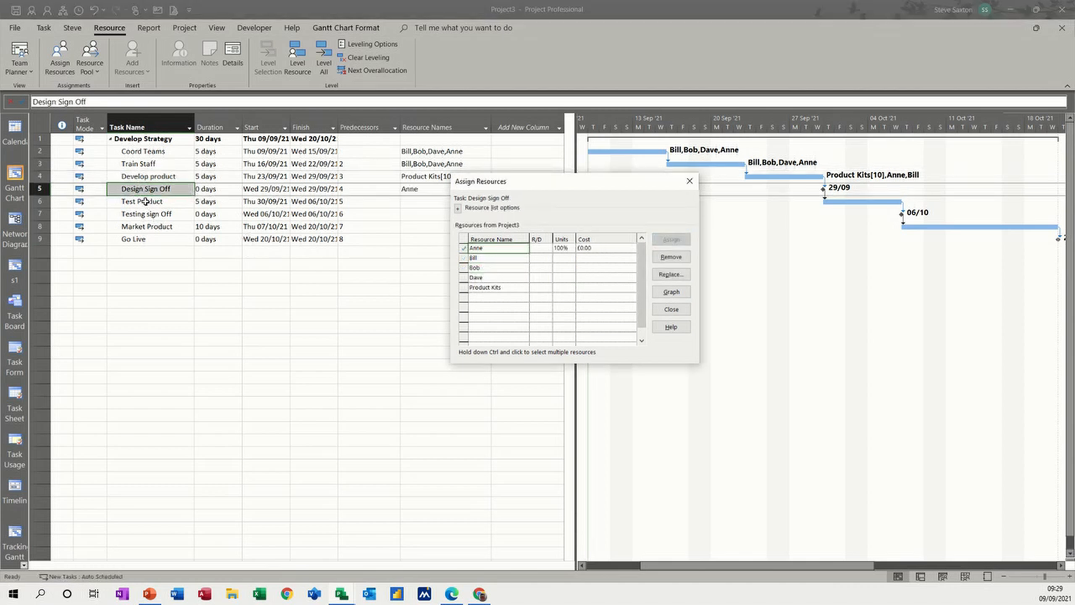
left_click(141, 202)
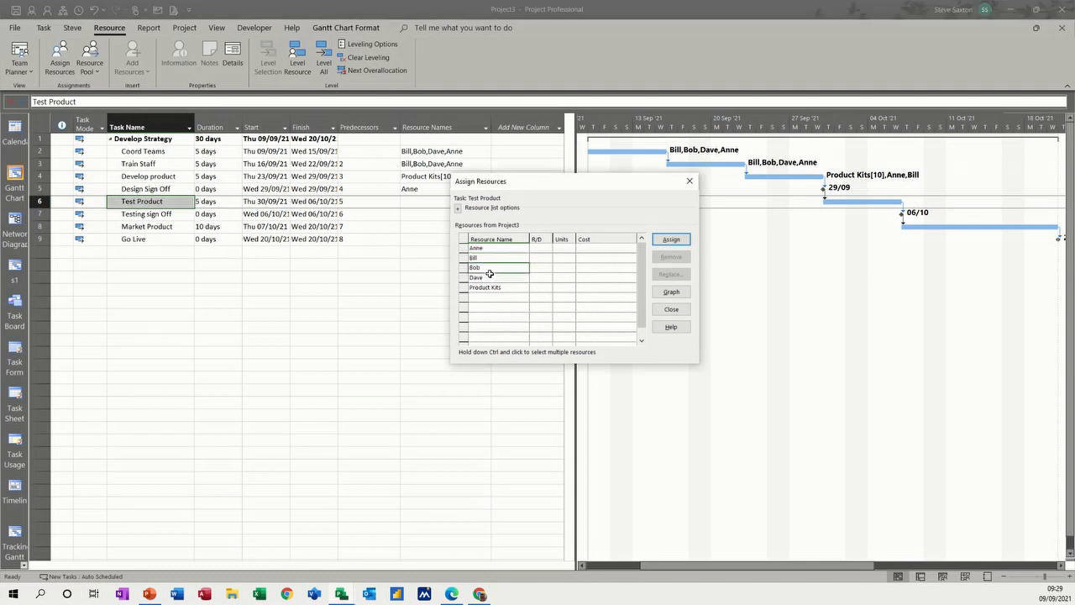
left_click(477, 277)
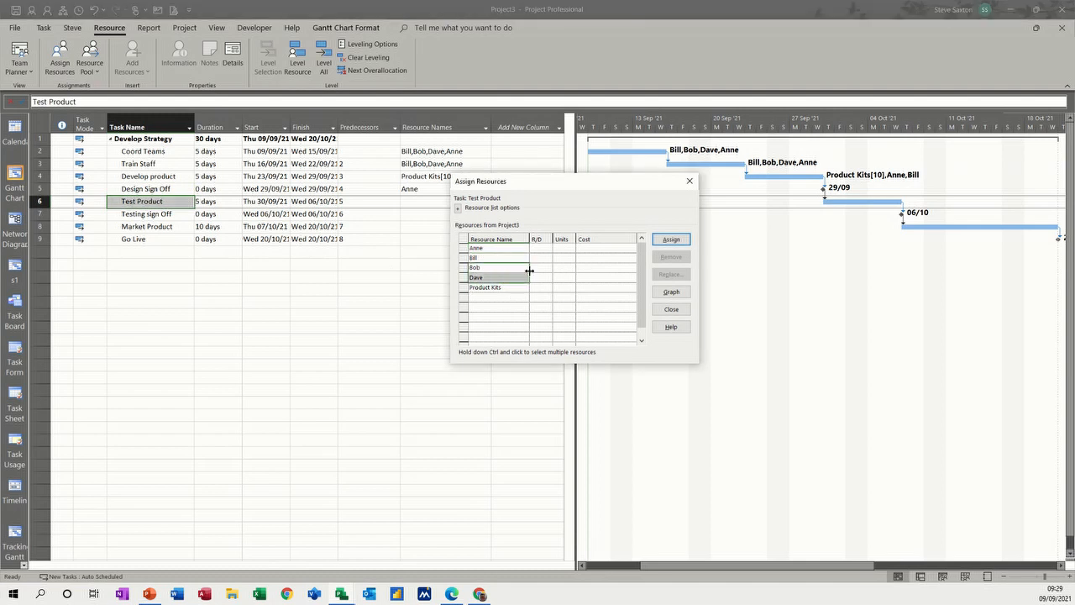
left_click(484, 288)
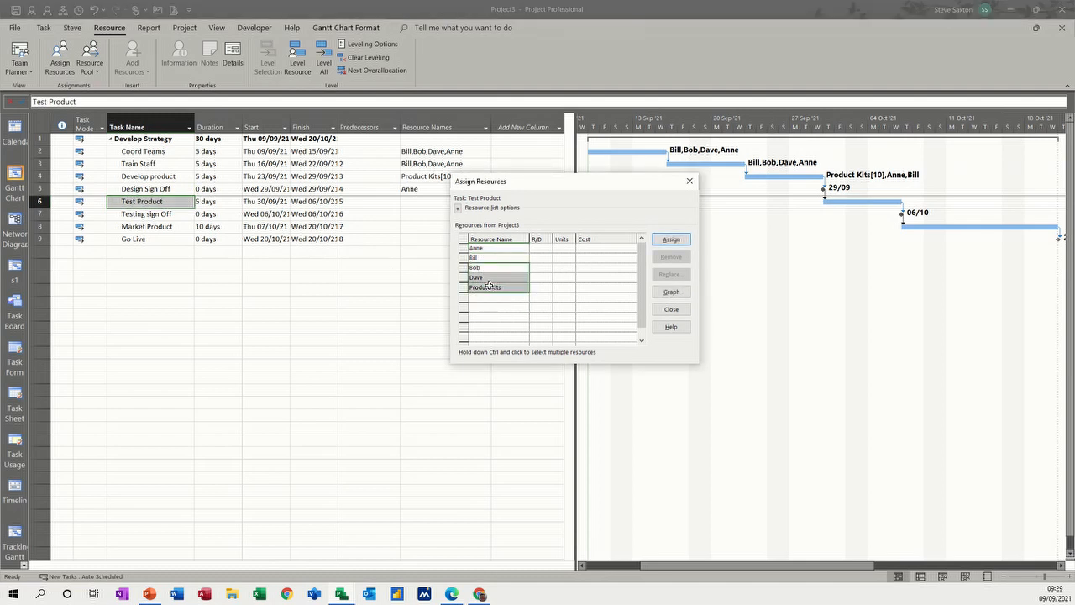
left_click(672, 238)
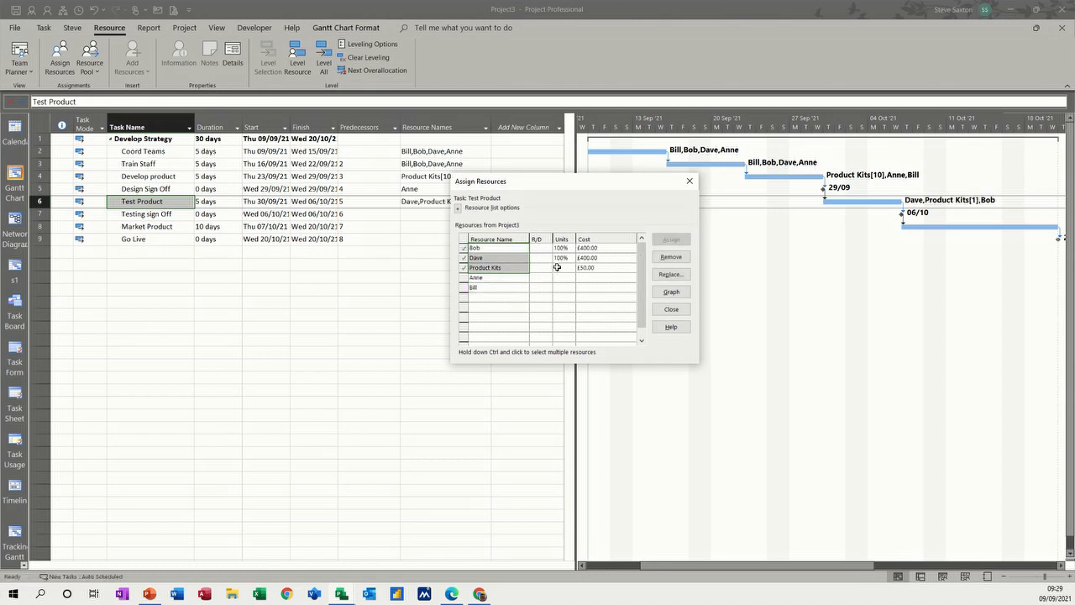
left_click(558, 267)
type("5")
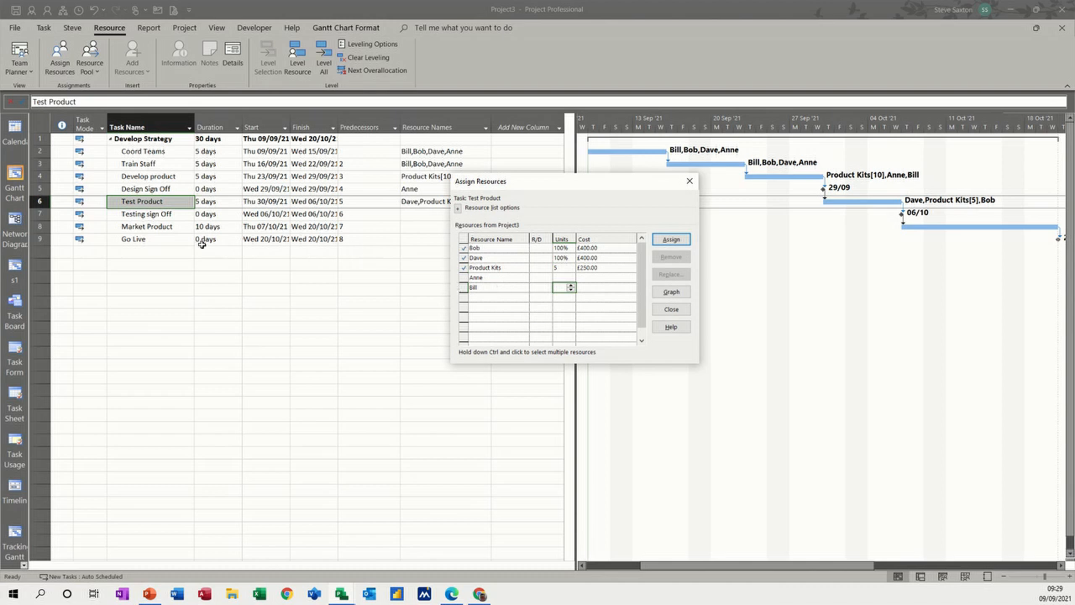
Assign Dave to Testing sign Off, and Bill, Bob plus 10 Product Kits to Market Product.
left_click(144, 214)
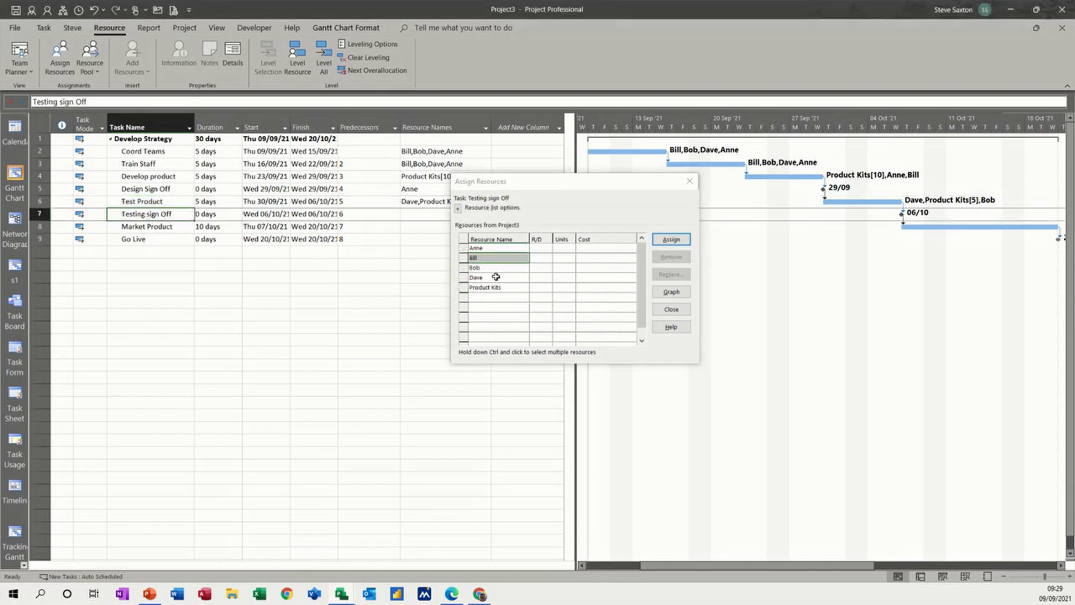
left_click(672, 239)
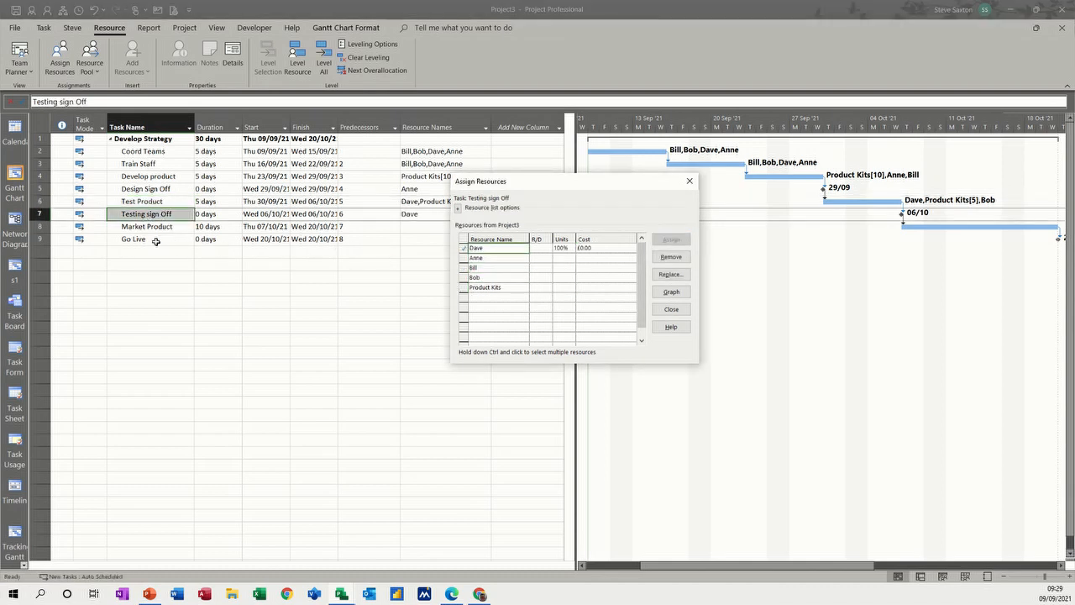
left_click(148, 225)
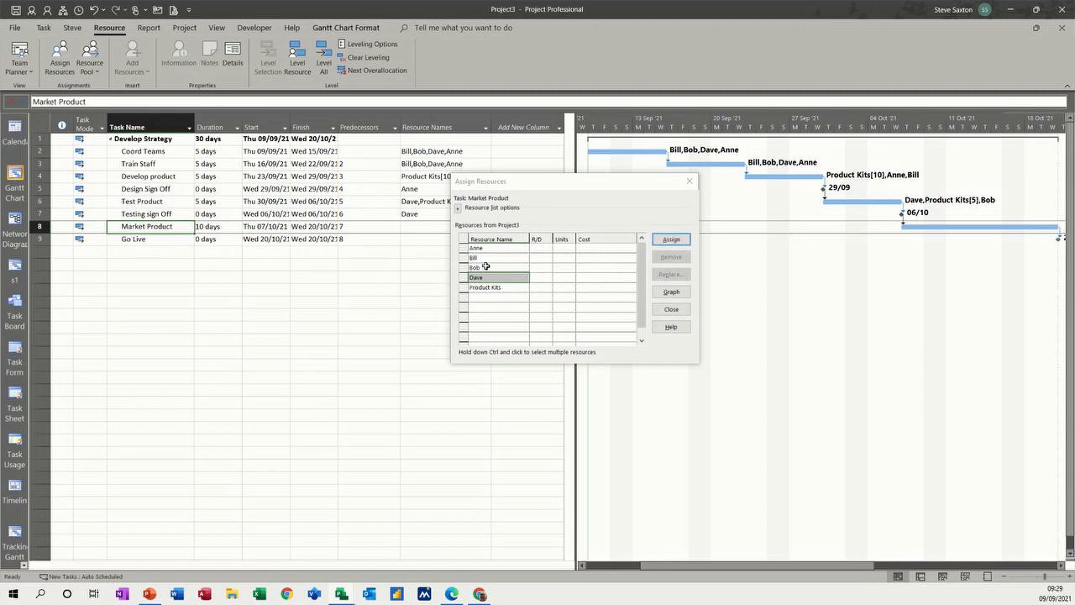
left_click(477, 267)
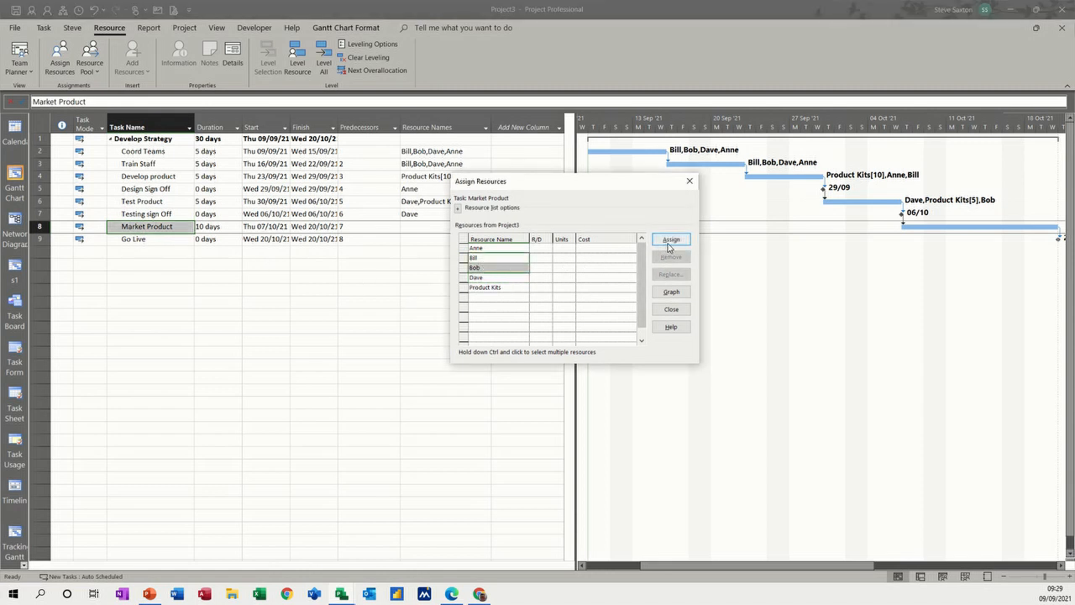
left_click(672, 238)
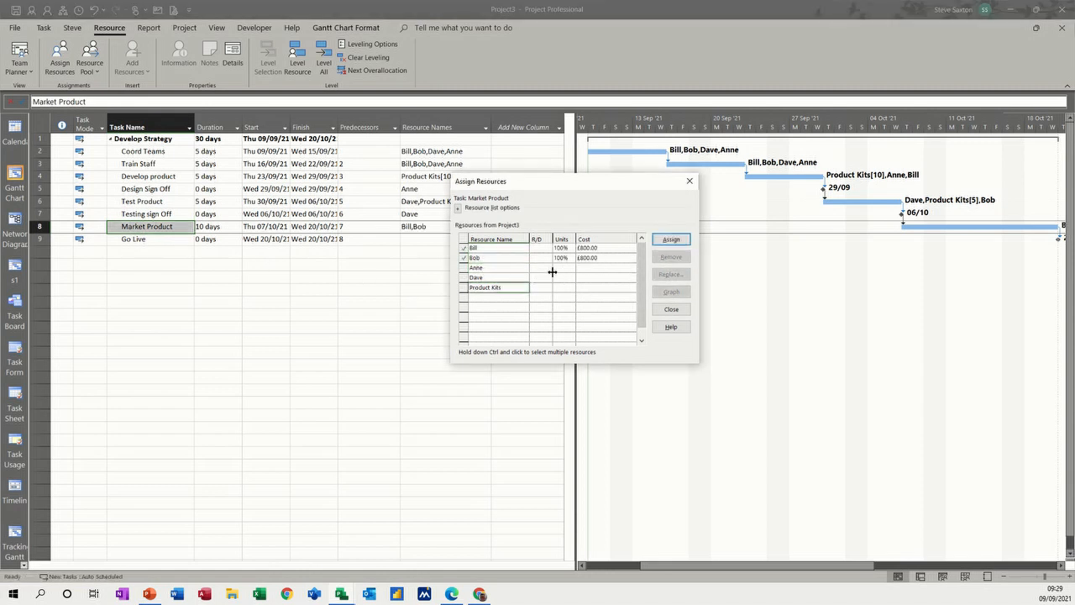
left_click(484, 287)
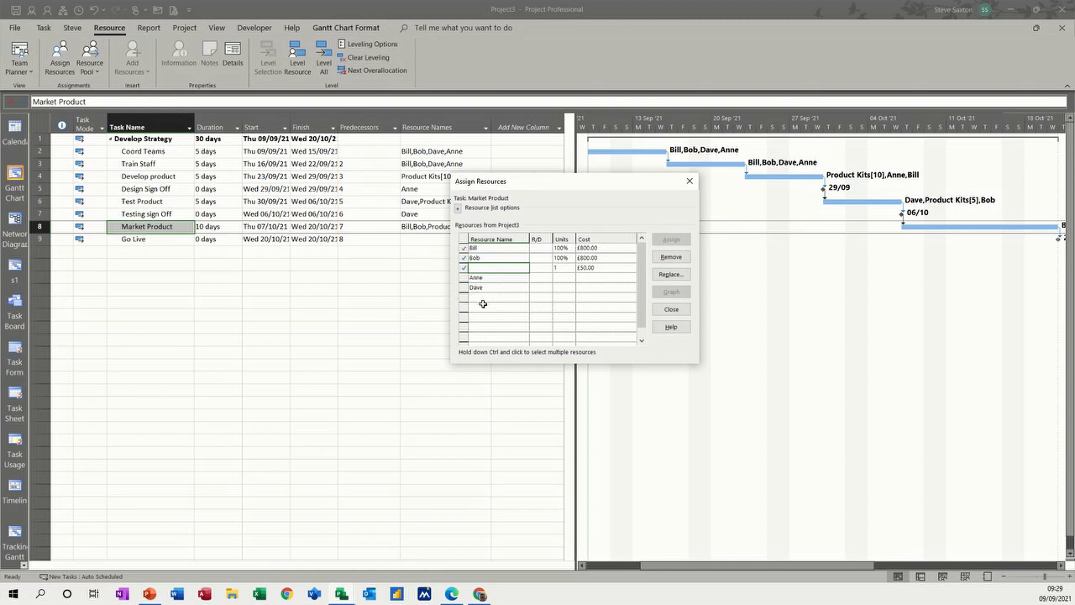
type("Product Kits")
left_click(564, 267)
type("20")
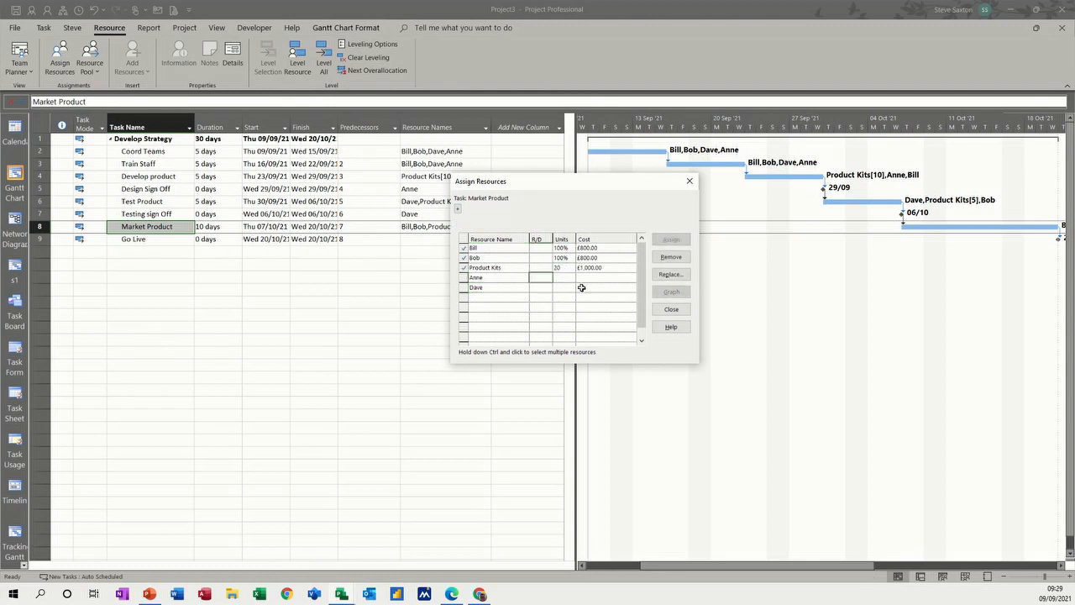
left_click(457, 208)
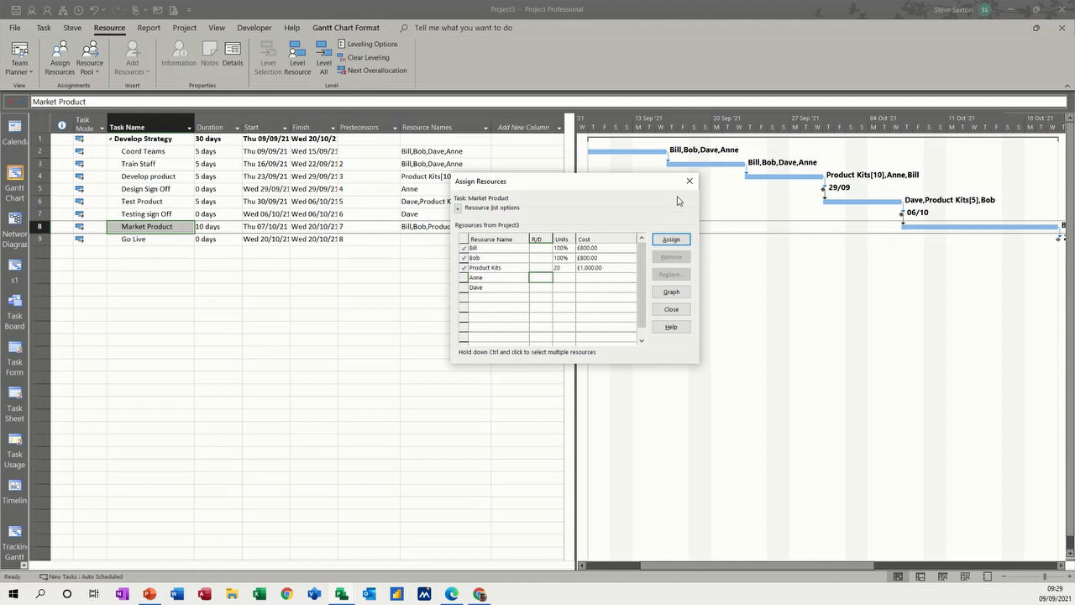
Close the Assign Resources window and return to the Gantt Chart view.
left_click(134, 239)
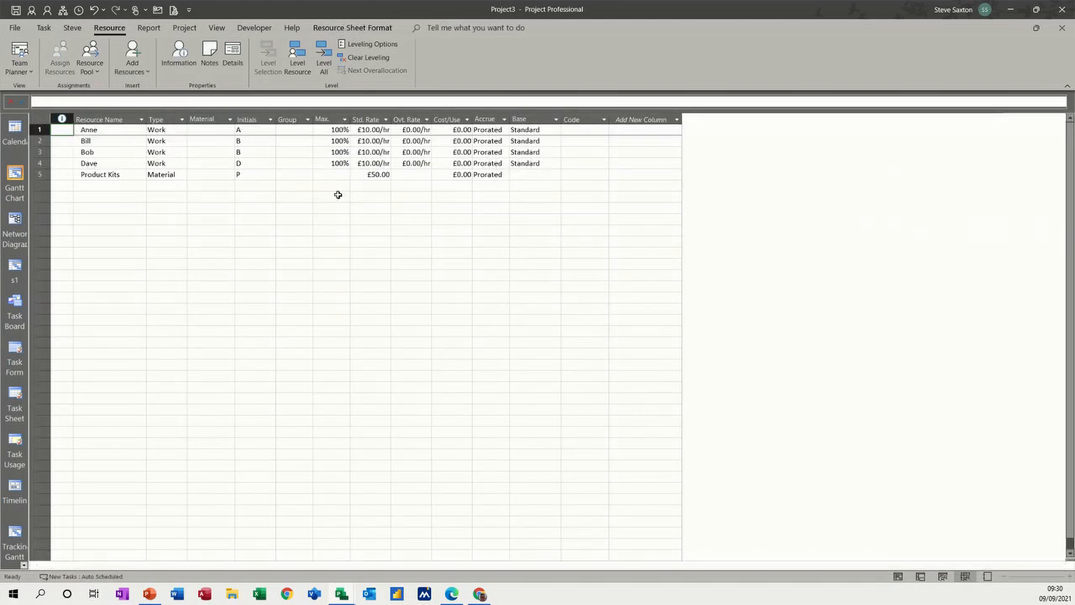
left_click(14, 188)
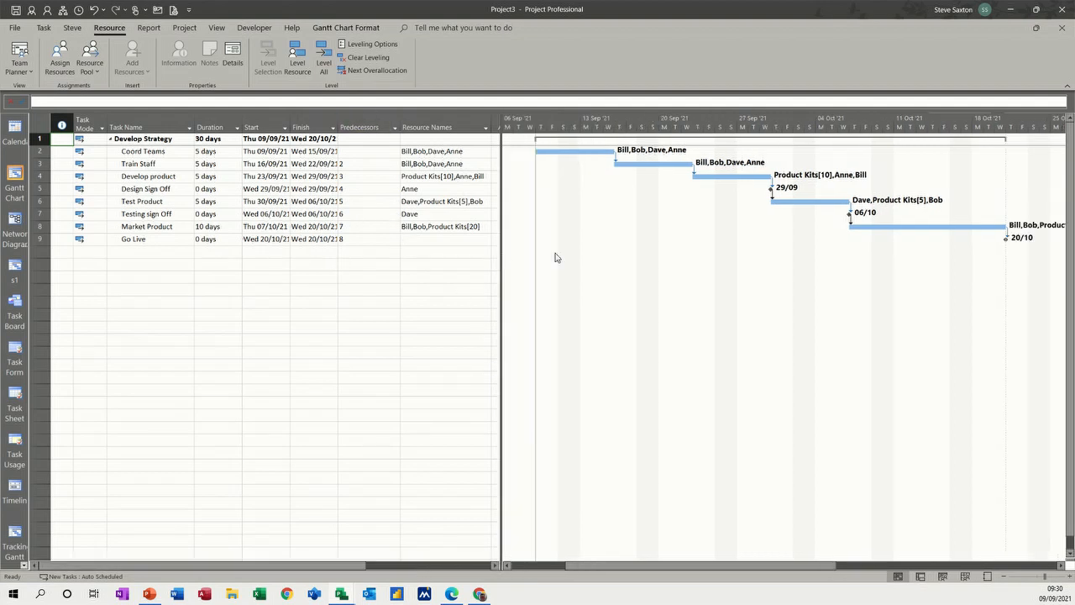
mouse_move(716, 158)
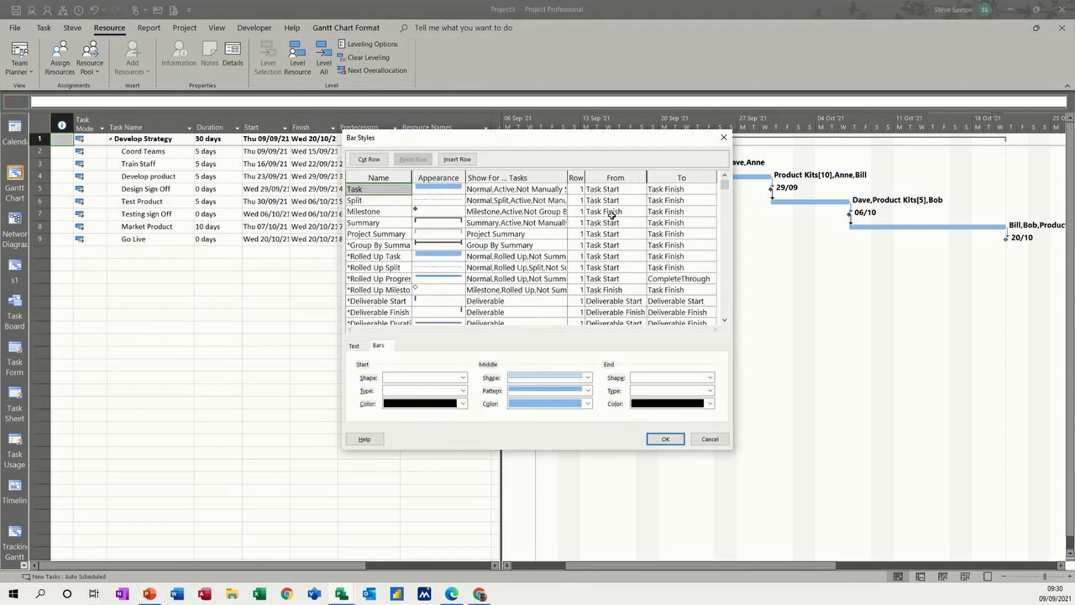
Set the right-side bar text to Name in Bar Styles so bars show task names.
left_click(353, 346)
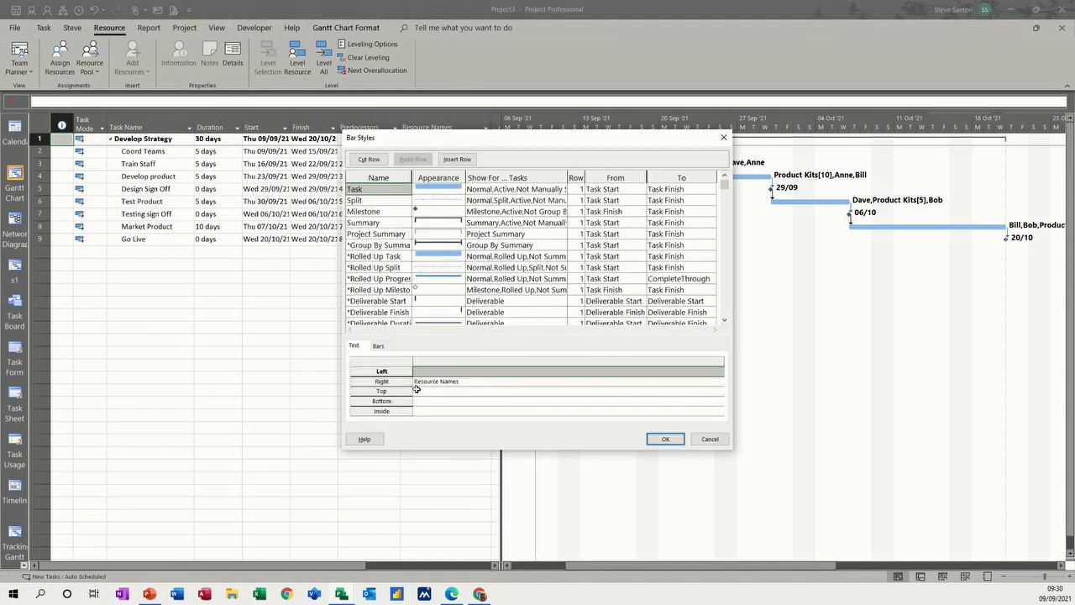
left_click(568, 381)
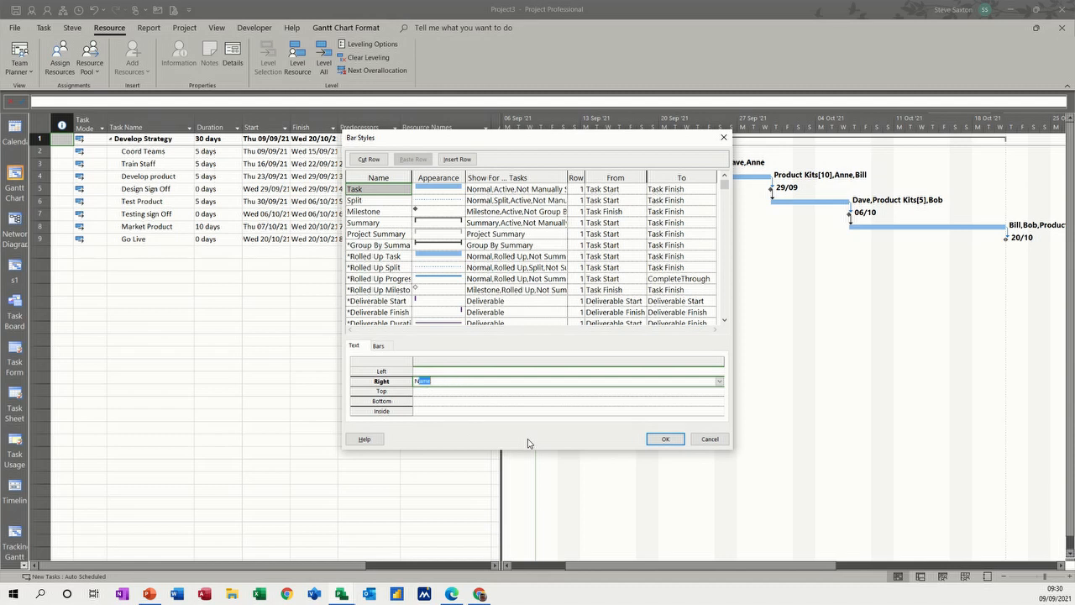
left_click(665, 438)
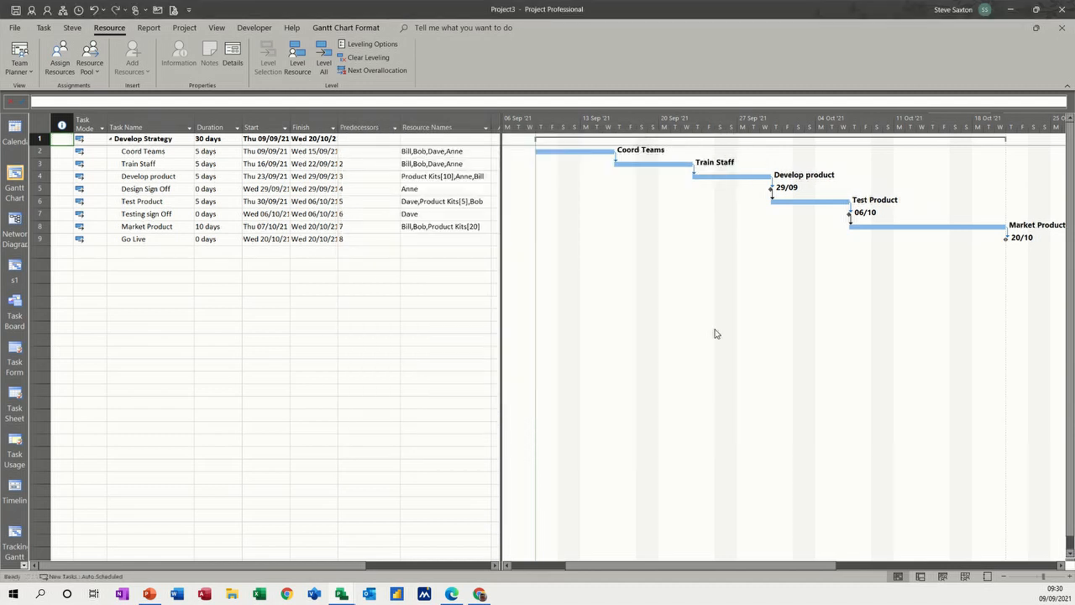
mouse_move(504, 287)
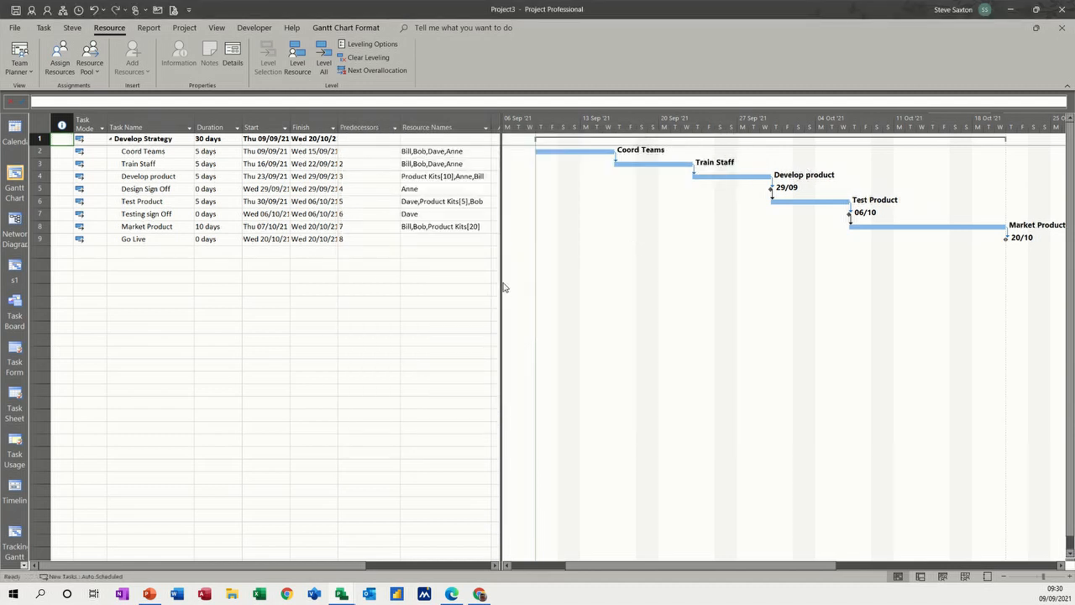
mouse_move(536, 299)
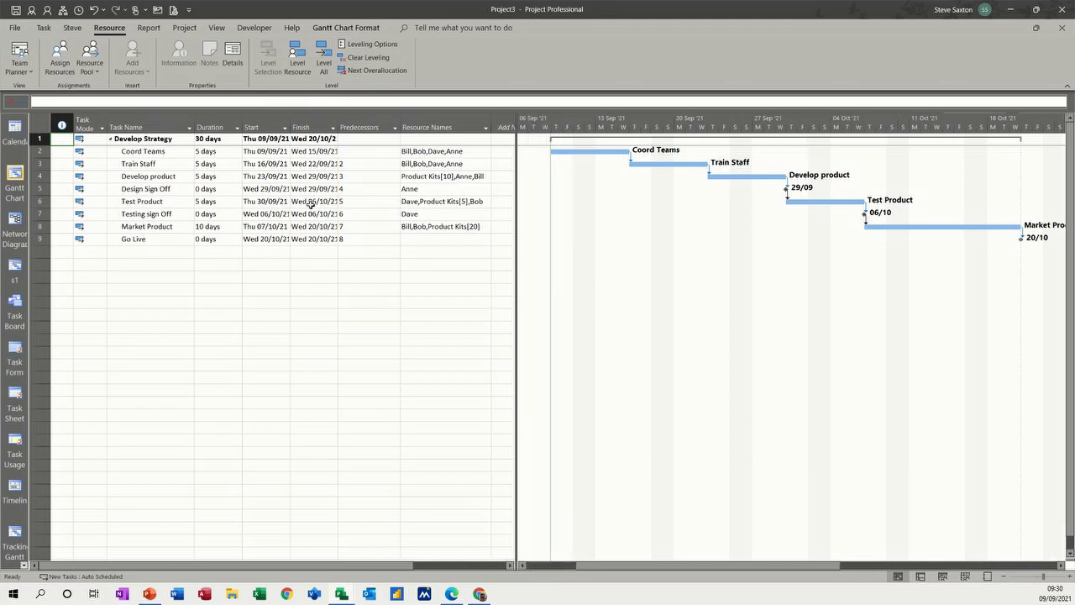
mouse_move(184, 27)
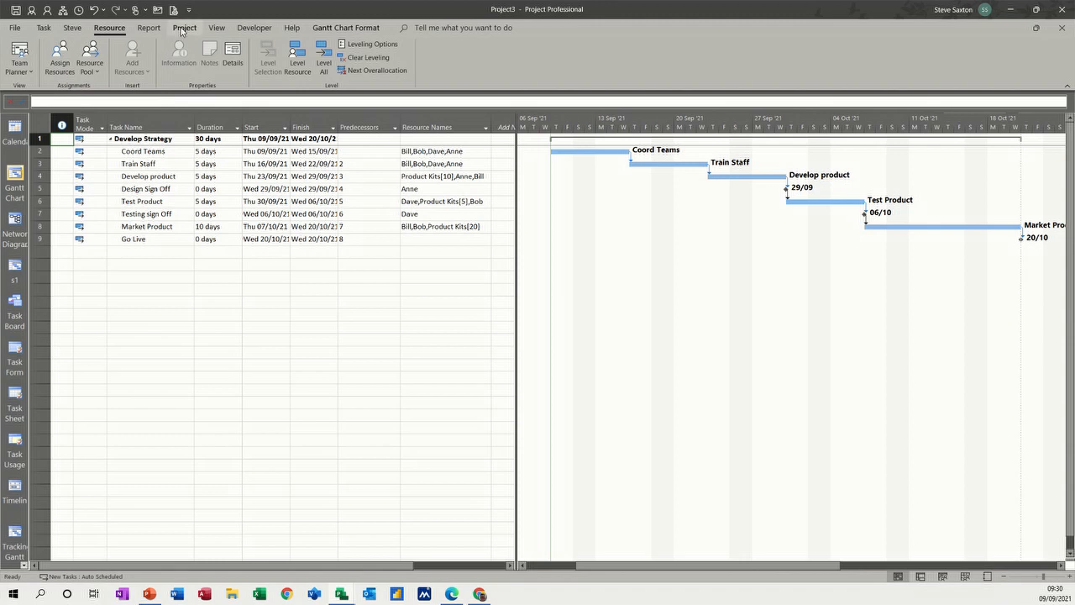
Set a baseline for the entire project from the Project tab.
left_click(185, 27)
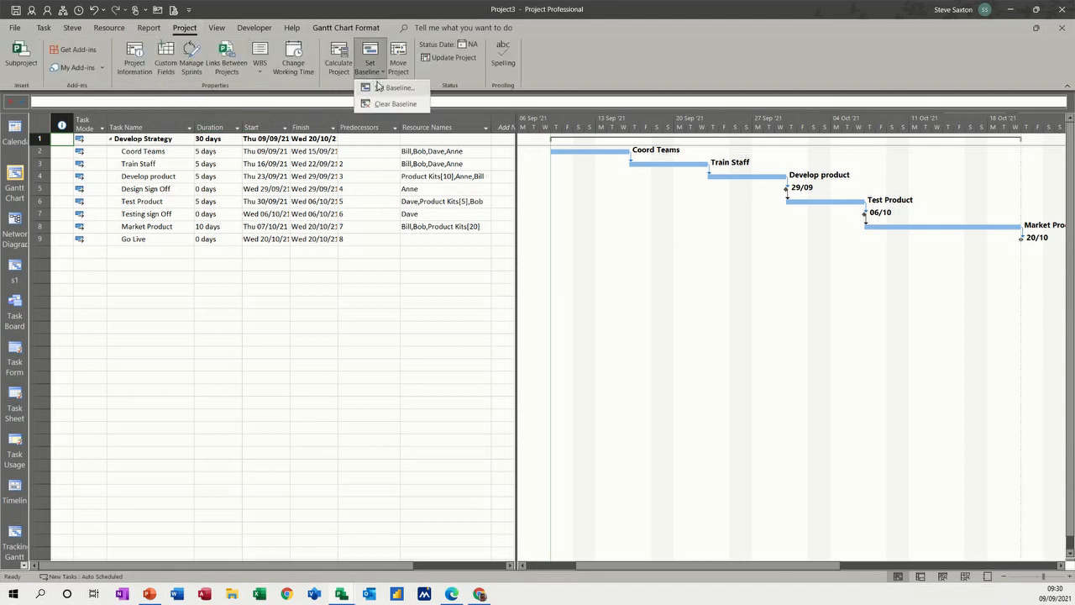
left_click(398, 88)
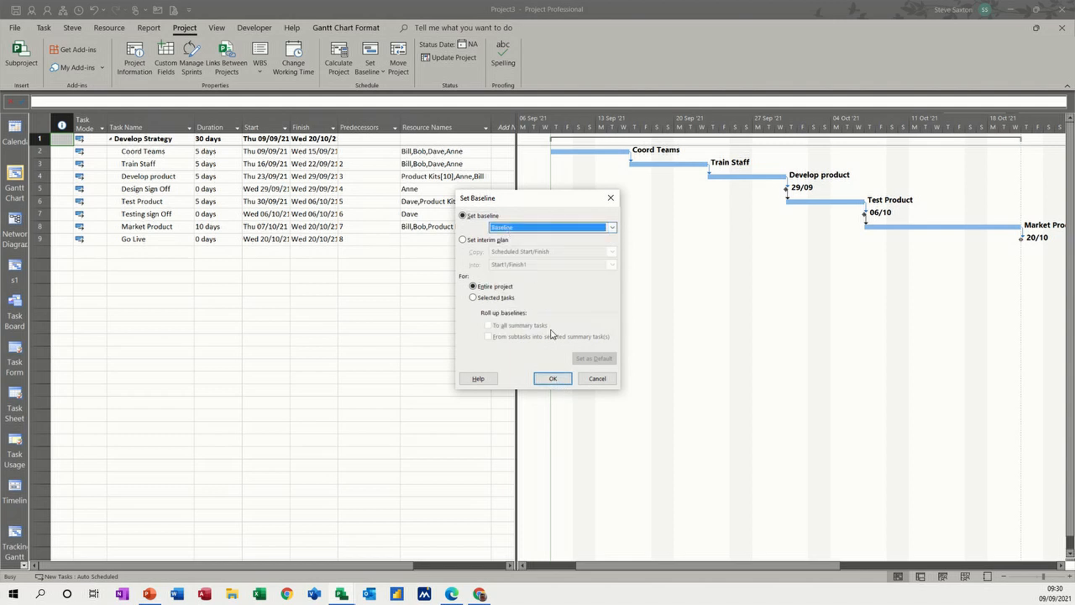
left_click(551, 378)
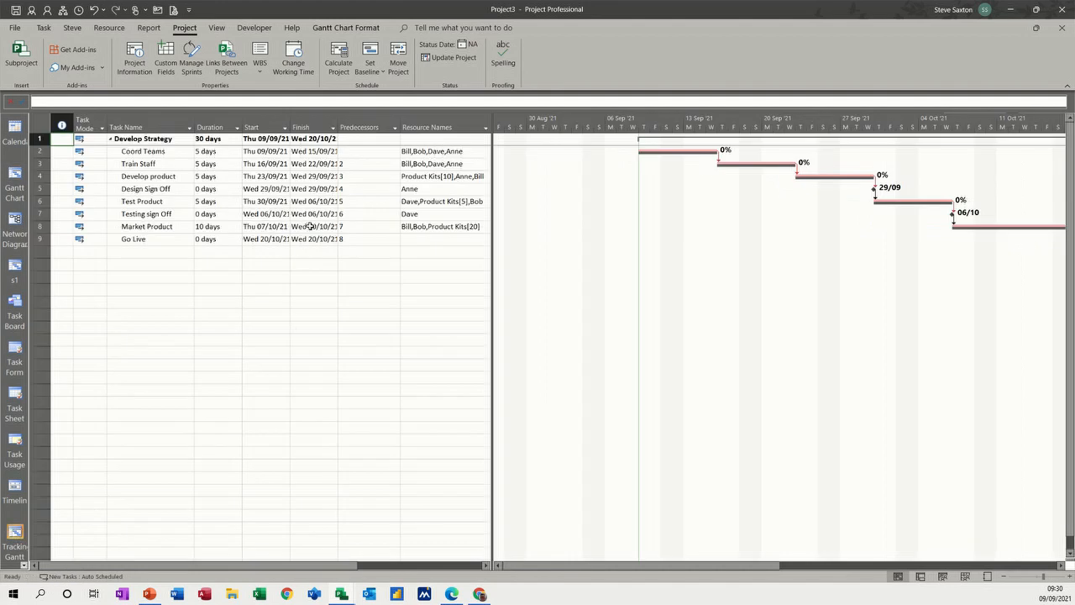
mouse_move(668, 161)
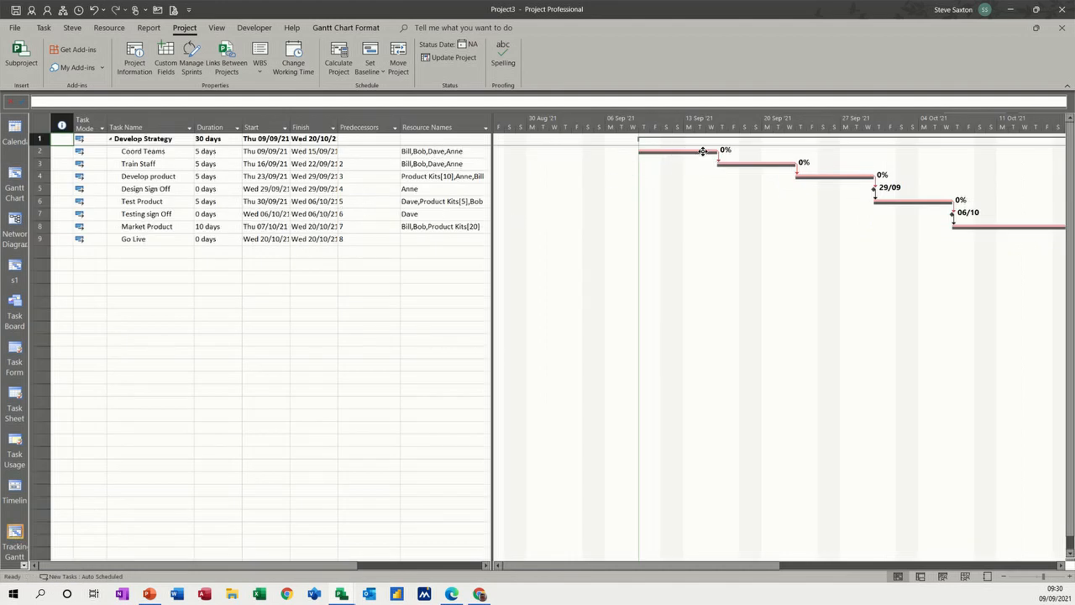
mouse_move(712, 163)
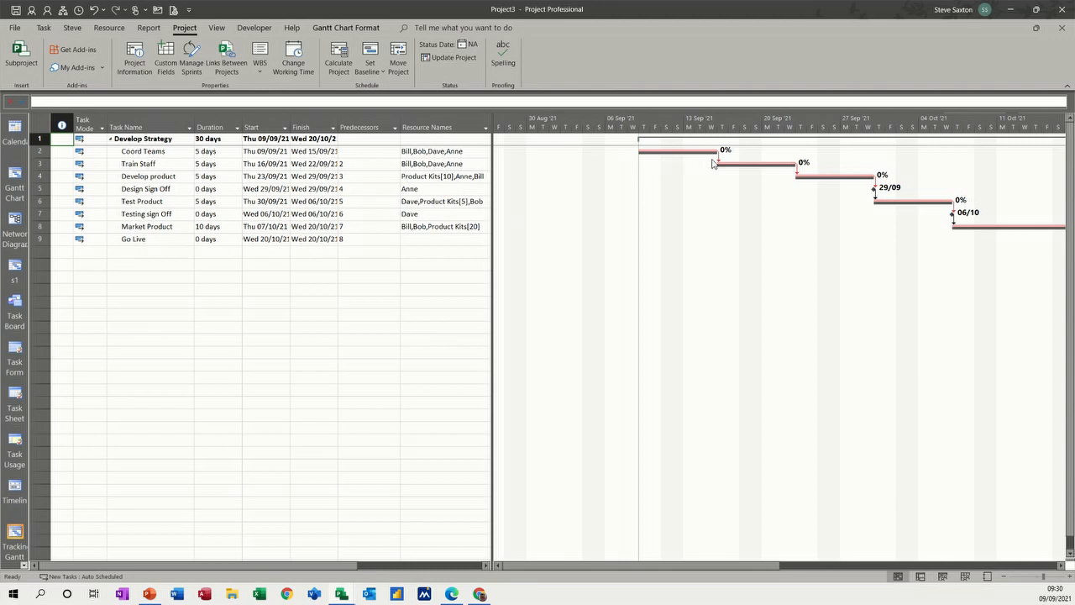
mouse_move(558, 211)
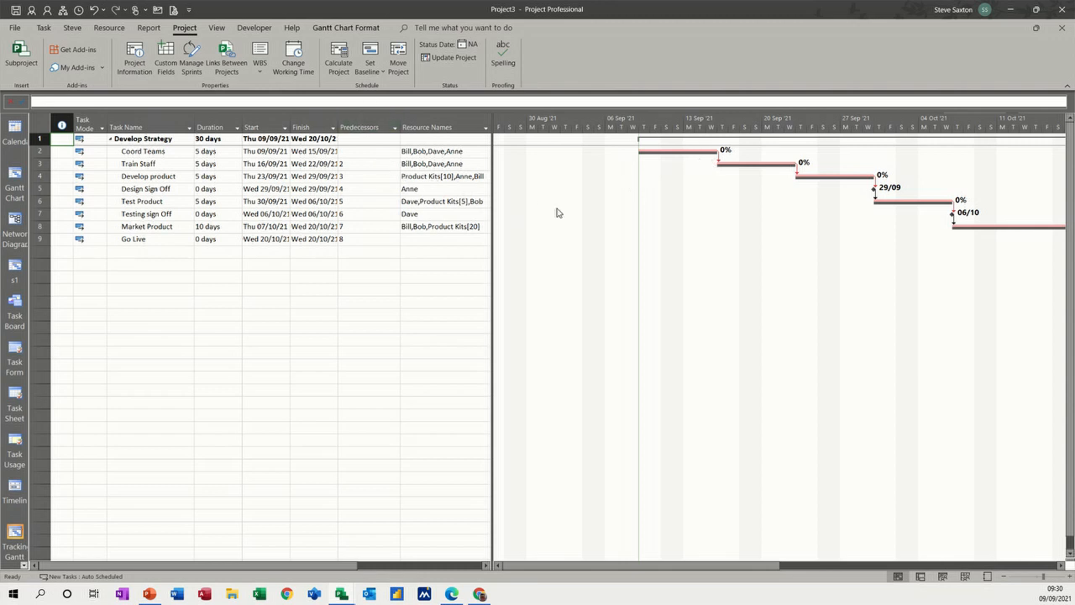
mouse_move(236, 225)
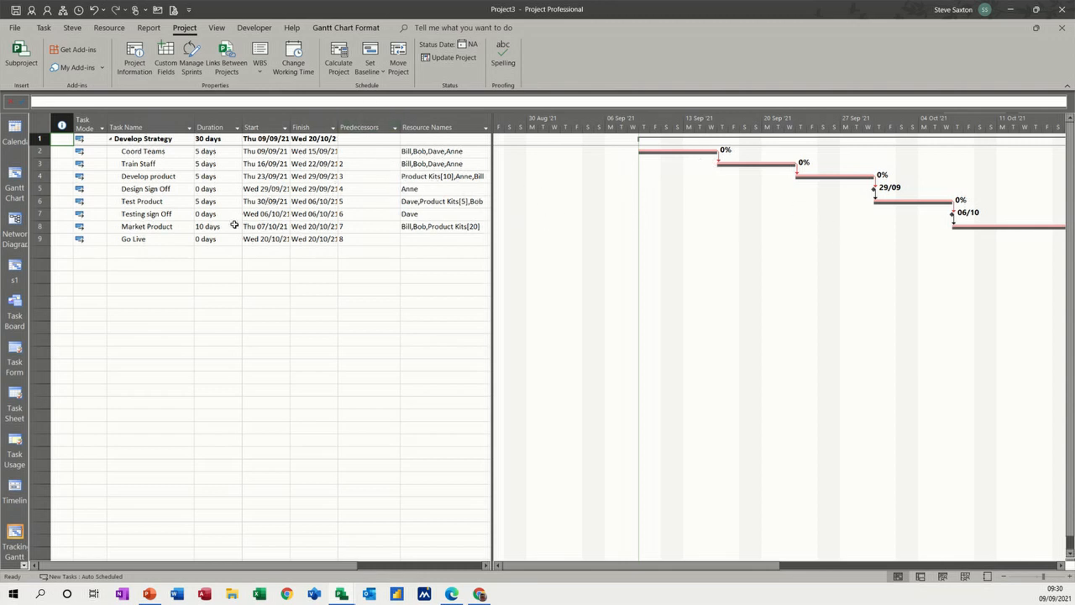
mouse_move(338, 278)
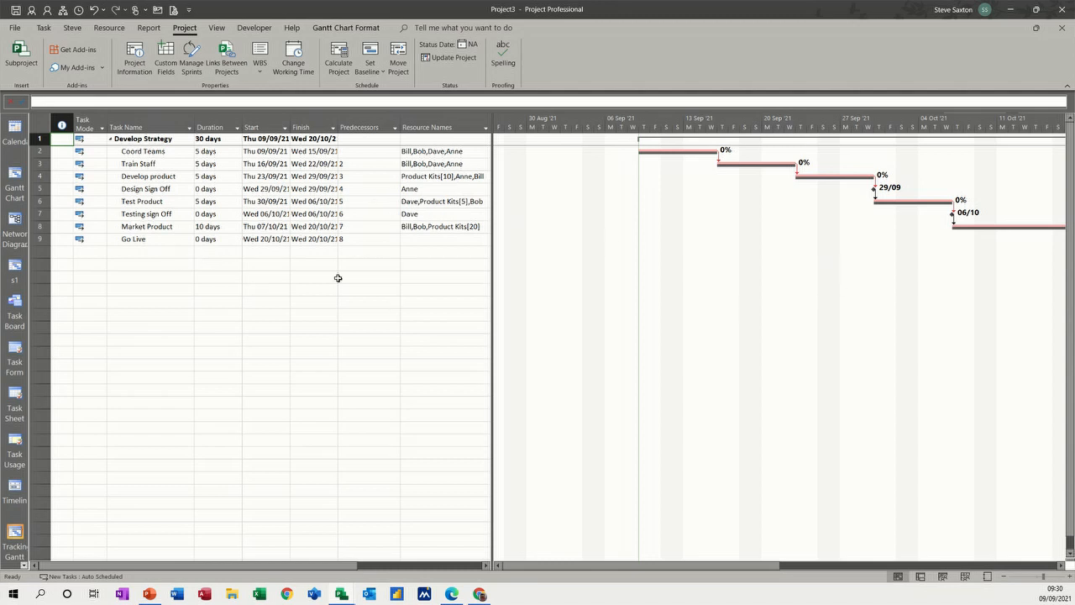
mouse_move(216, 38)
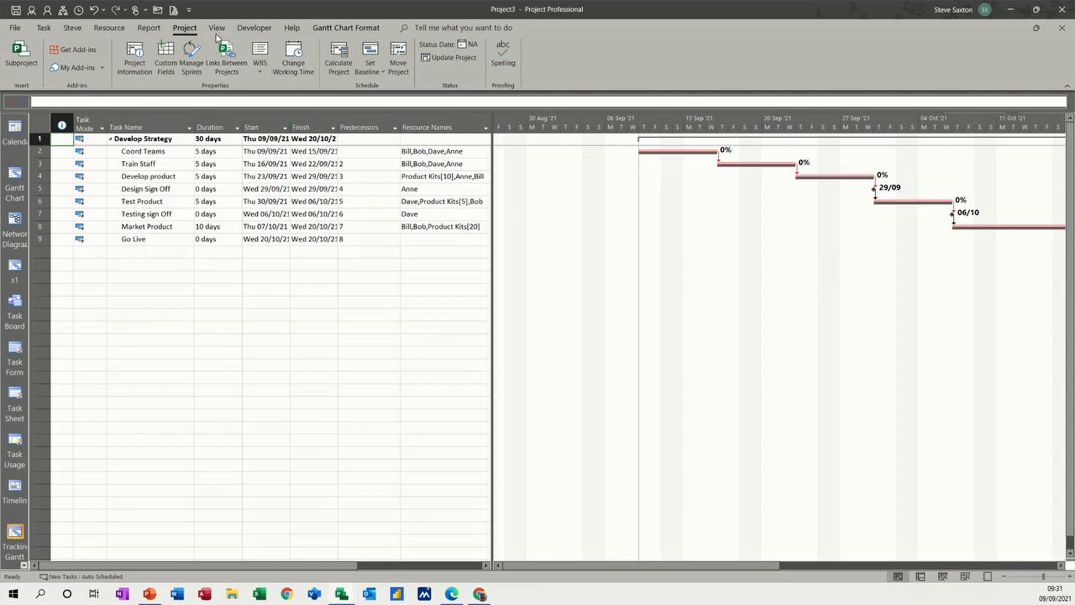
Apply the Tracking table to the task list from View > Tables.
left_click(215, 27)
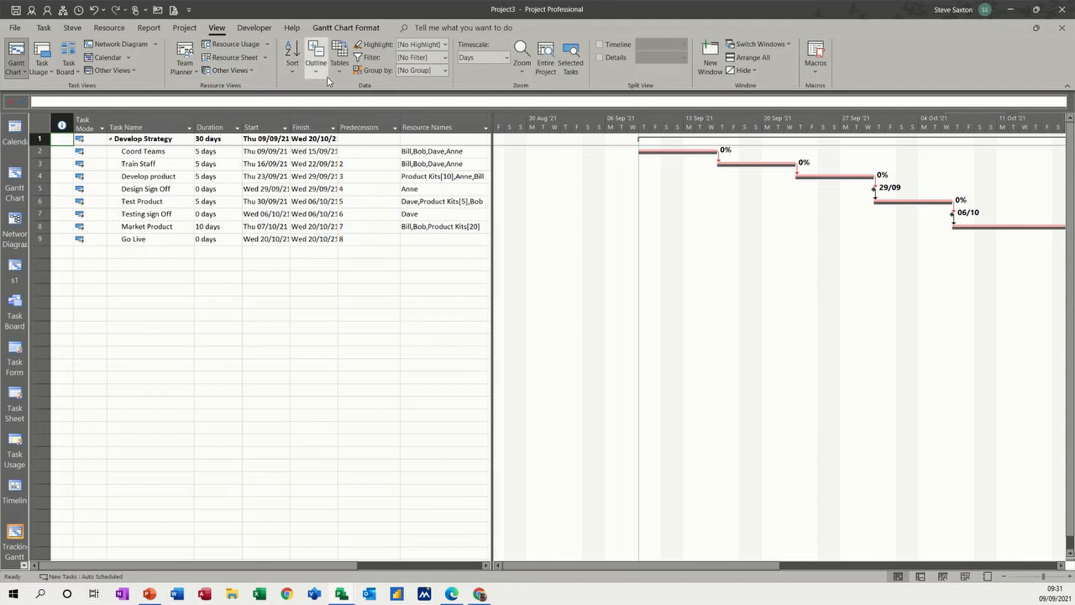
left_click(340, 57)
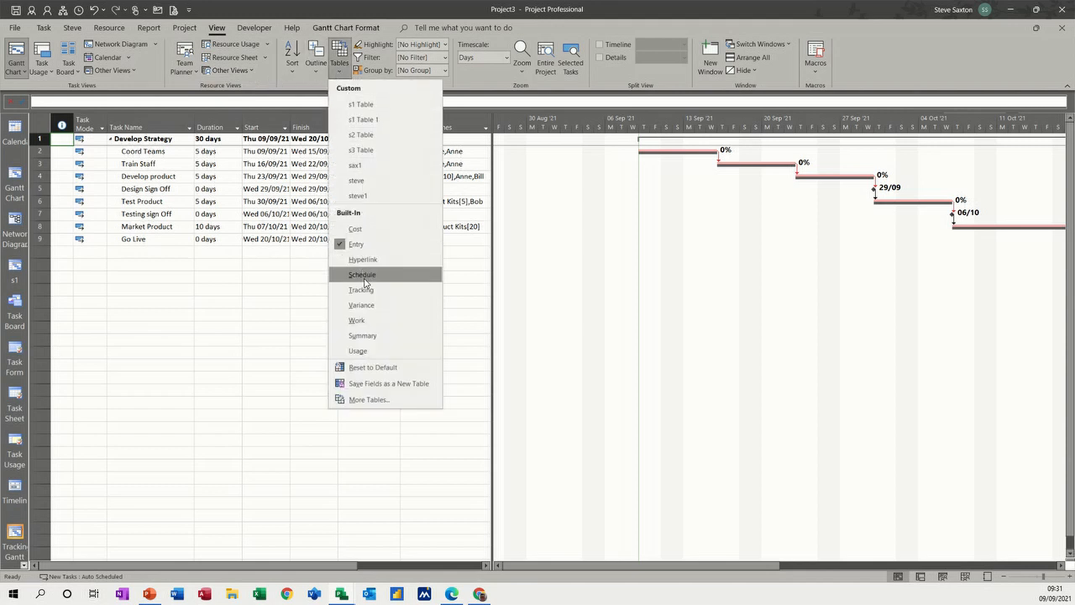
left_click(361, 289)
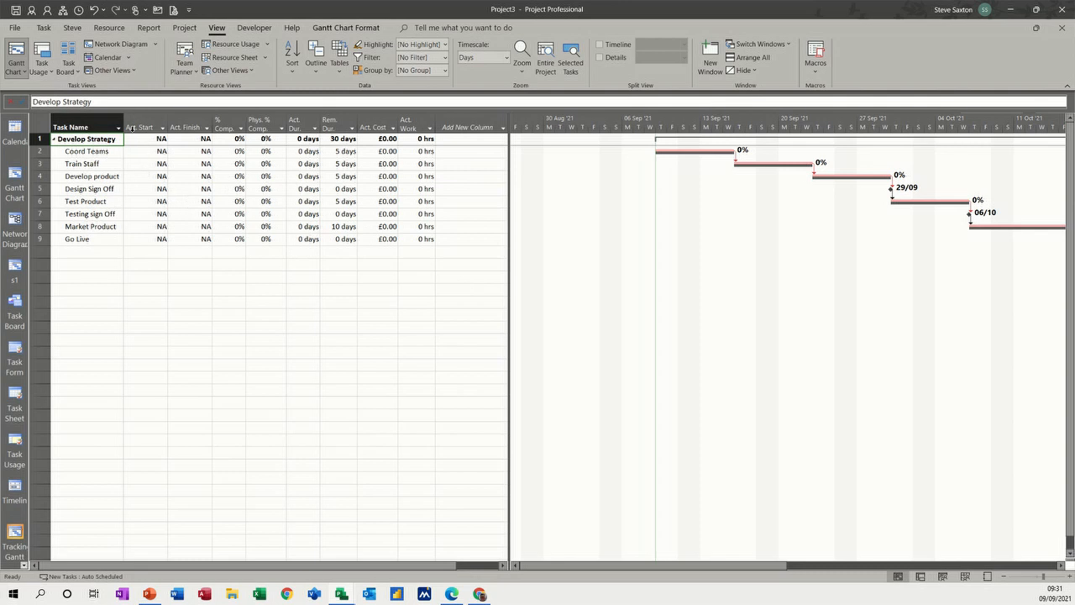
Insert Baseline Start, Baseline Finish and Baseline Duration columns before Act. Start and widen the table.
left_click(143, 127)
type("baseline Budget Cost")
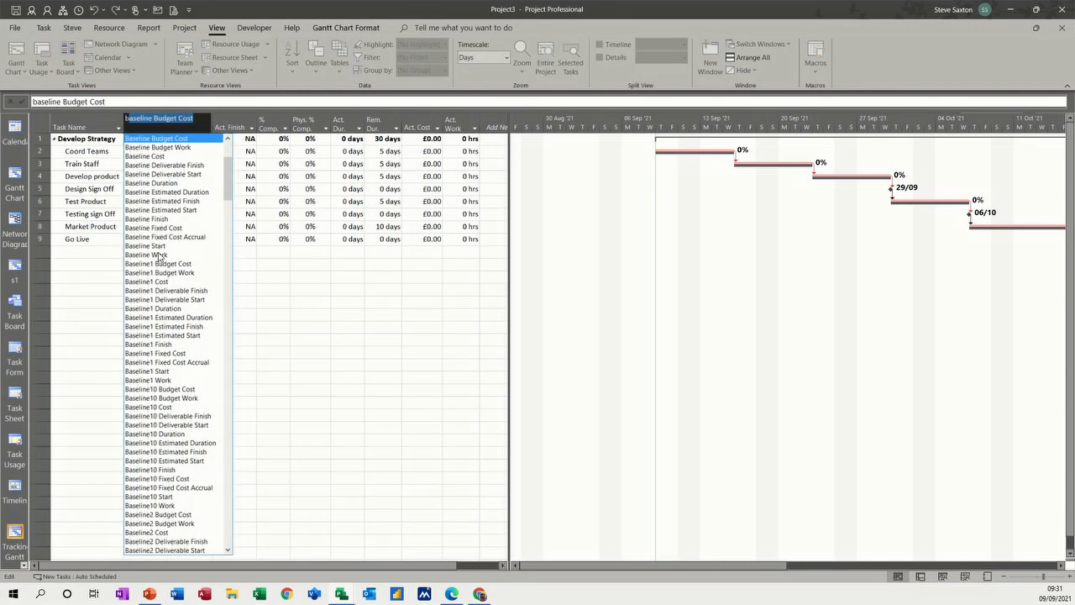
right_click(174, 128)
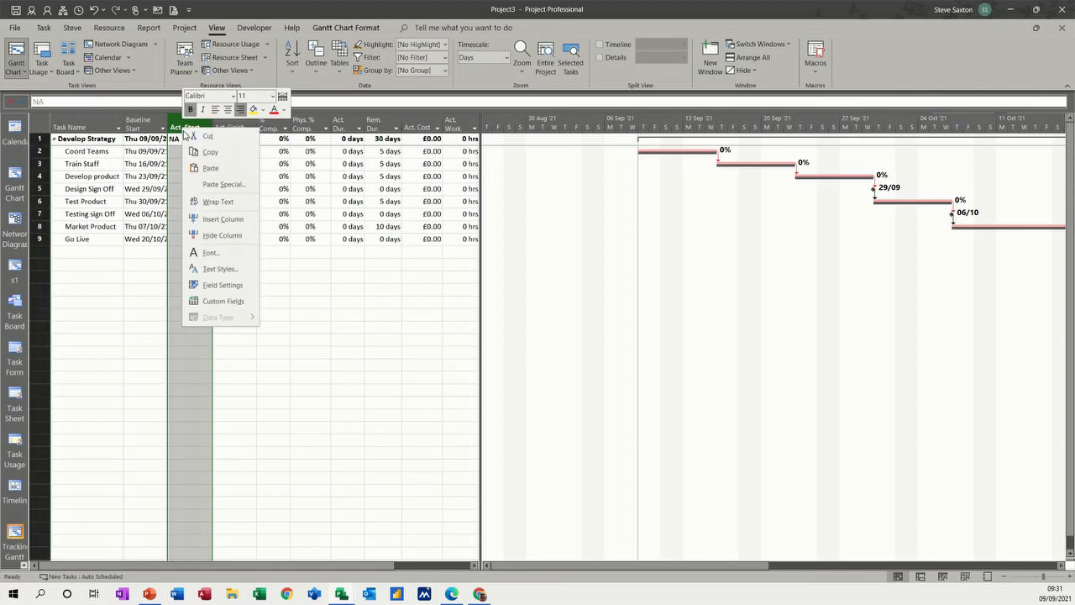
left_click(222, 218)
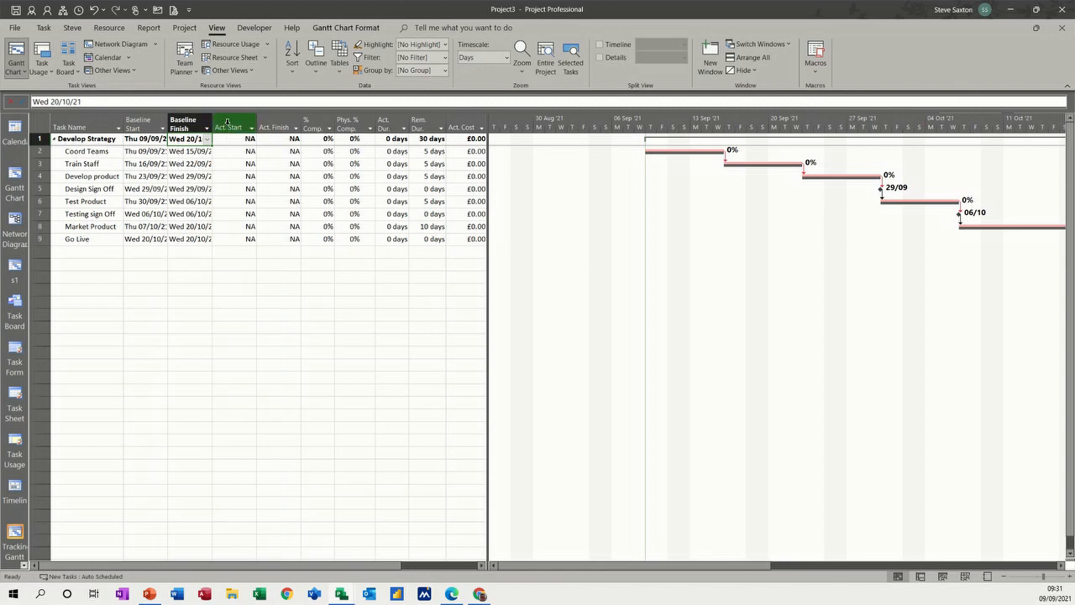
right_click(228, 127)
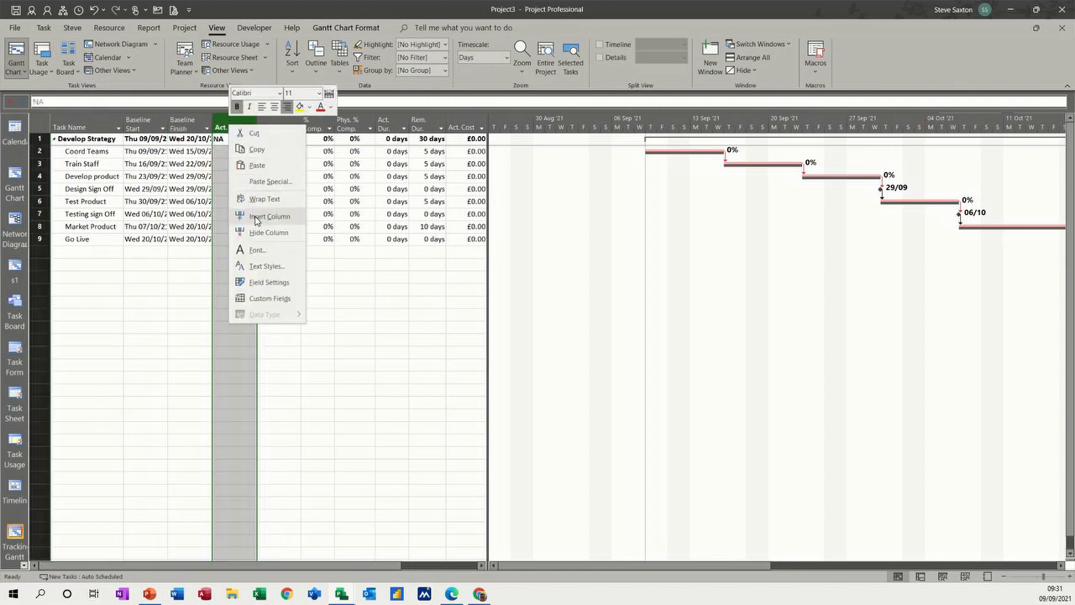
left_click(269, 215)
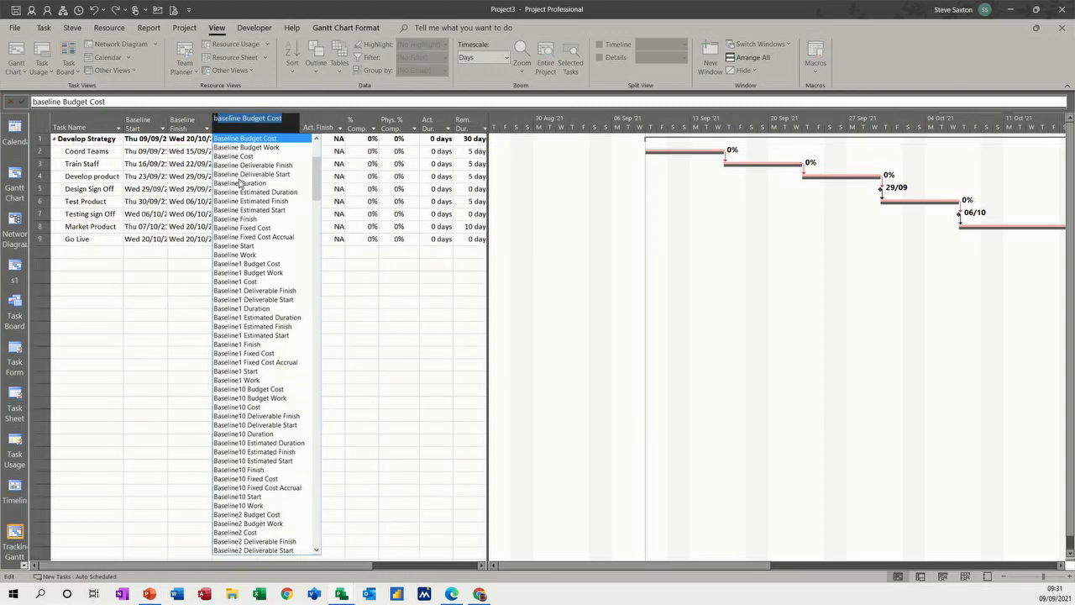
mouse_move(255, 289)
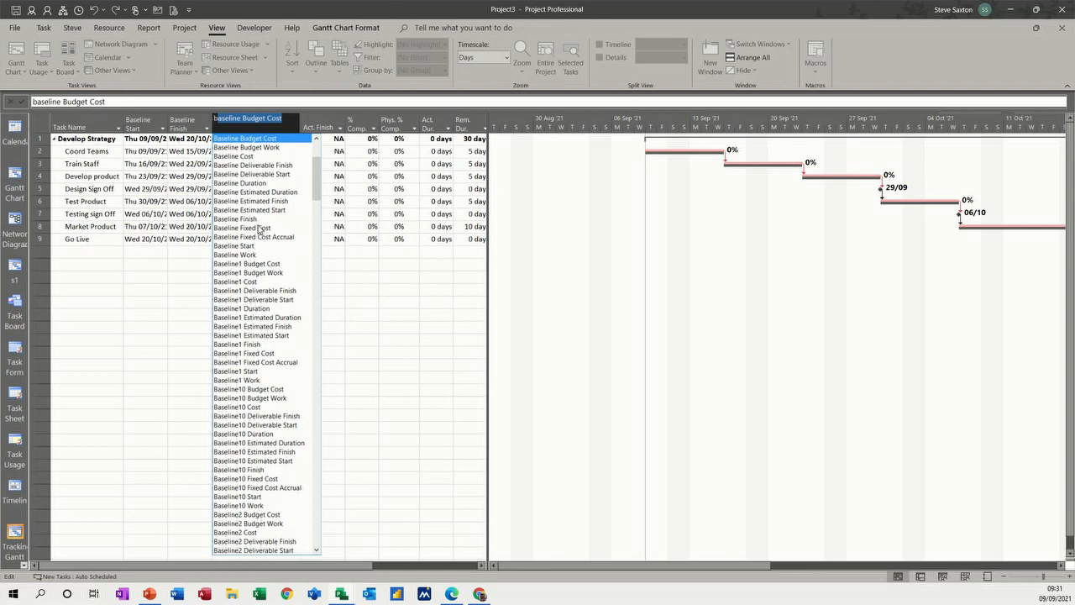
left_click(238, 182)
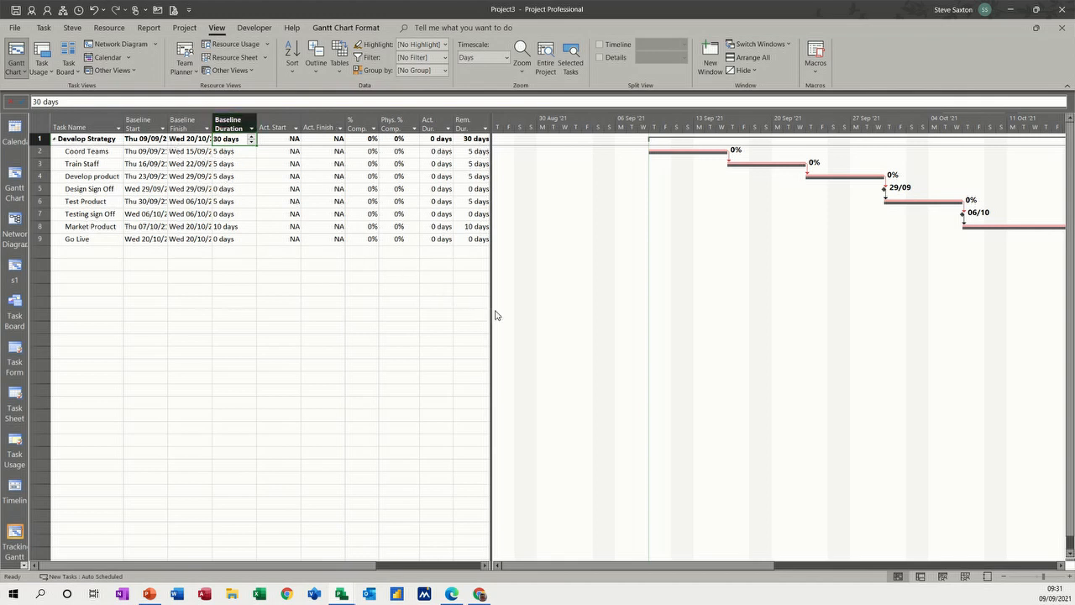
left_click(390, 126)
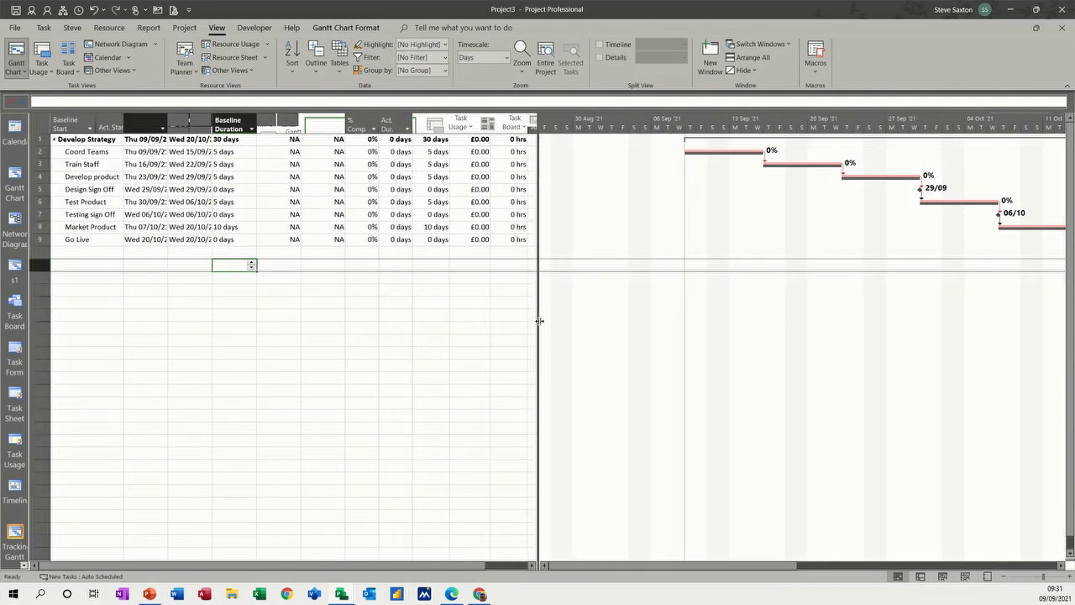
Reapply the Entry then Tracking table so actual start, finish, % complete, cost and work columns show beside the baseline columns.
left_click_drag(537, 320, 277, 321)
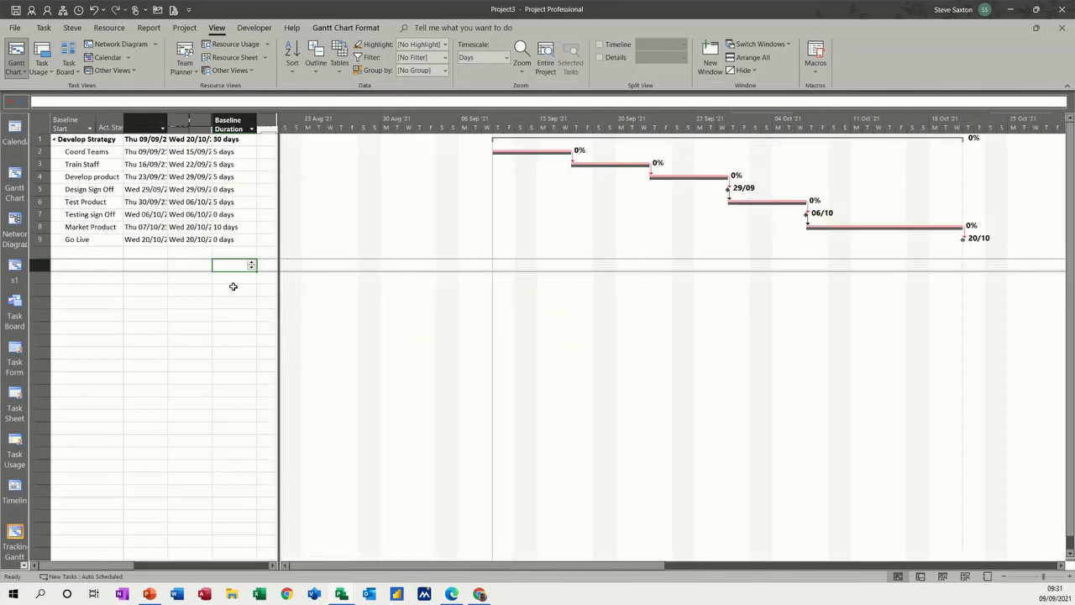
mouse_move(96, 263)
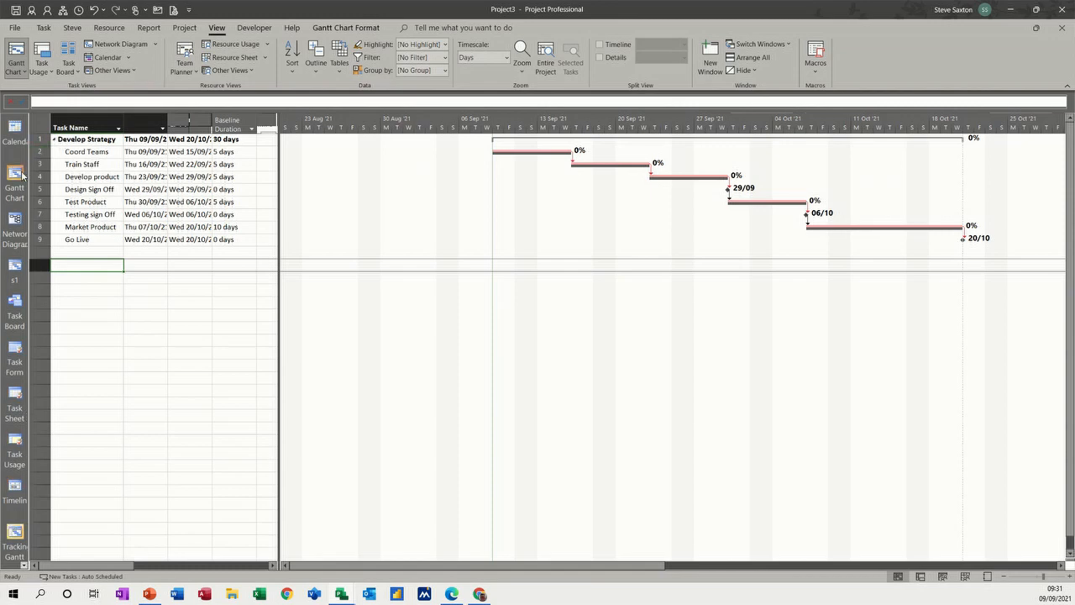
left_click(14, 534)
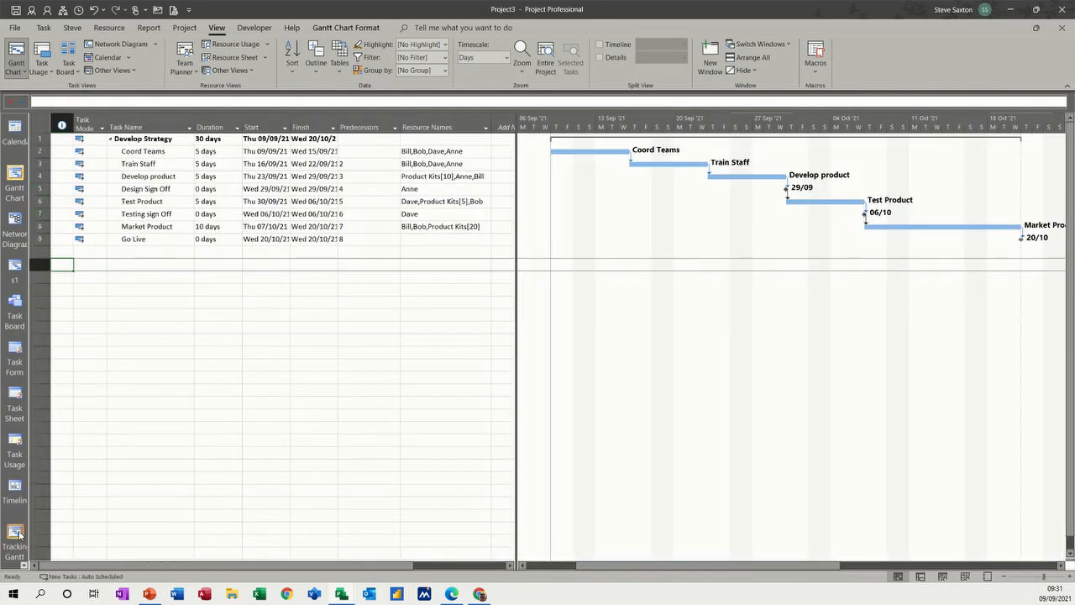
left_click(13, 534)
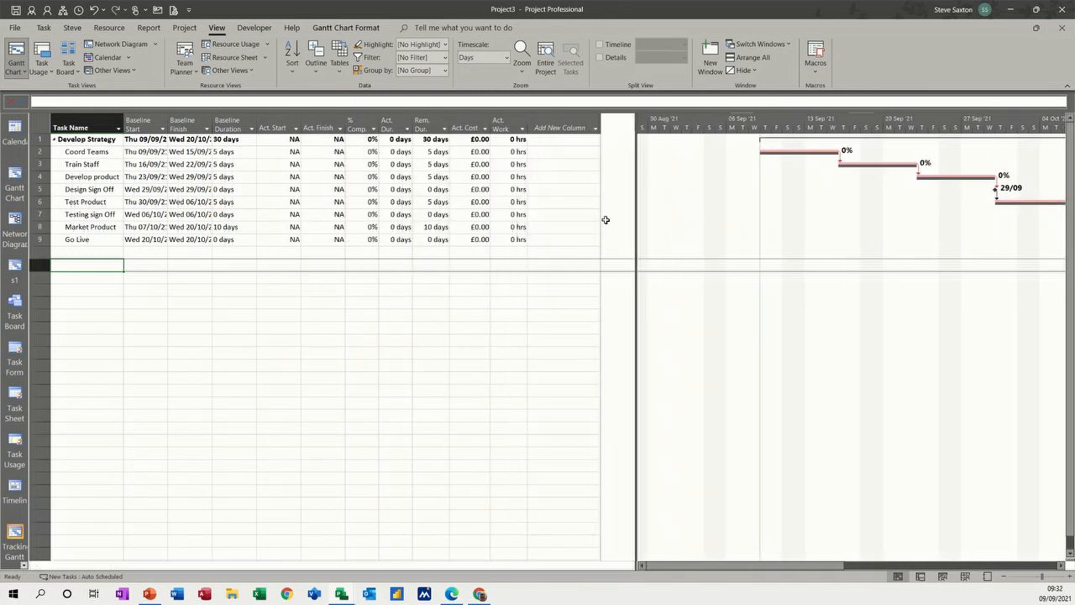
Add SV and CV earned value columns and widen the table pane.
left_click(559, 128)
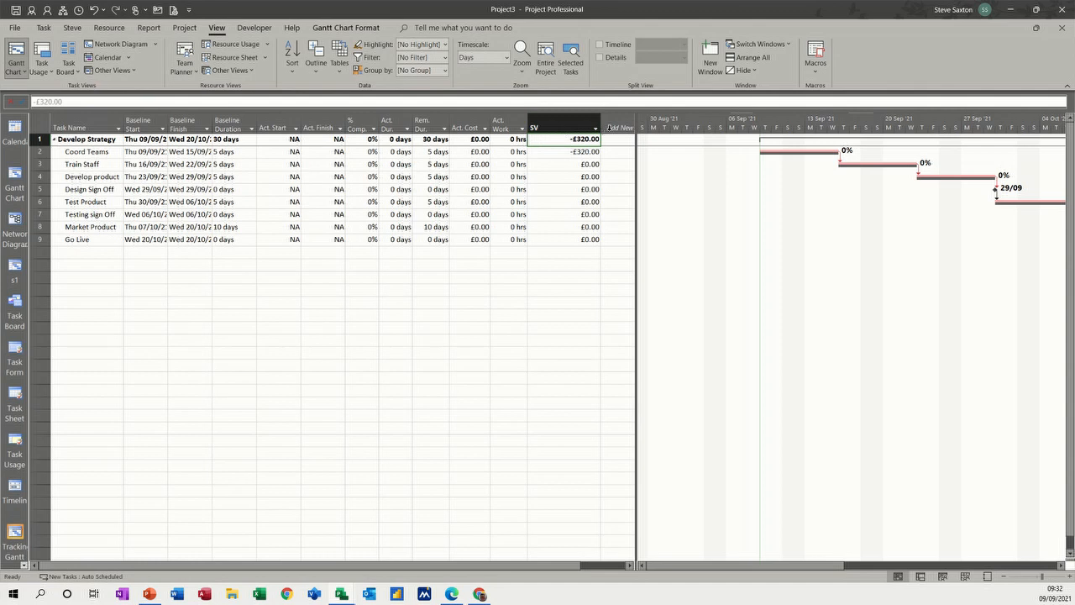
left_click(595, 127)
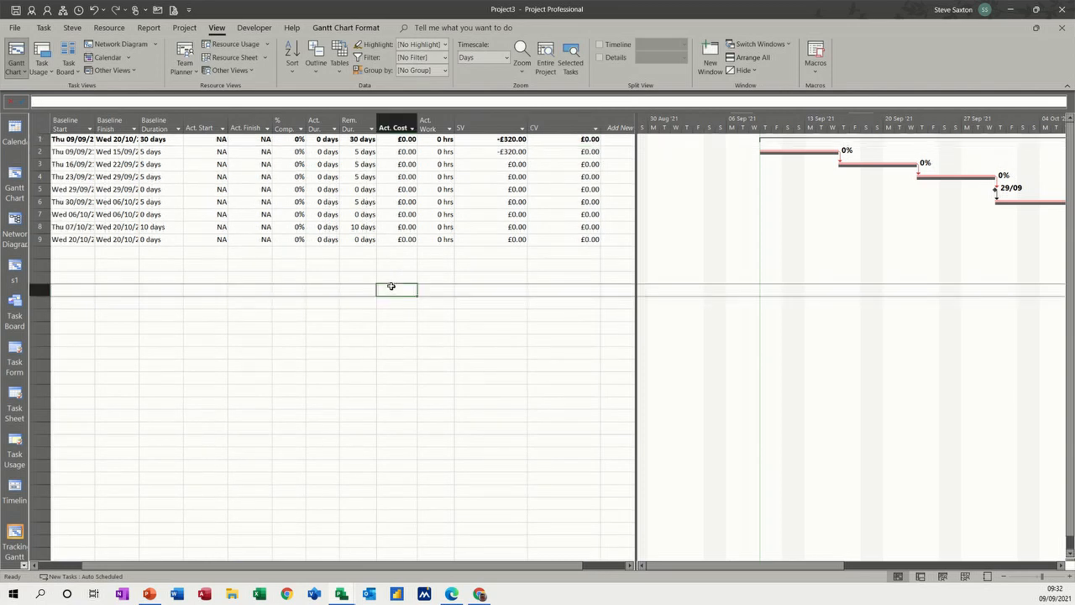
mouse_move(635, 246)
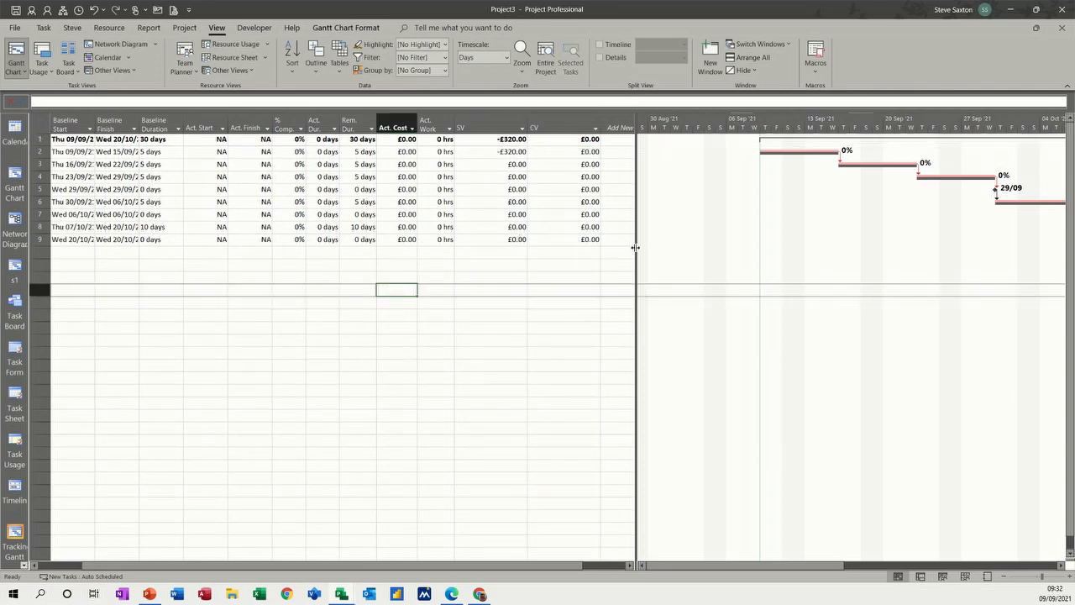
mouse_move(635, 268)
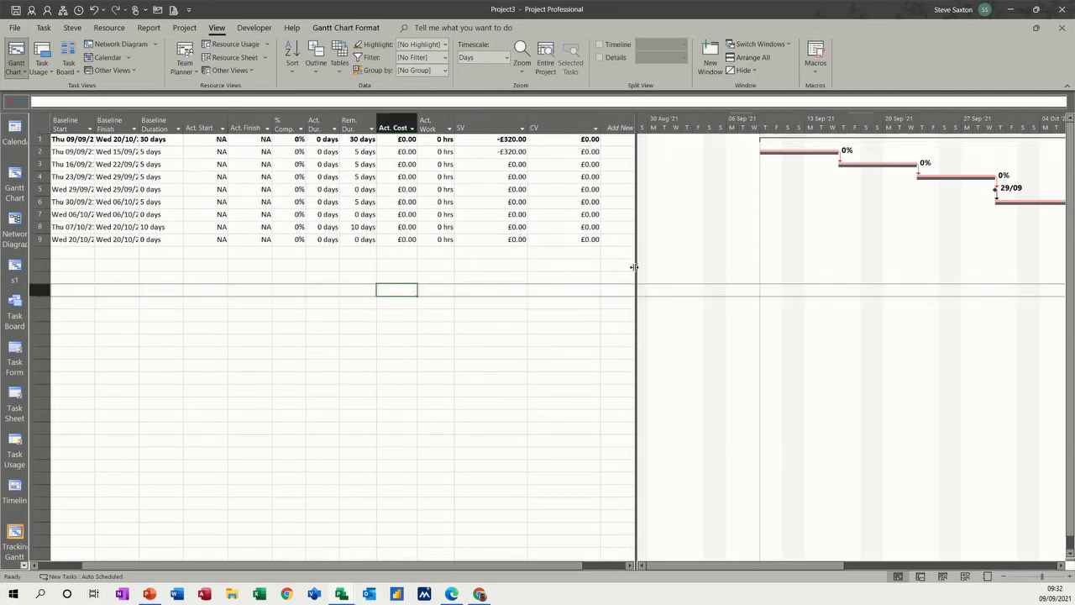
left_click_drag(635, 267, 655, 267)
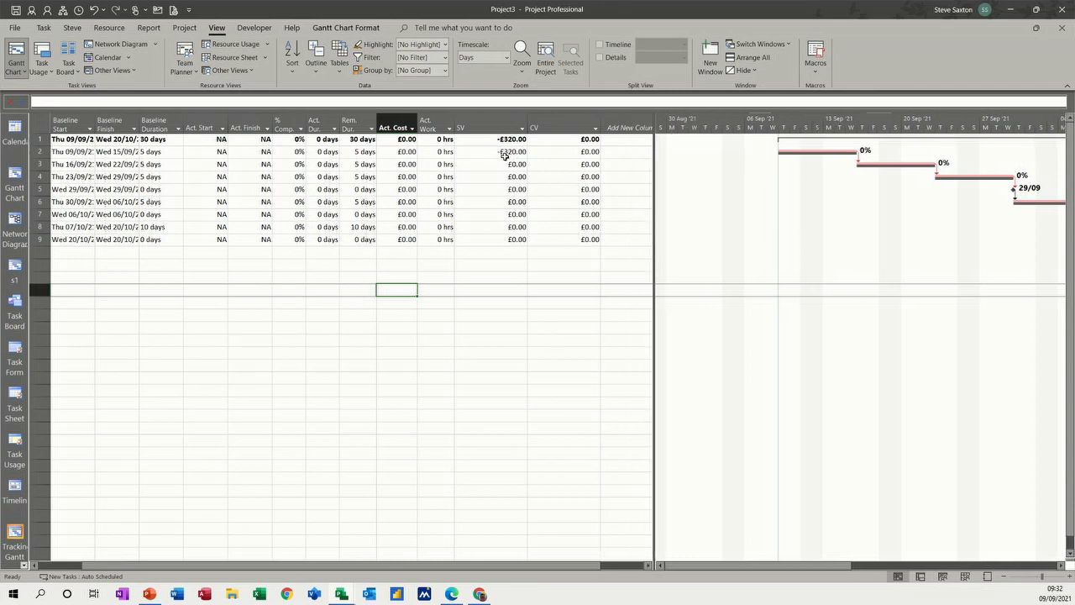
mouse_move(479, 145)
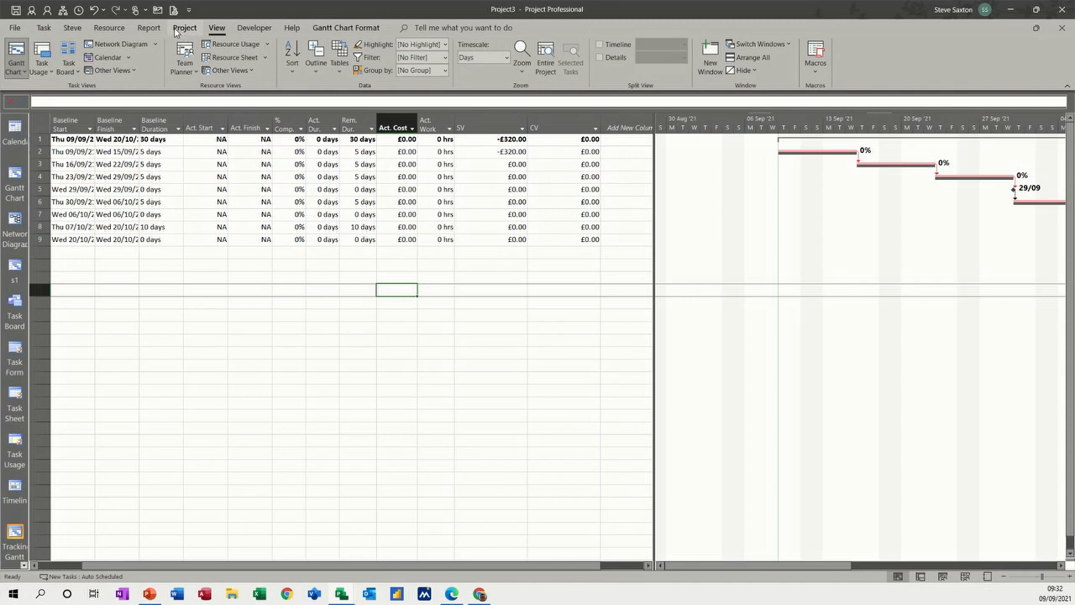
Set the project status date to 16 September 2021, updating schedule variance to −£1,920.00.
left_click(184, 27)
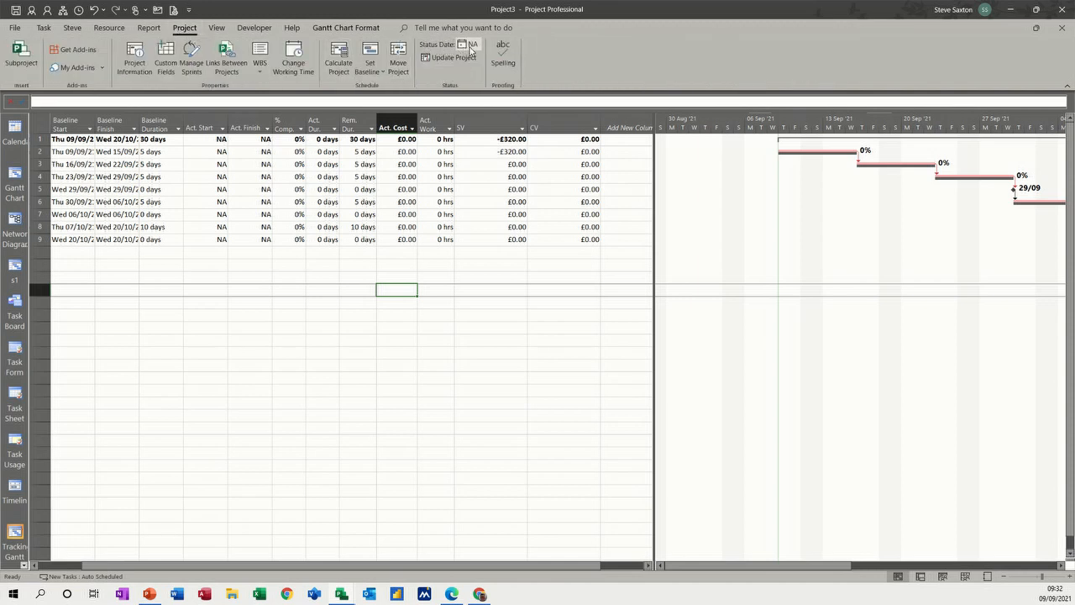
left_click(467, 44)
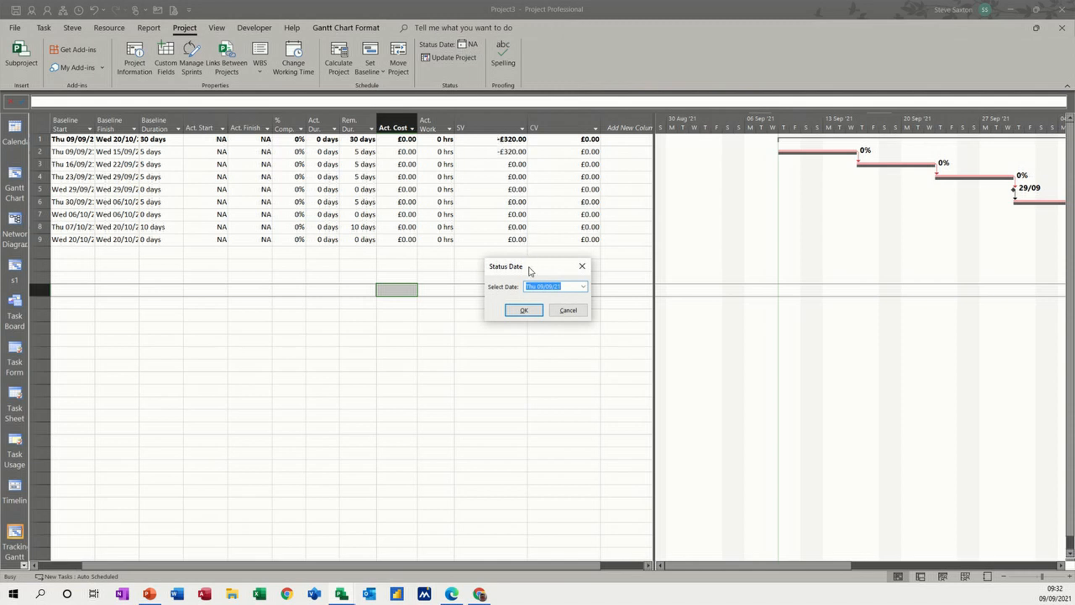
left_click(581, 285)
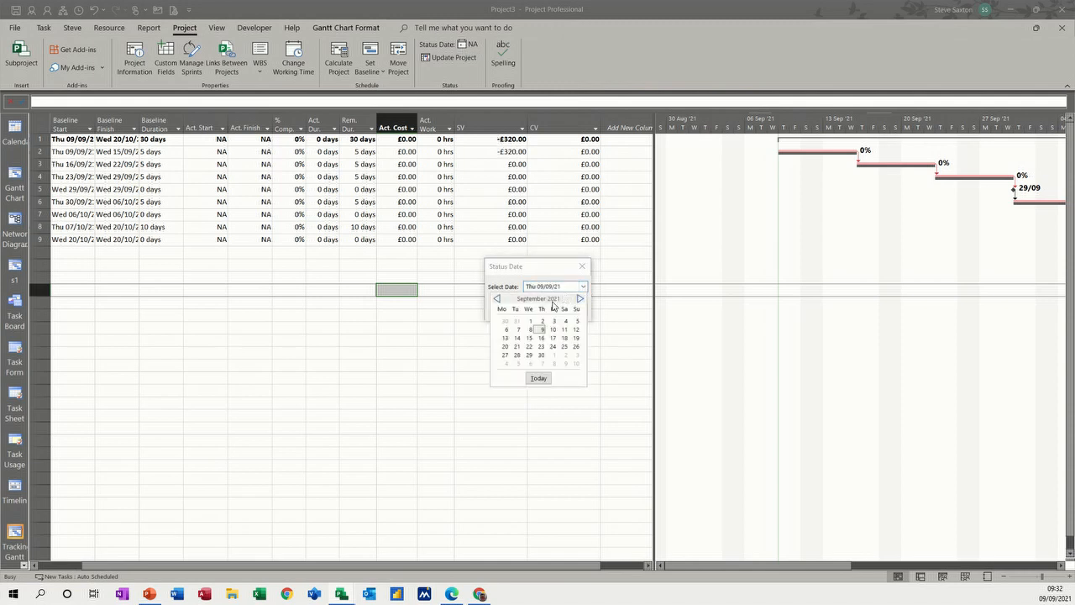
left_click(541, 337)
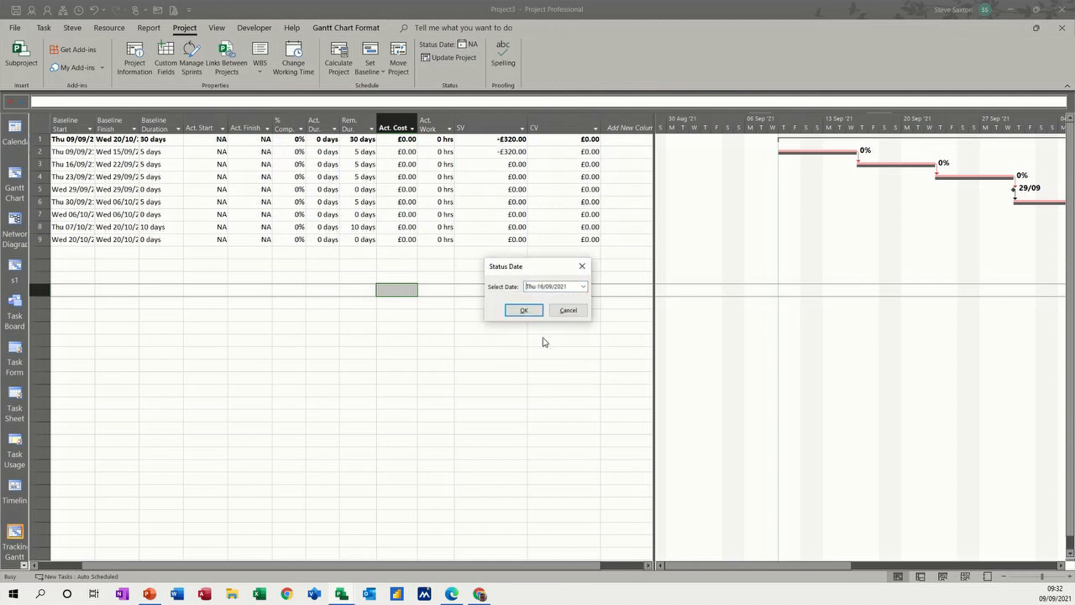
left_click(524, 309)
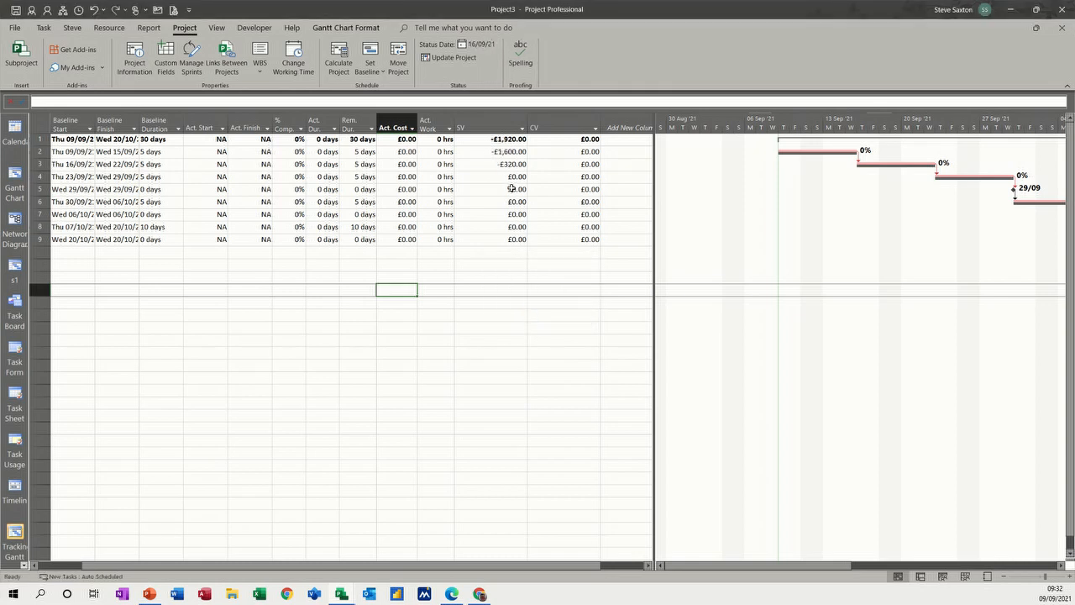
mouse_move(488, 167)
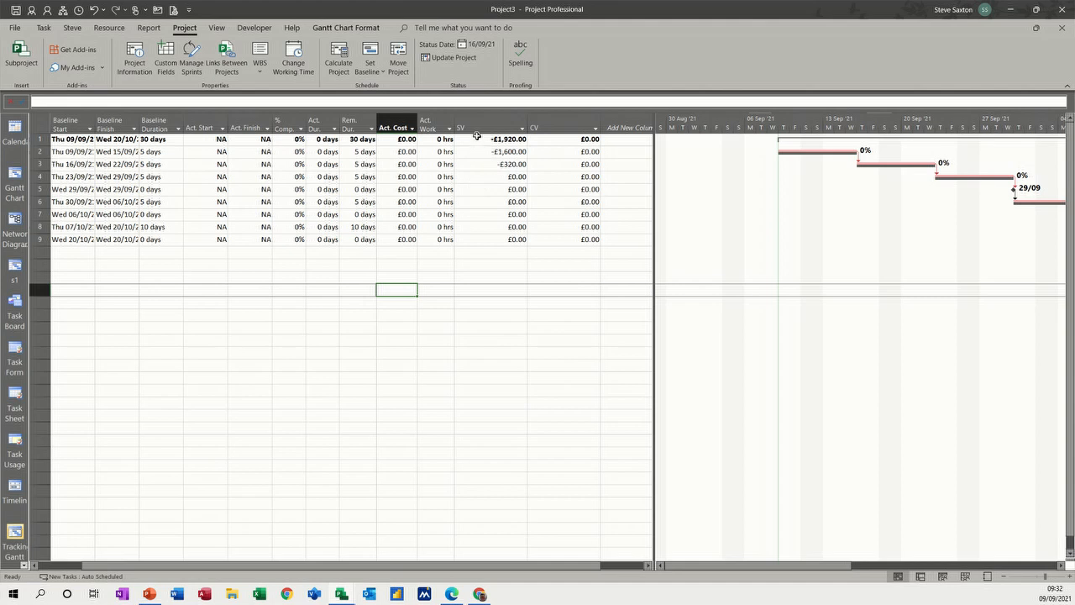
mouse_move(461, 128)
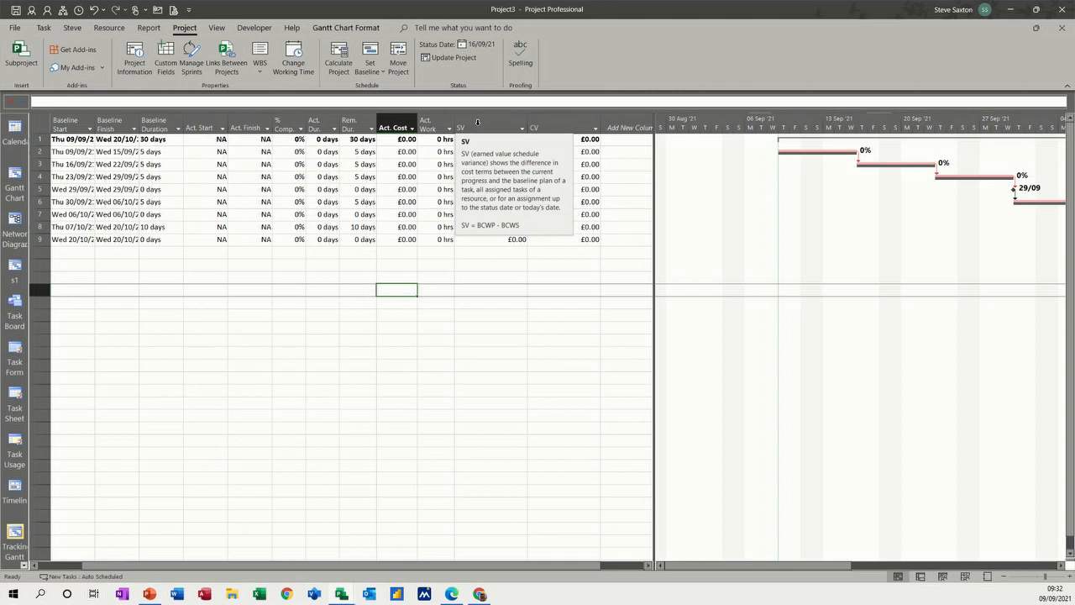
mouse_move(563, 127)
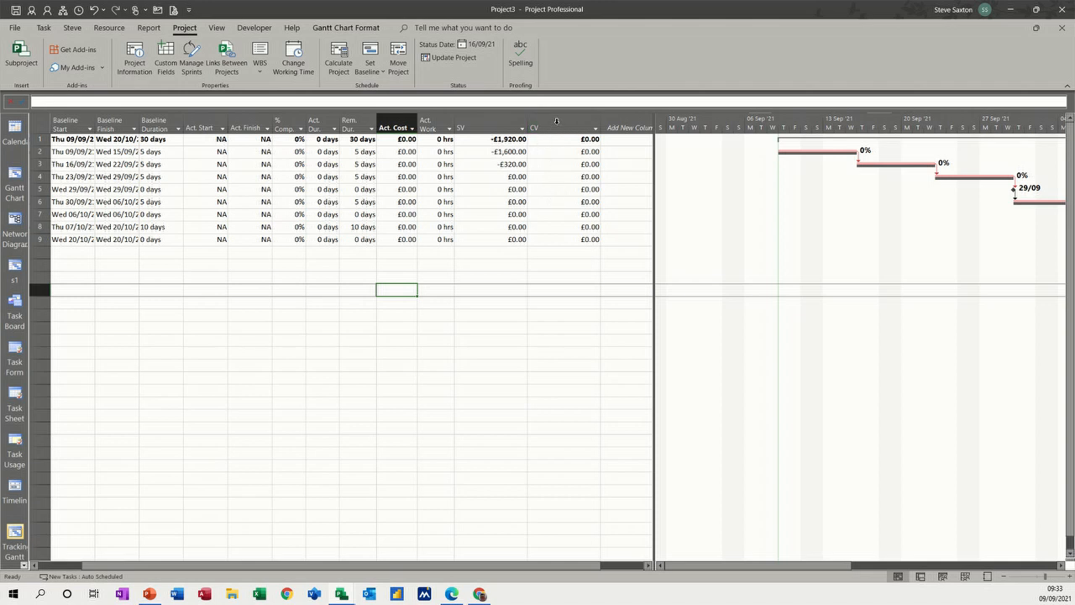
mouse_move(534, 128)
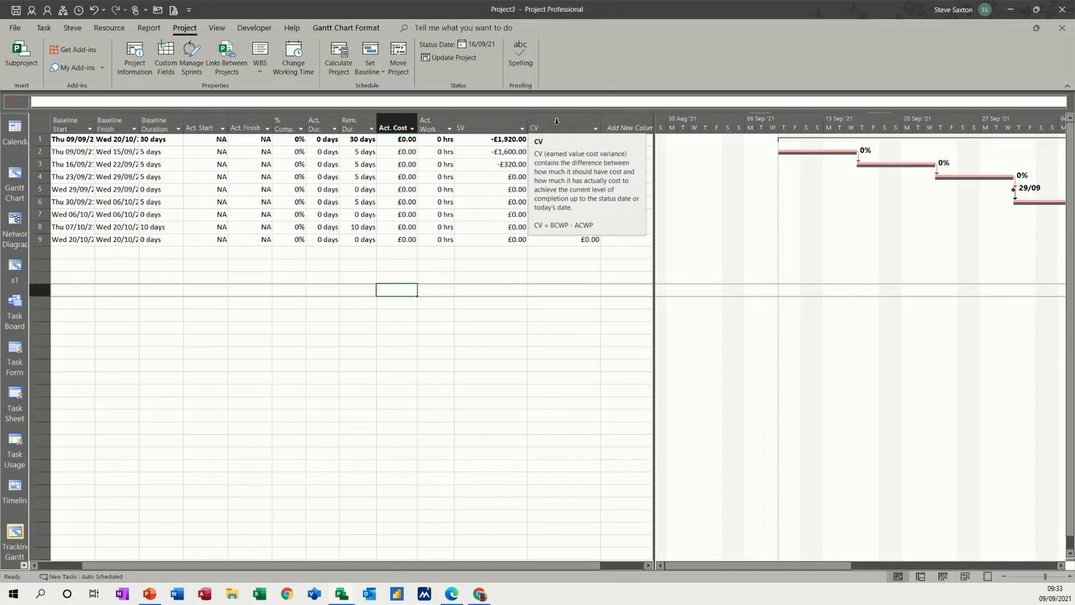
mouse_move(486, 127)
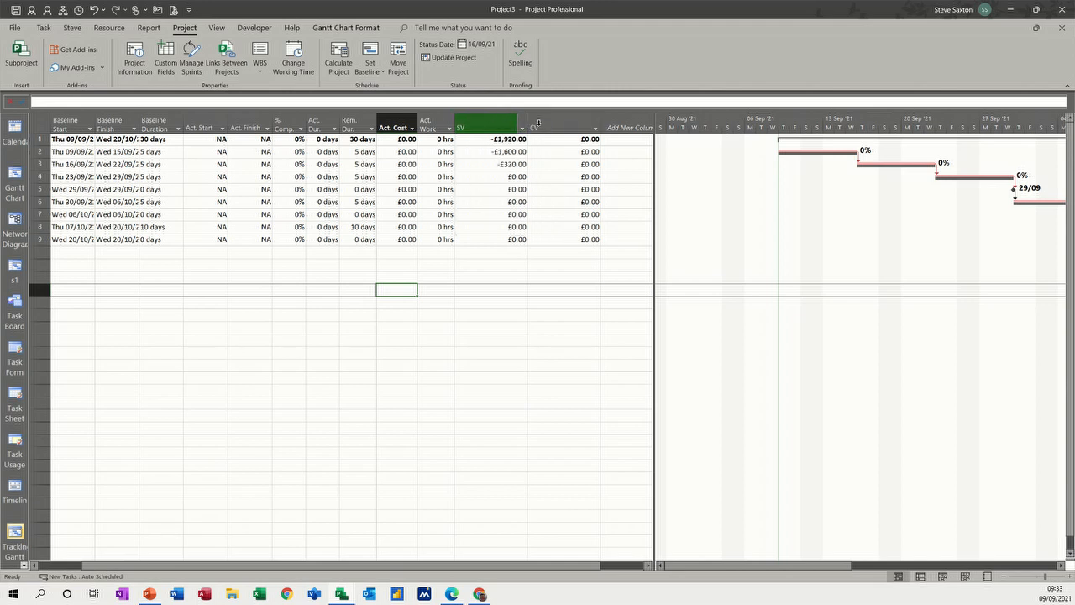
Mark Coord Teams 100% complete with 6 days actual duration, finishing 16/09/21 at £1,920.00.
left_click(426, 124)
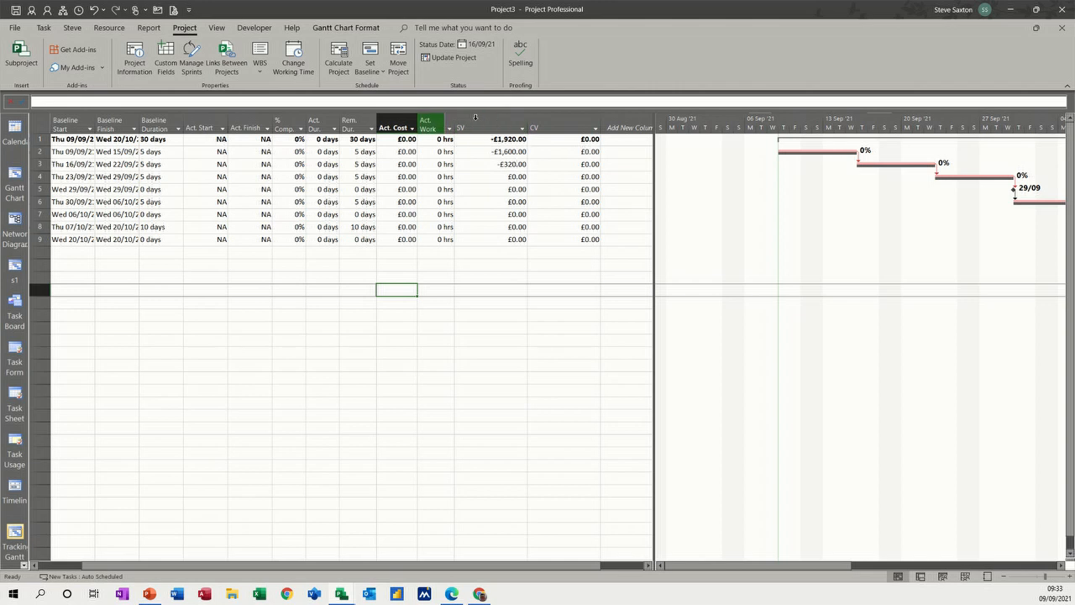
mouse_move(494, 168)
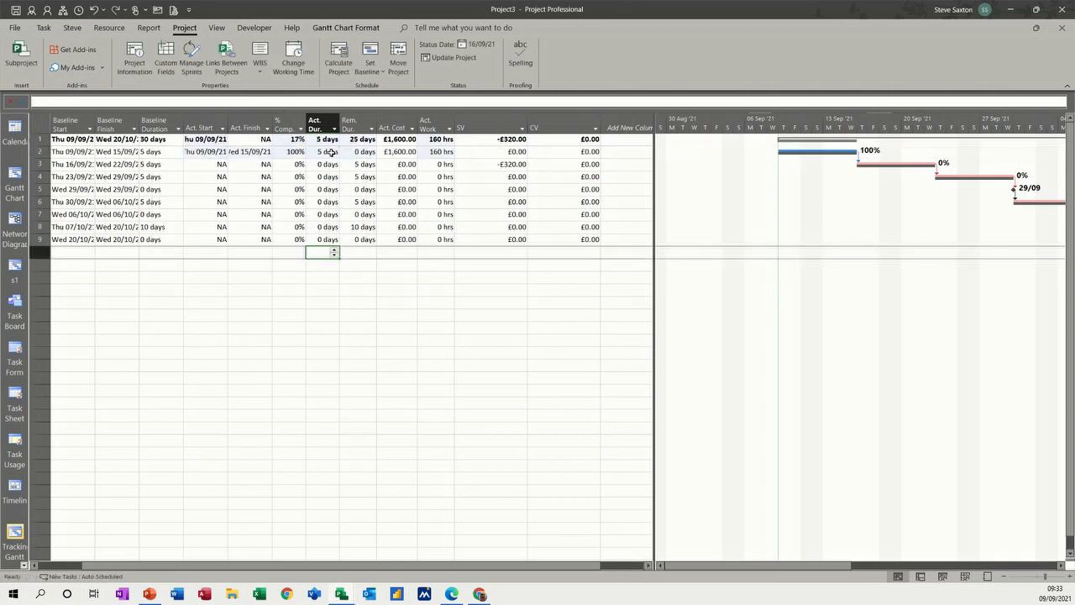
left_click(323, 151)
type("6")
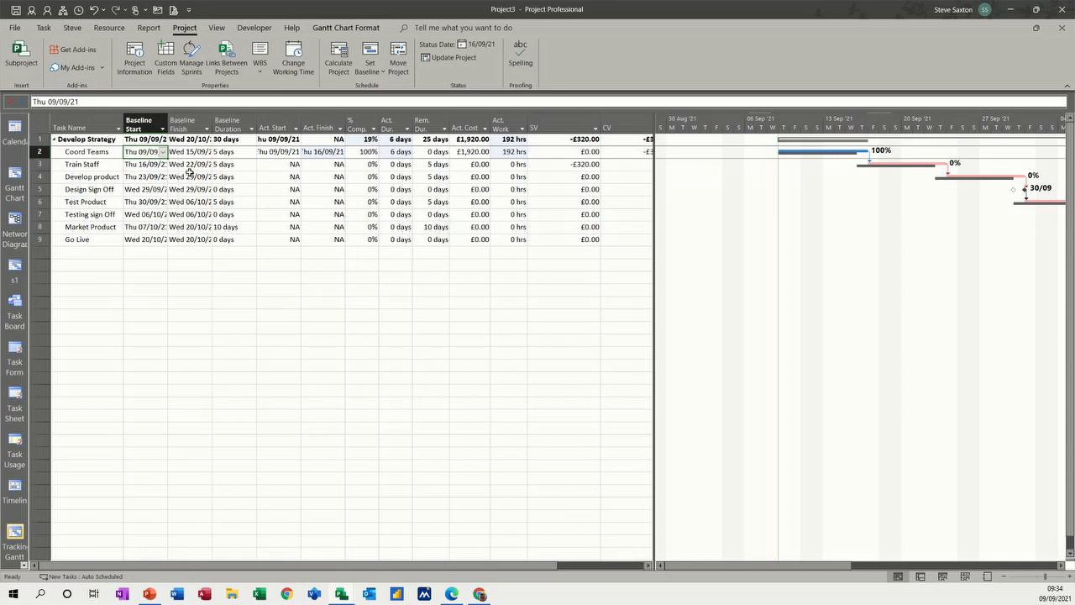
Try actual duration, progress and cost entries on the Develop product task.
left_click(91, 177)
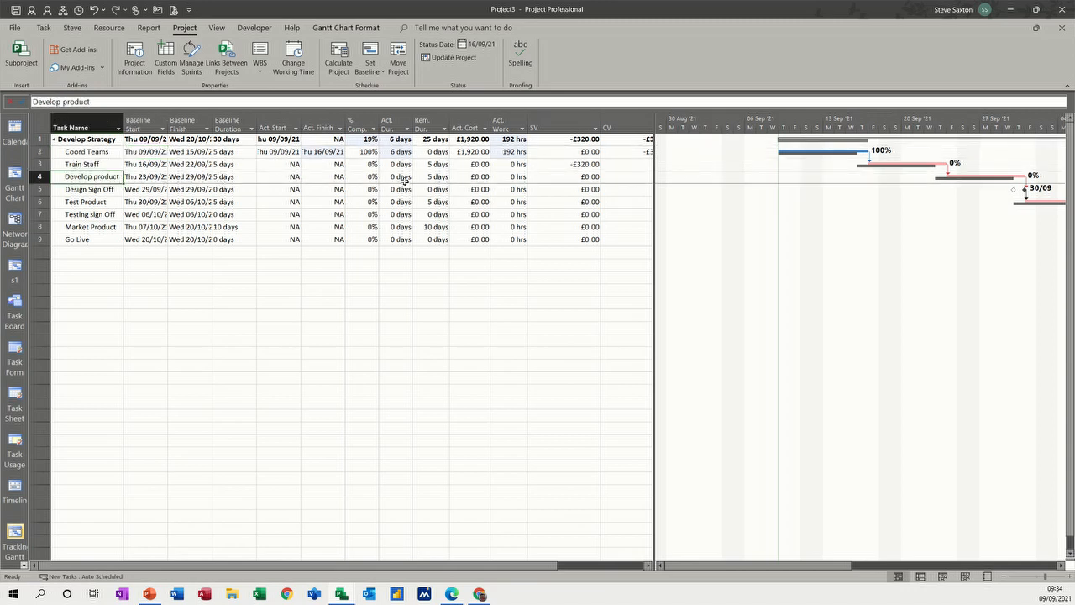
left_click(393, 177)
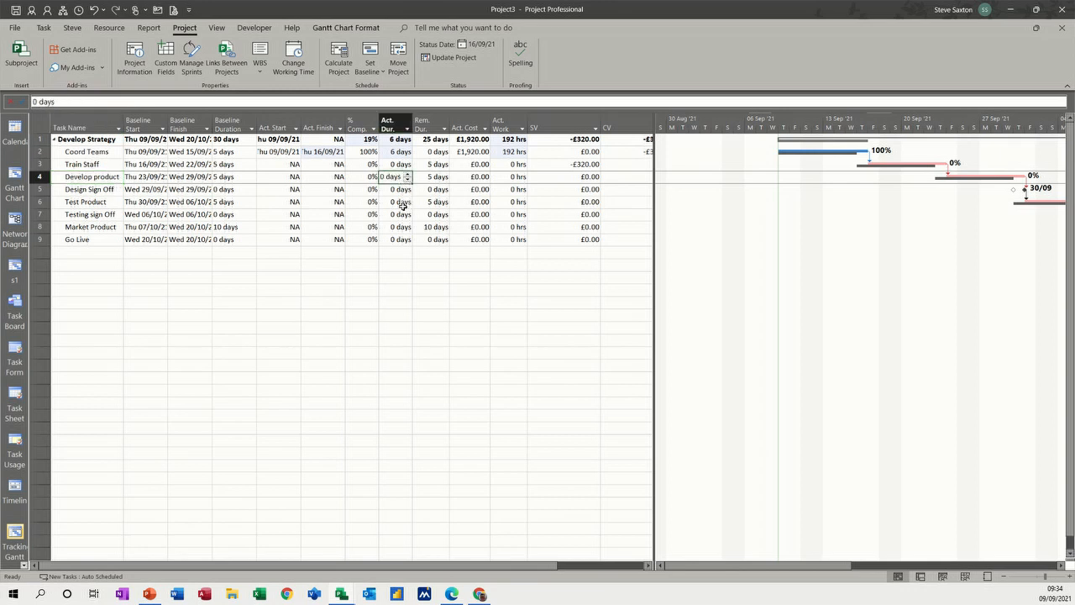
left_click(395, 188)
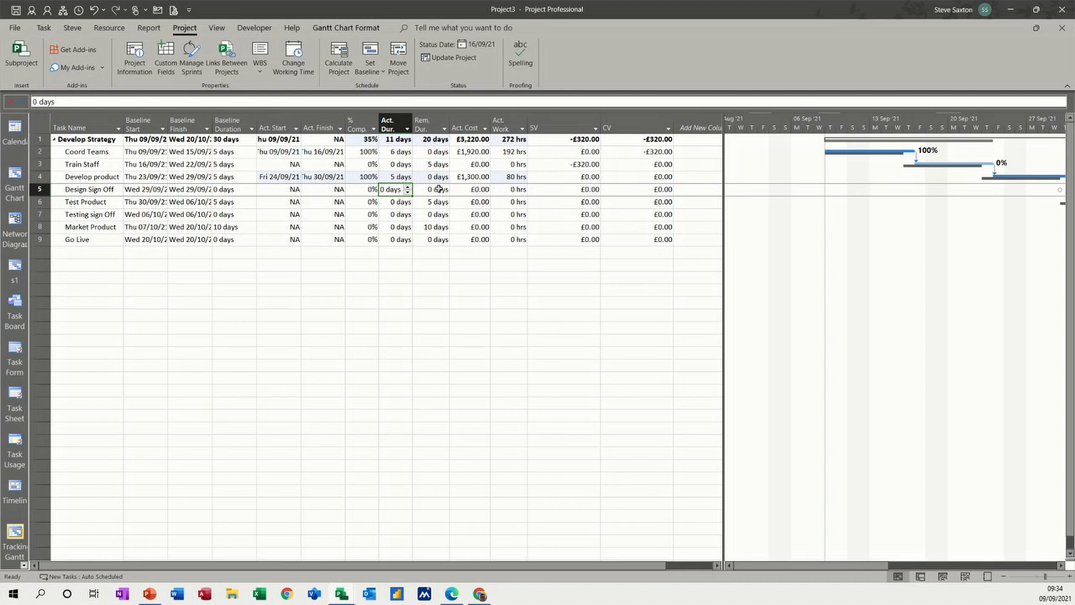
left_click(424, 177)
type("4")
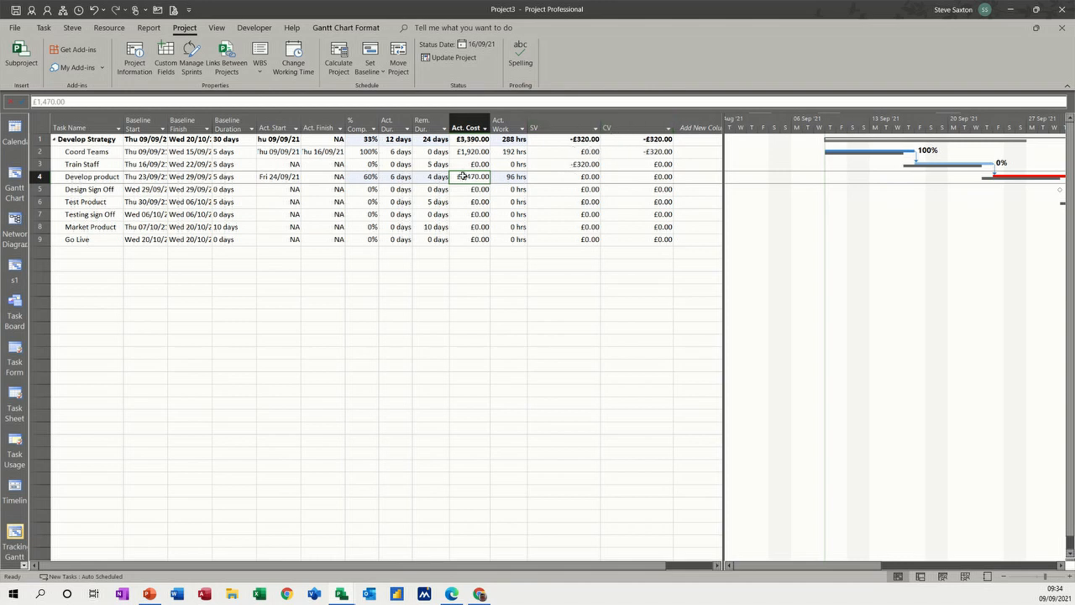
left_click(109, 27)
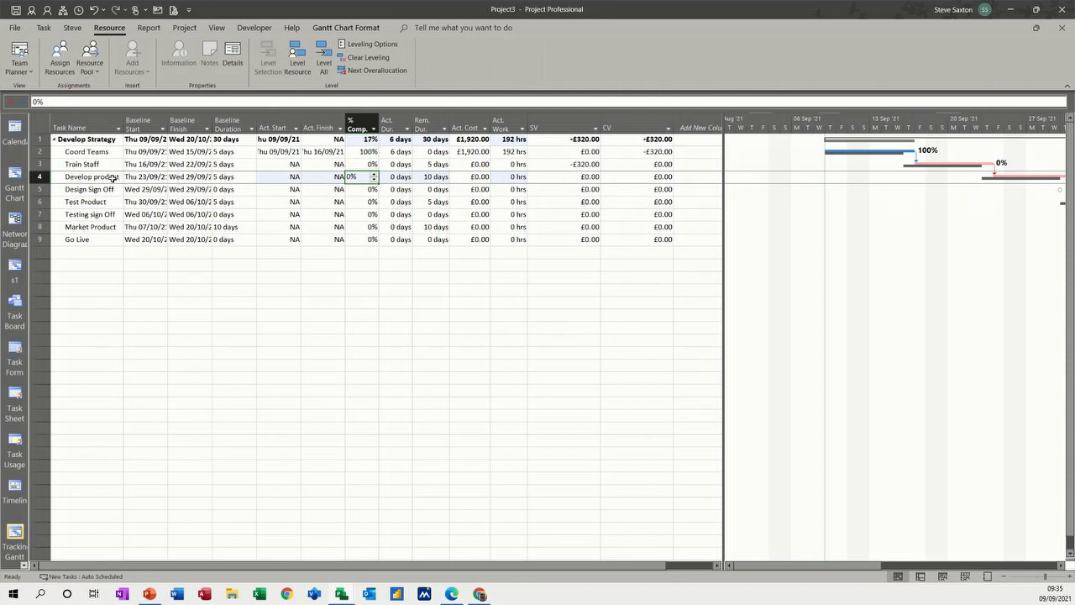
mouse_move(675, 182)
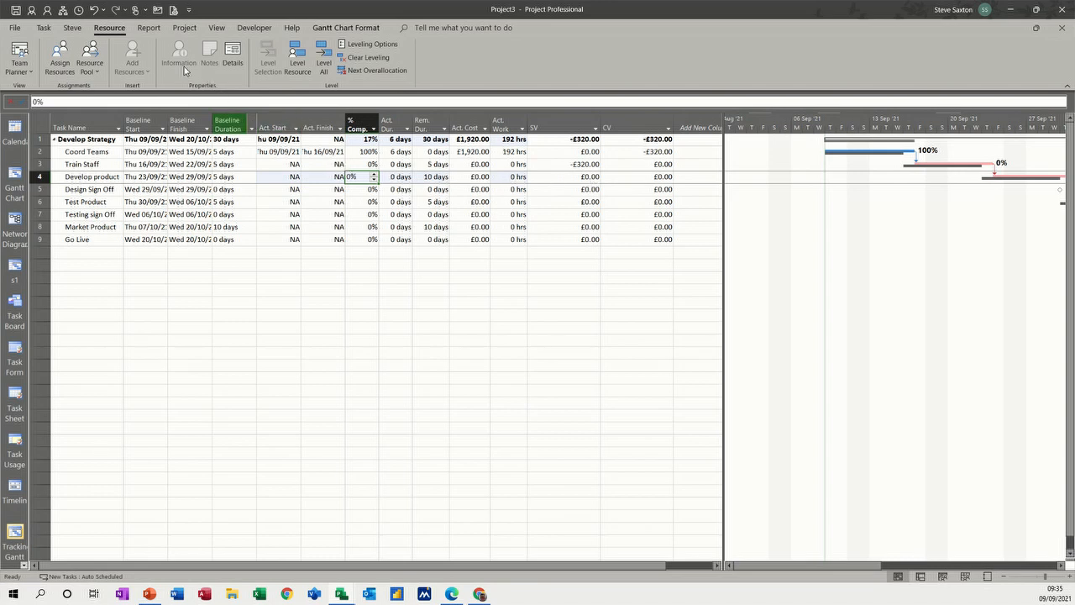
Set the project status date to 30/09/21 so schedule variance recalculates to about −£5,110.00.
left_click(148, 27)
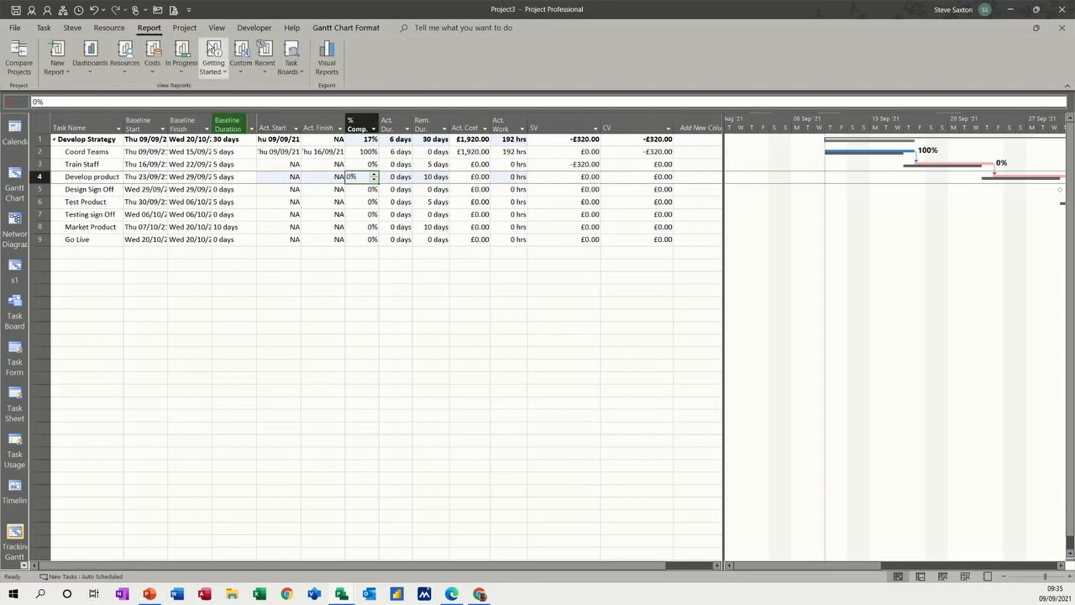
left_click(185, 26)
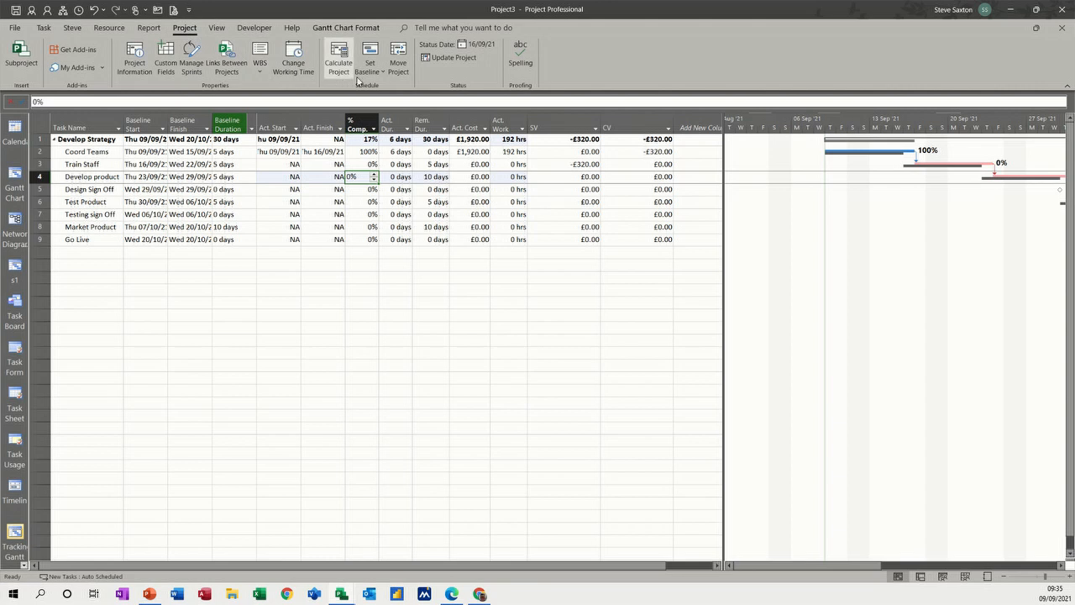
left_click(480, 44)
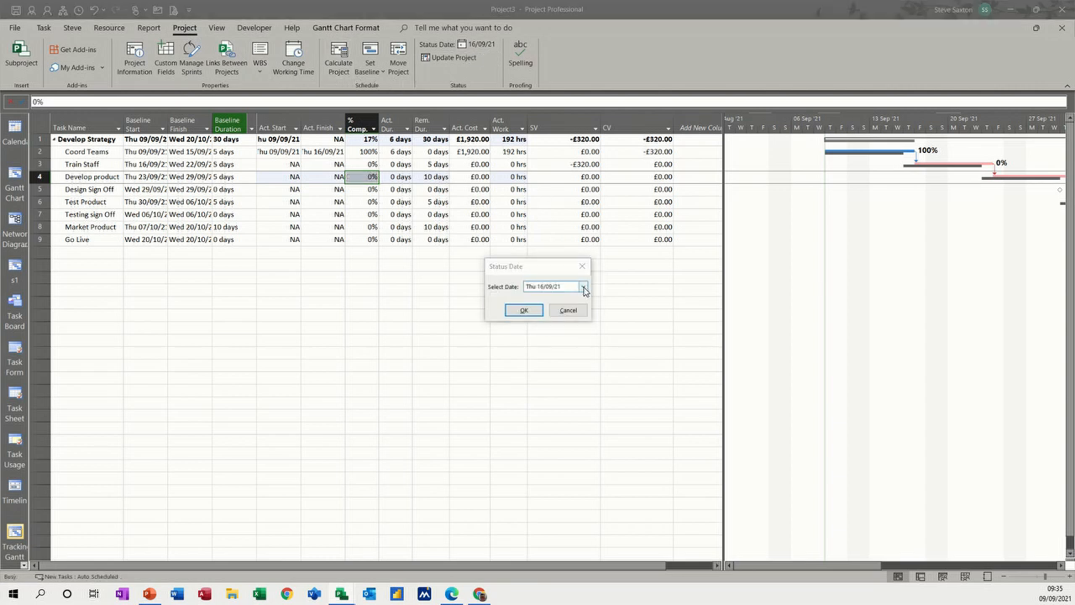
left_click(583, 286)
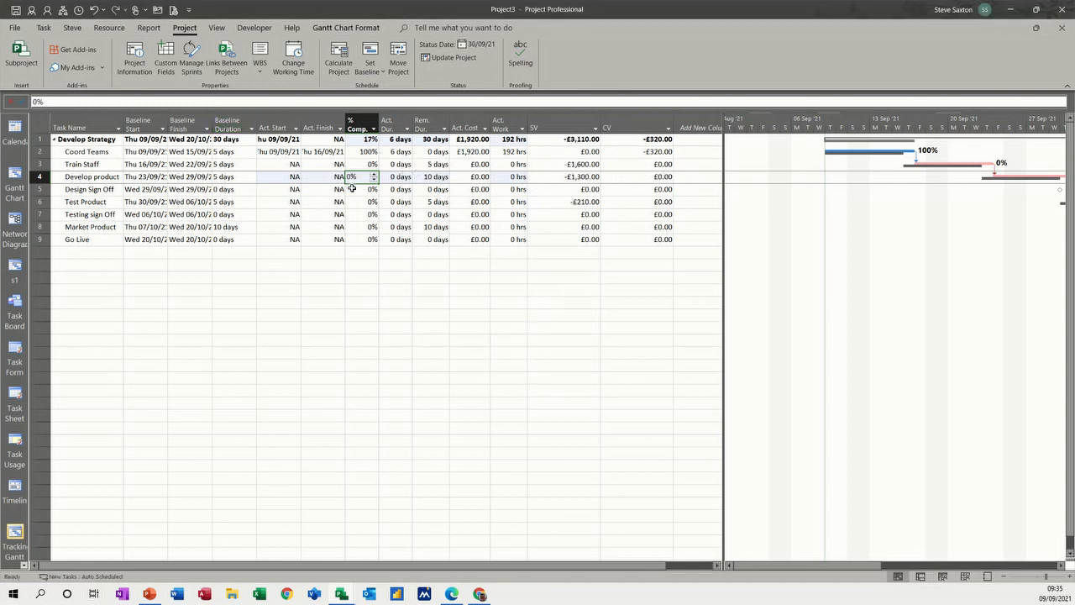
Enter 50% complete for Develop product, then raise it to 100% with actual dates filled in.
type("50")
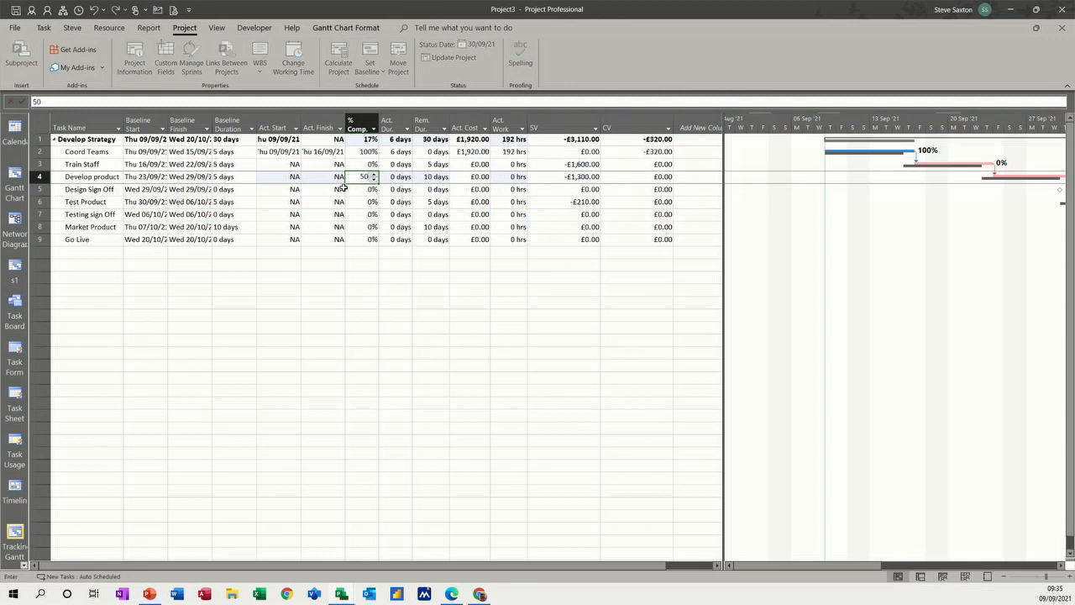
key("Return")
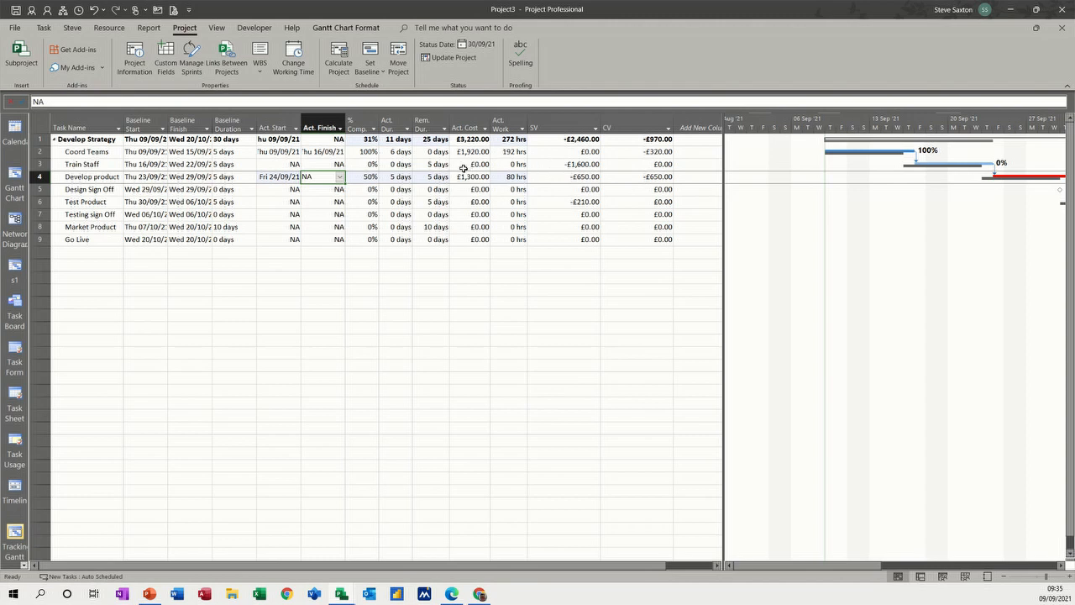
mouse_move(481, 44)
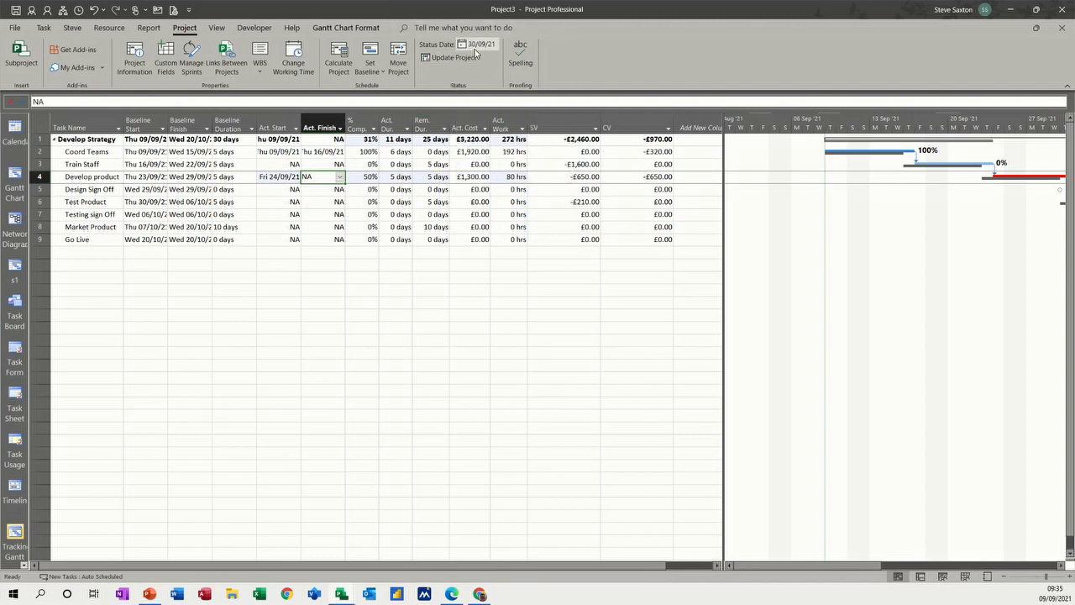
mouse_move(480, 44)
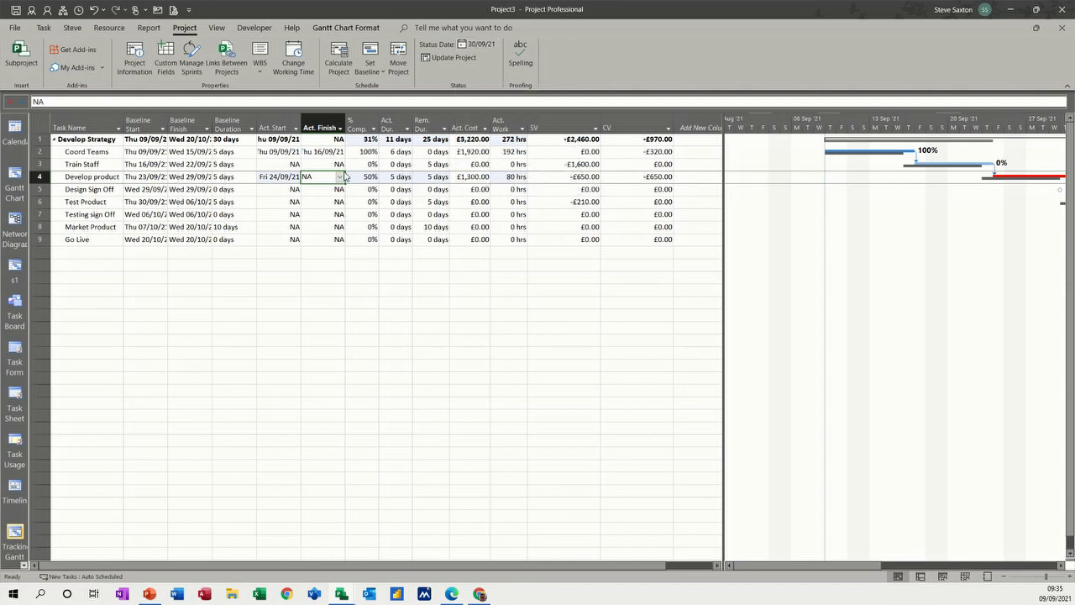
mouse_move(501, 188)
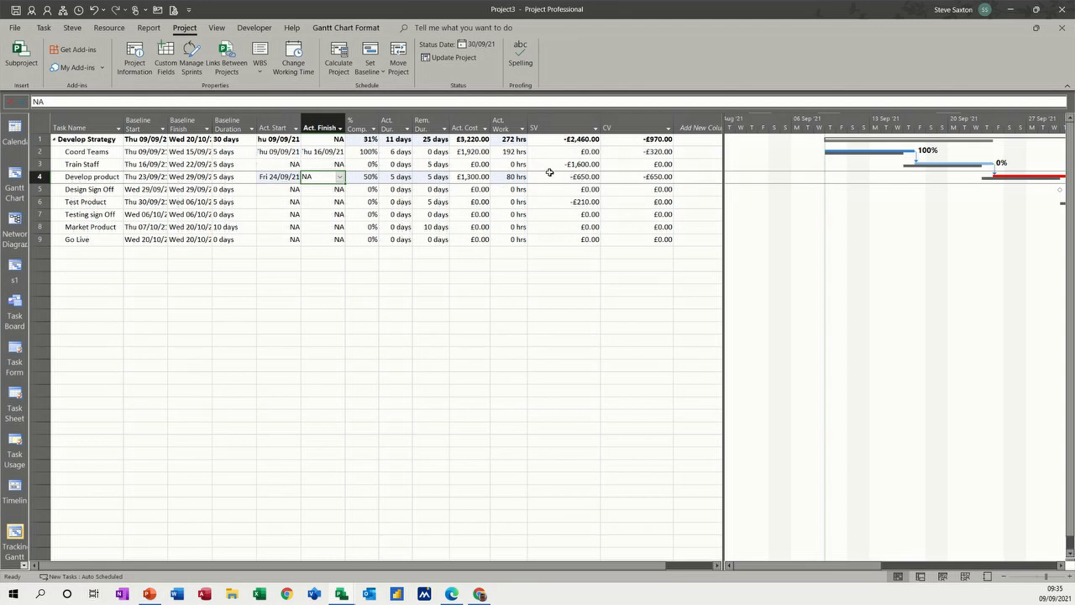
left_click(356, 176)
type("100")
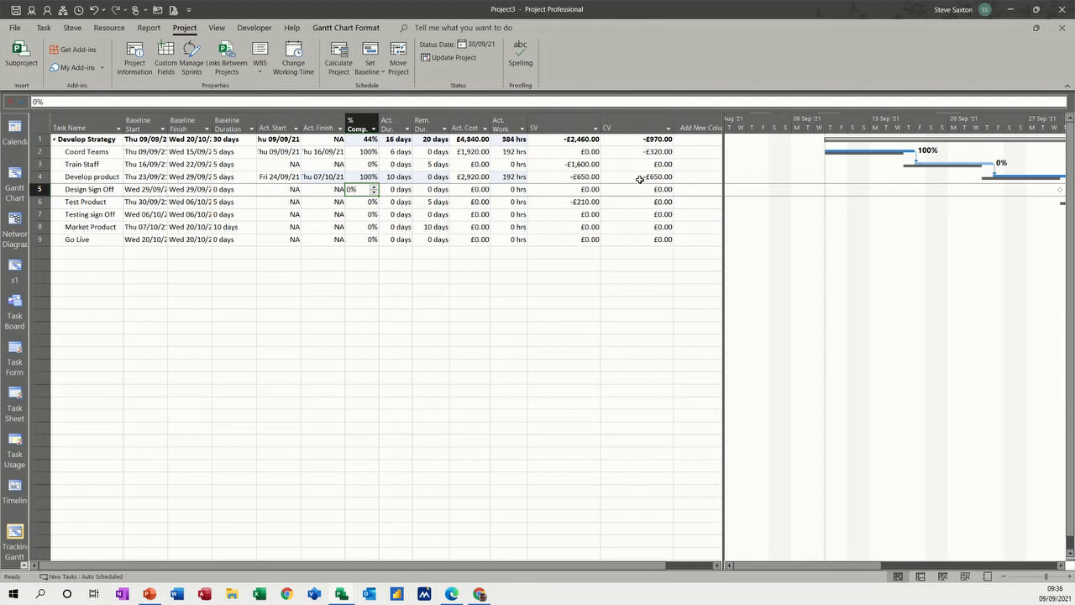
mouse_move(304, 171)
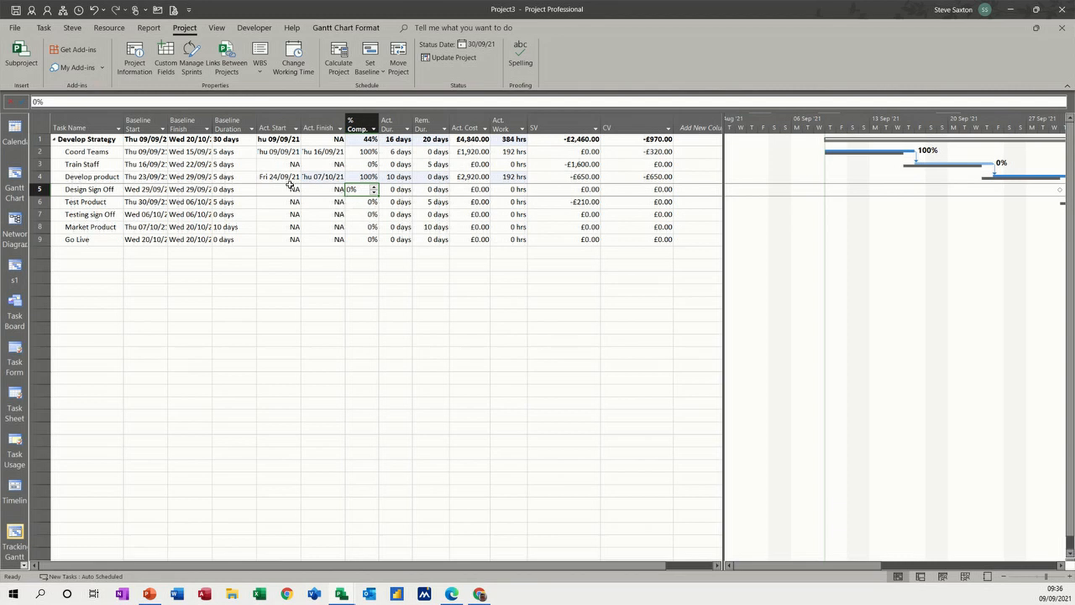
mouse_move(554, 165)
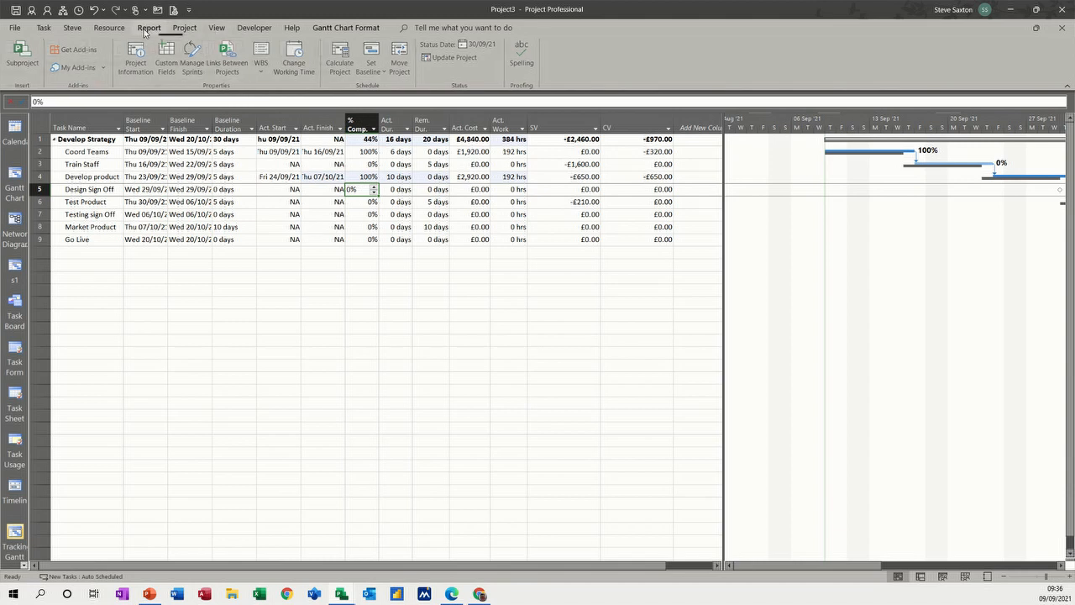
Generate the Earned Value cost report (EAC £11,663.56, ACWP £3,220.00, BCWP £2,250.00) and show its Field List.
left_click(148, 27)
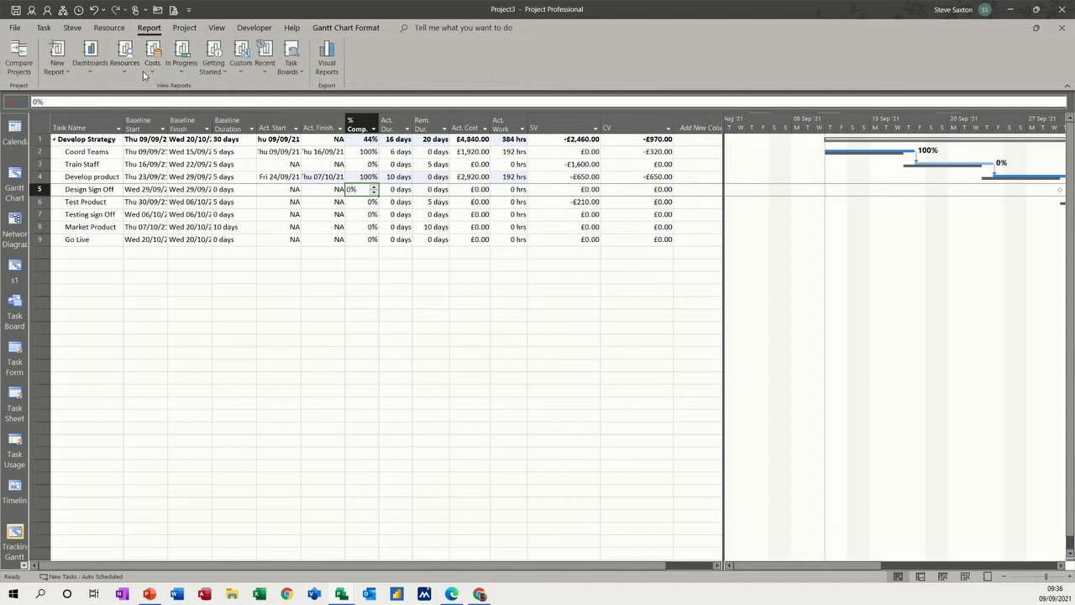
left_click(153, 57)
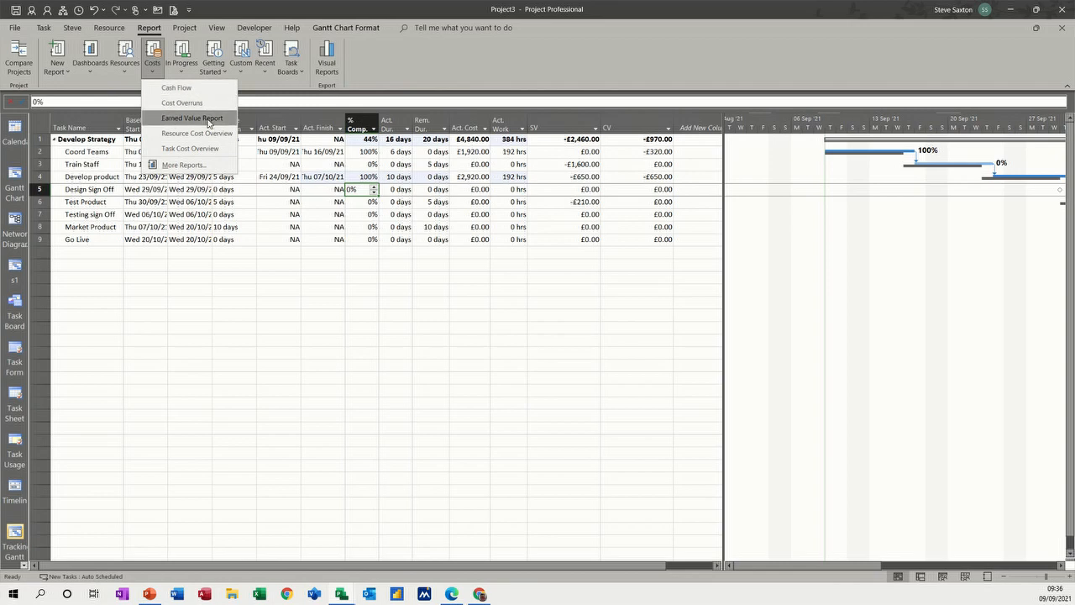
left_click(191, 117)
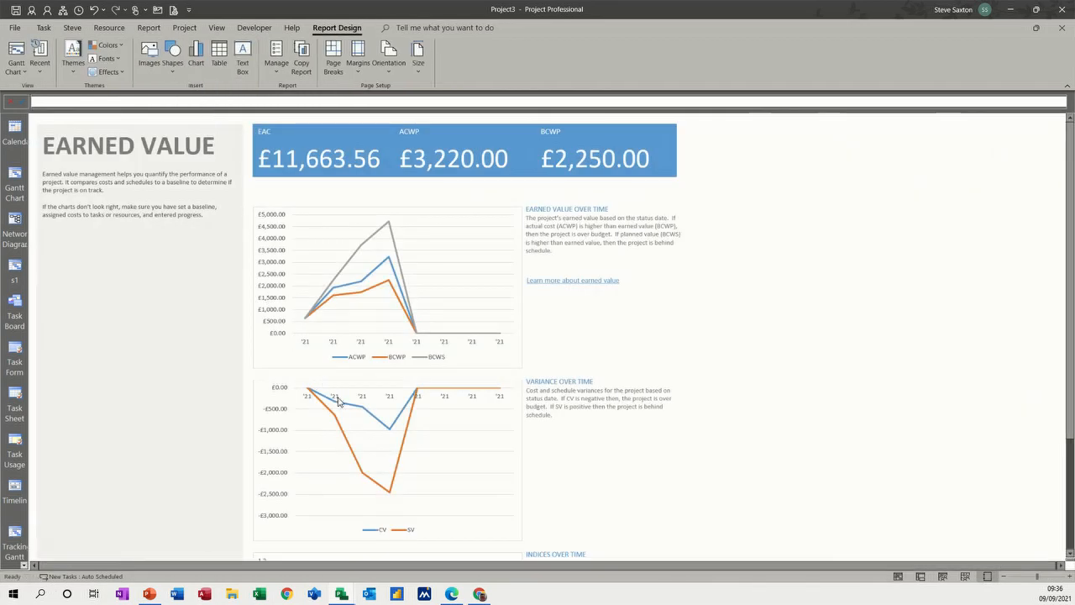
mouse_move(351, 244)
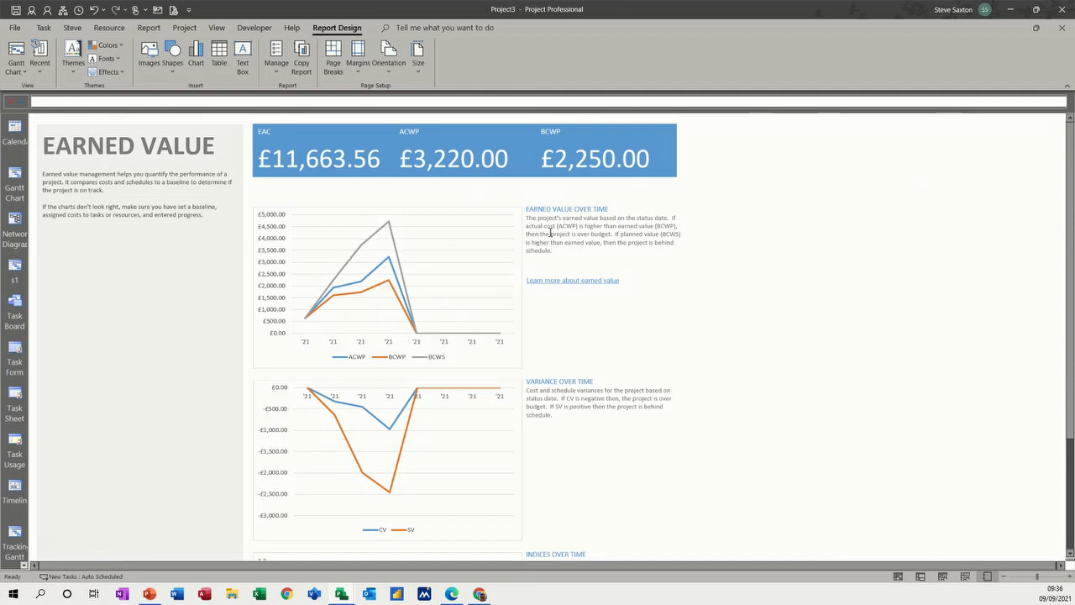
mouse_move(460, 279)
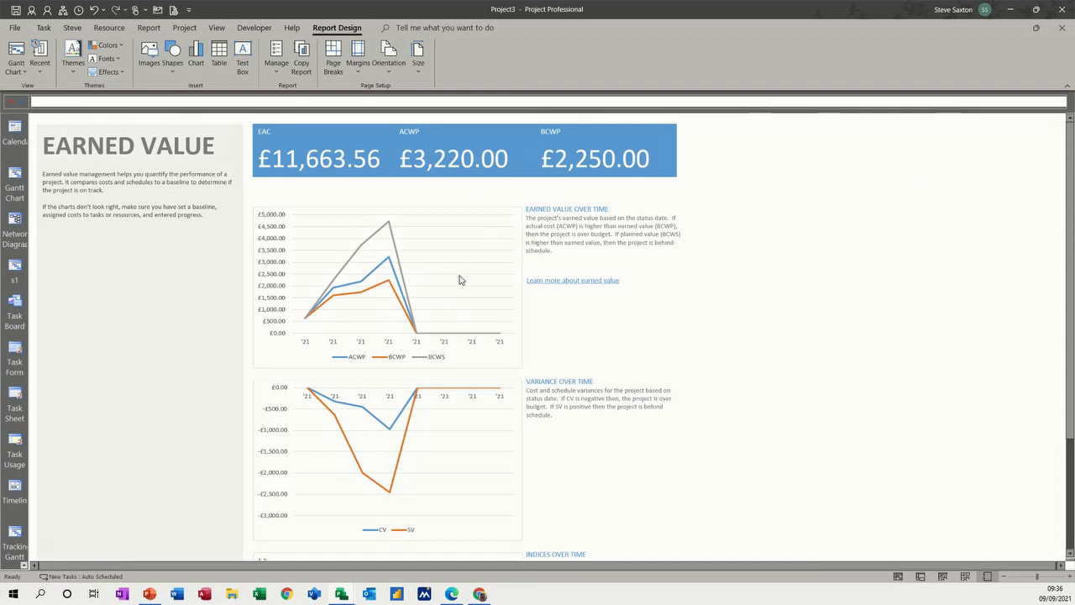
mouse_move(638, 222)
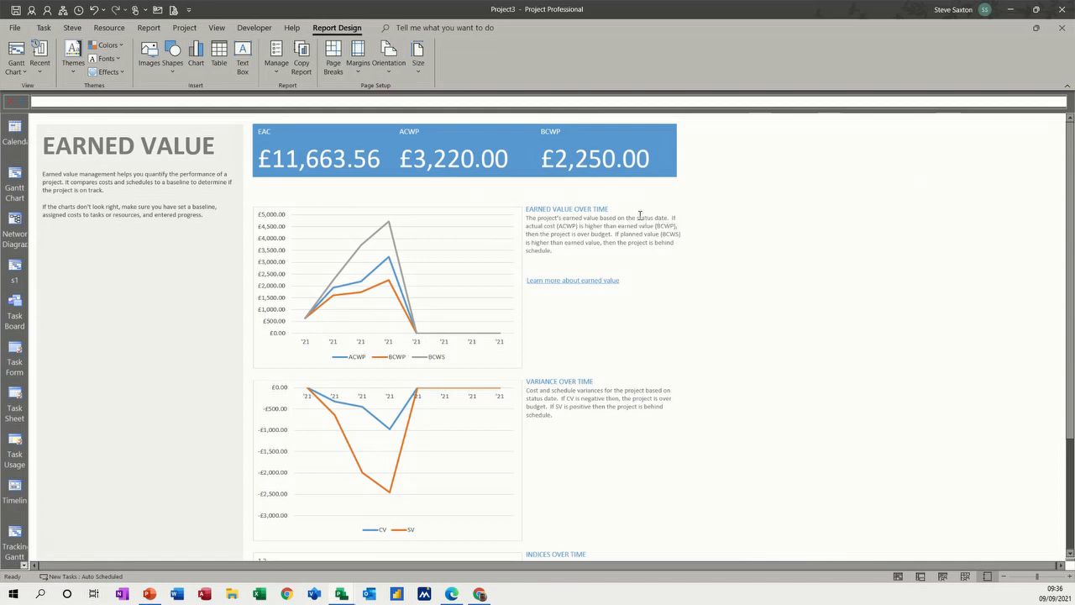
double_click(651, 218)
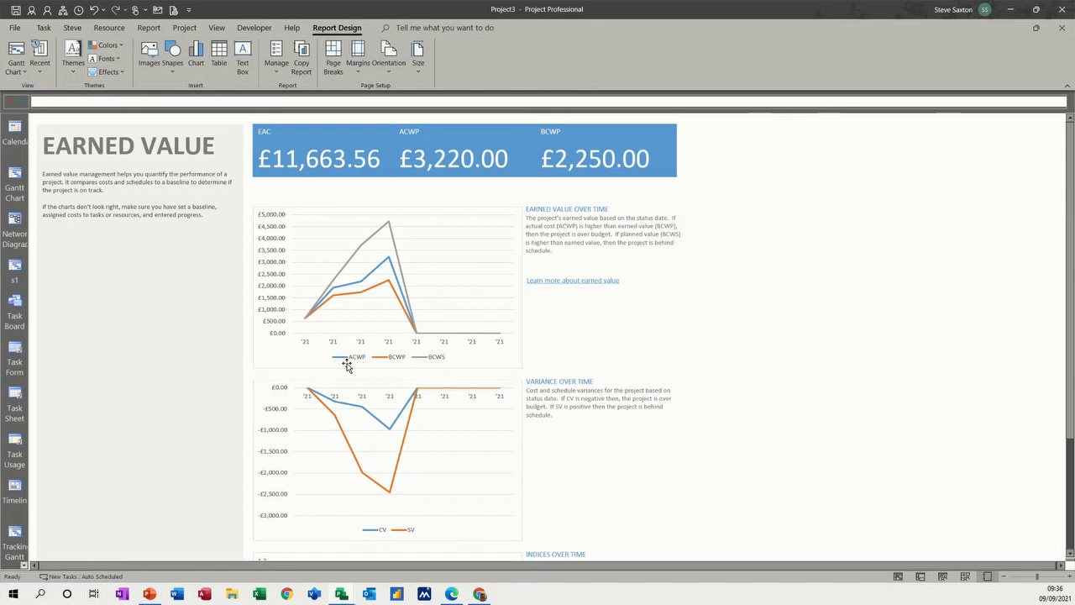
mouse_move(642, 233)
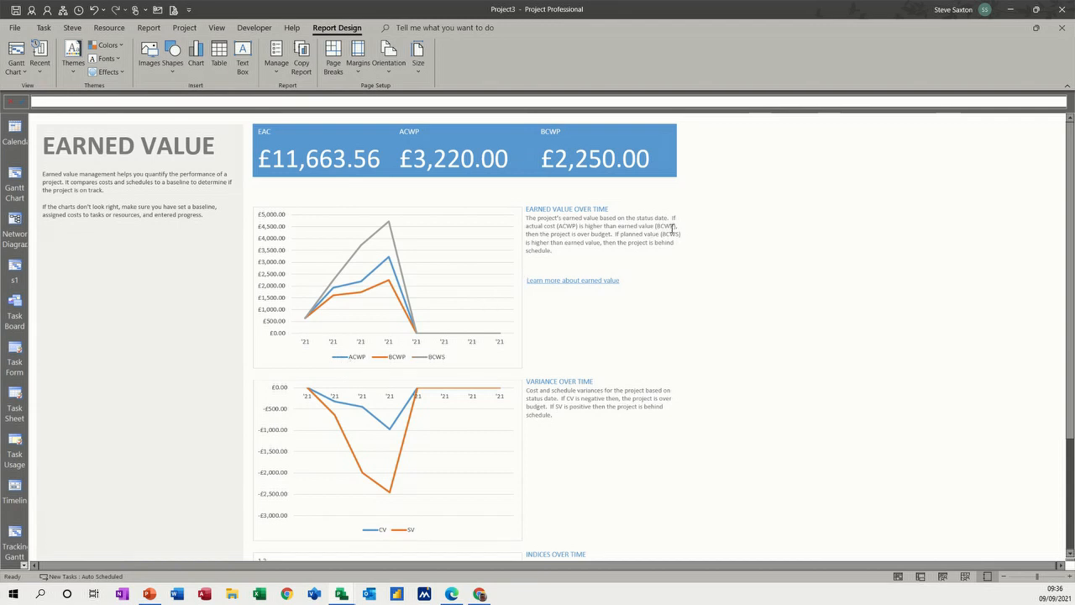
mouse_move(430, 280)
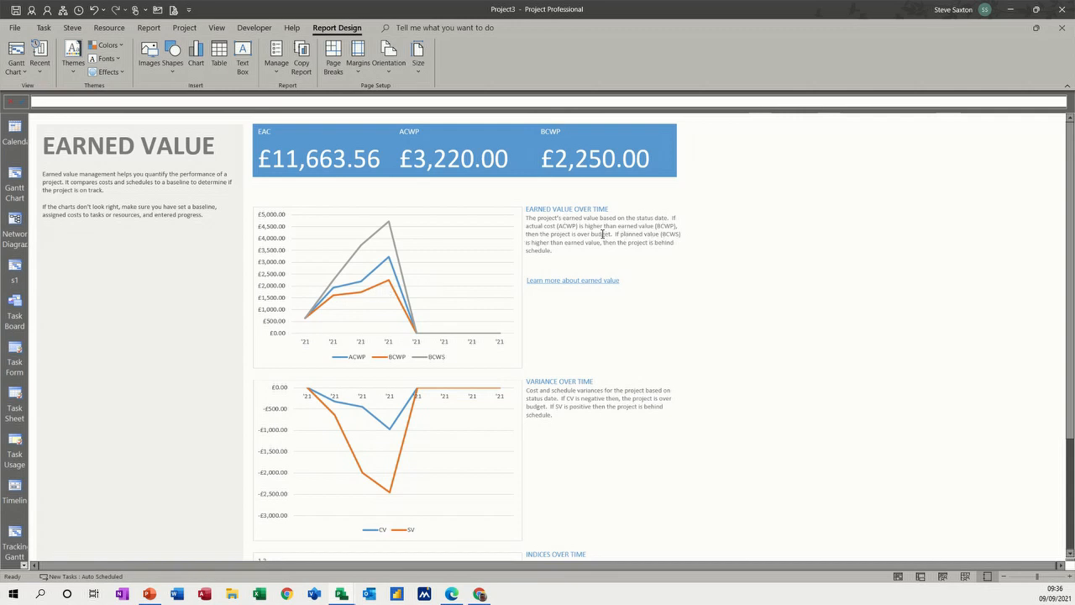
mouse_move(420, 302)
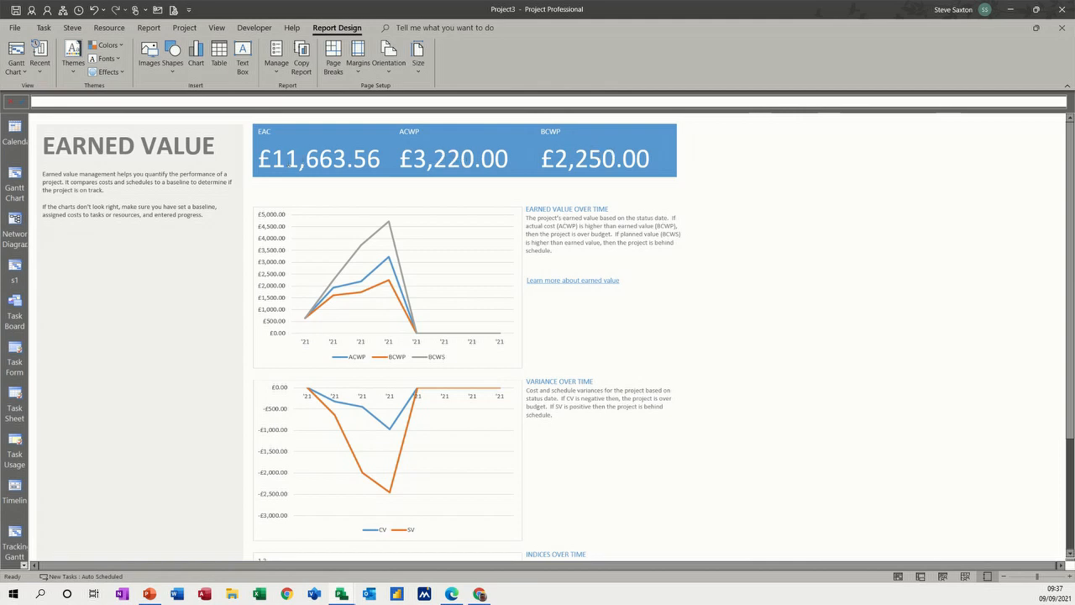
mouse_move(407, 196)
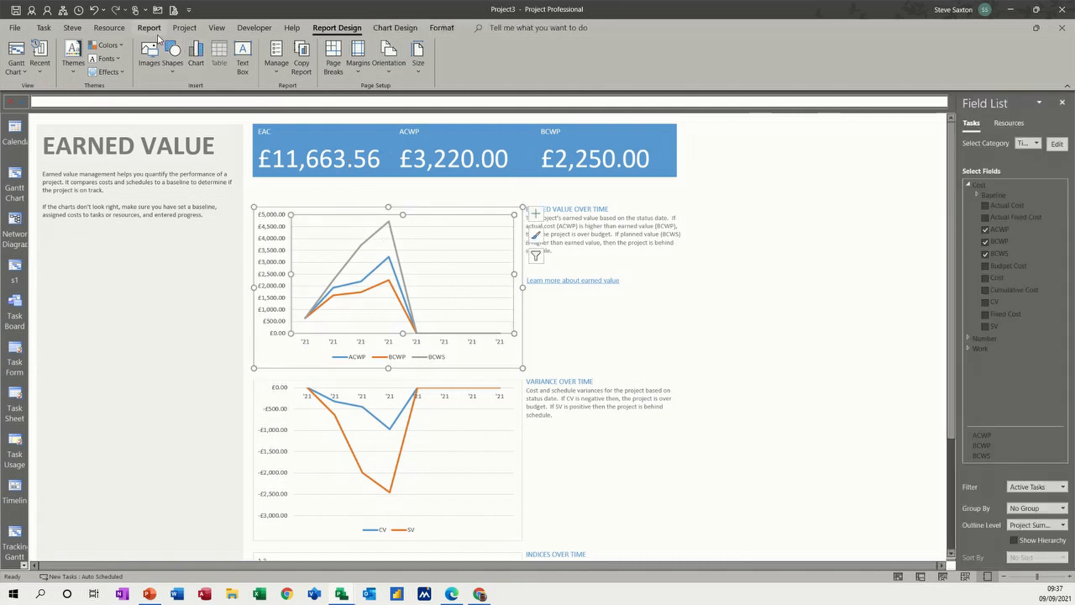
Create a new chart report named 'costs' showing Actual Work, Remaining Work and Work bars.
left_click(148, 27)
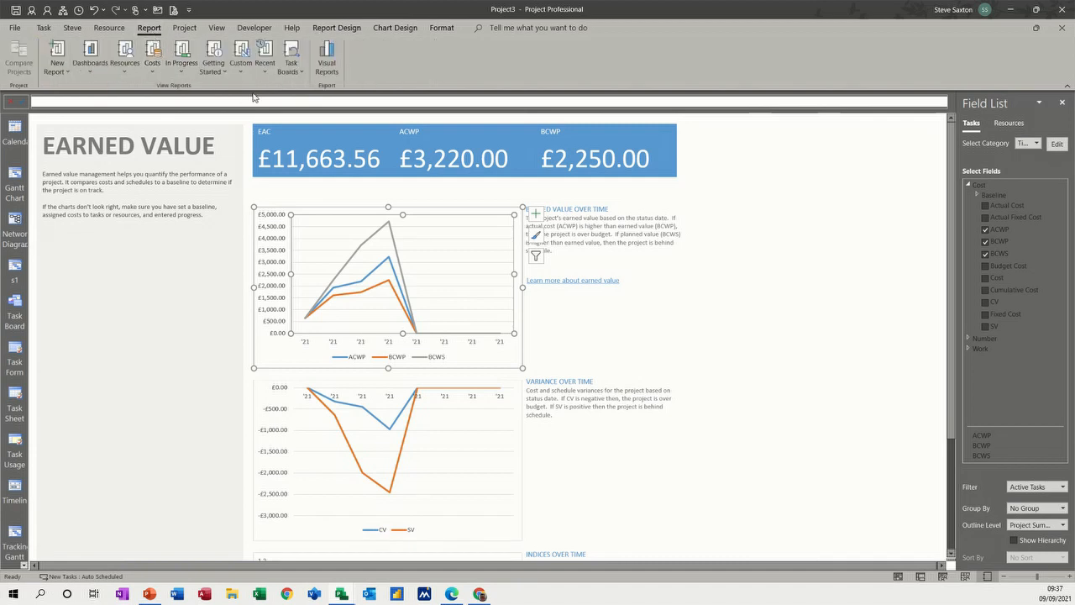
left_click(57, 61)
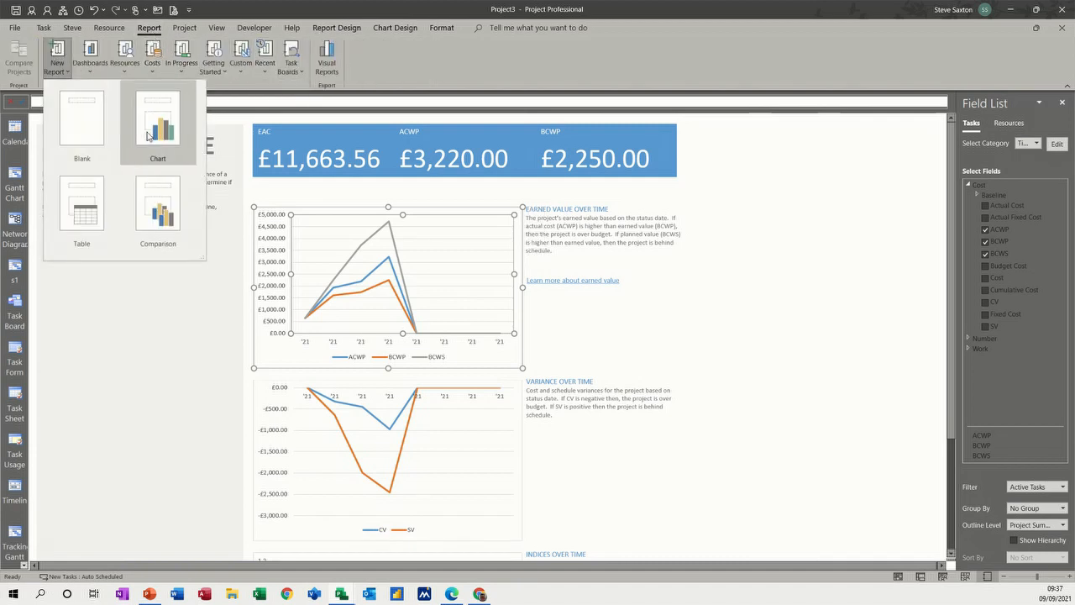
left_click(158, 121)
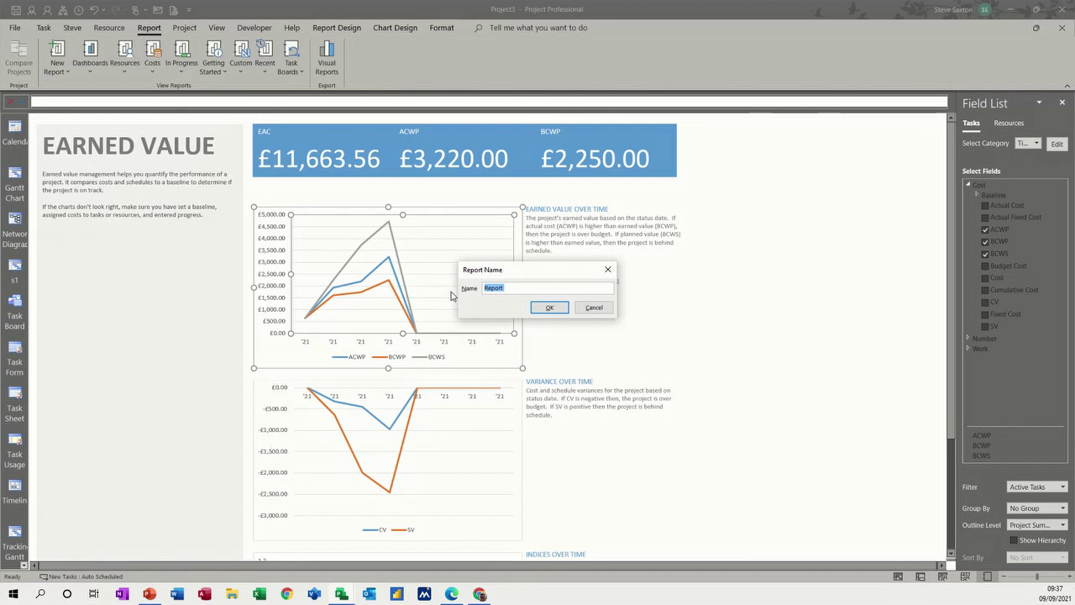
type("cost")
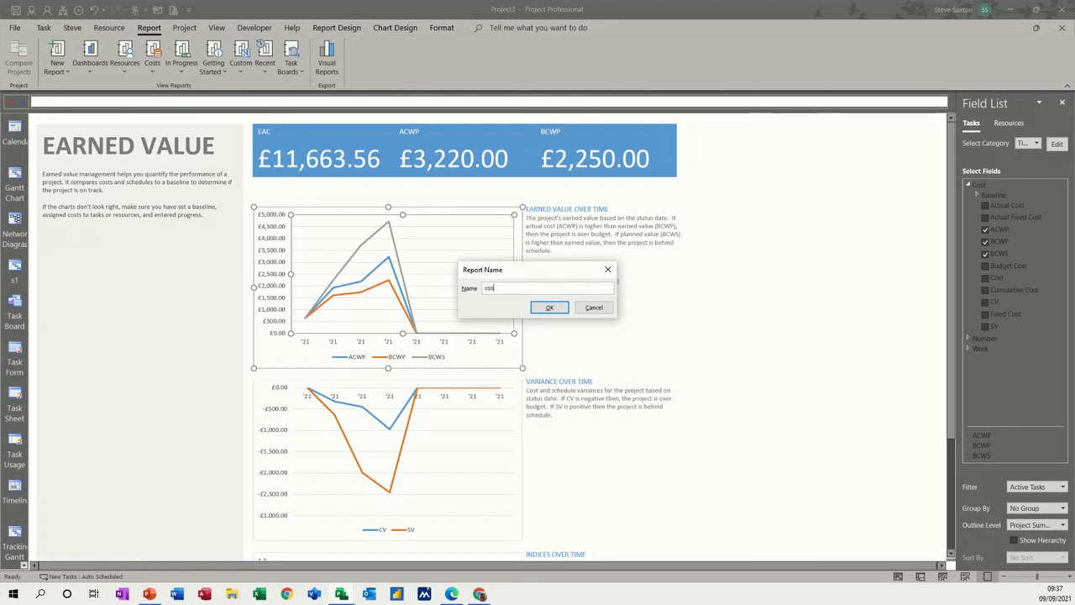
type("s")
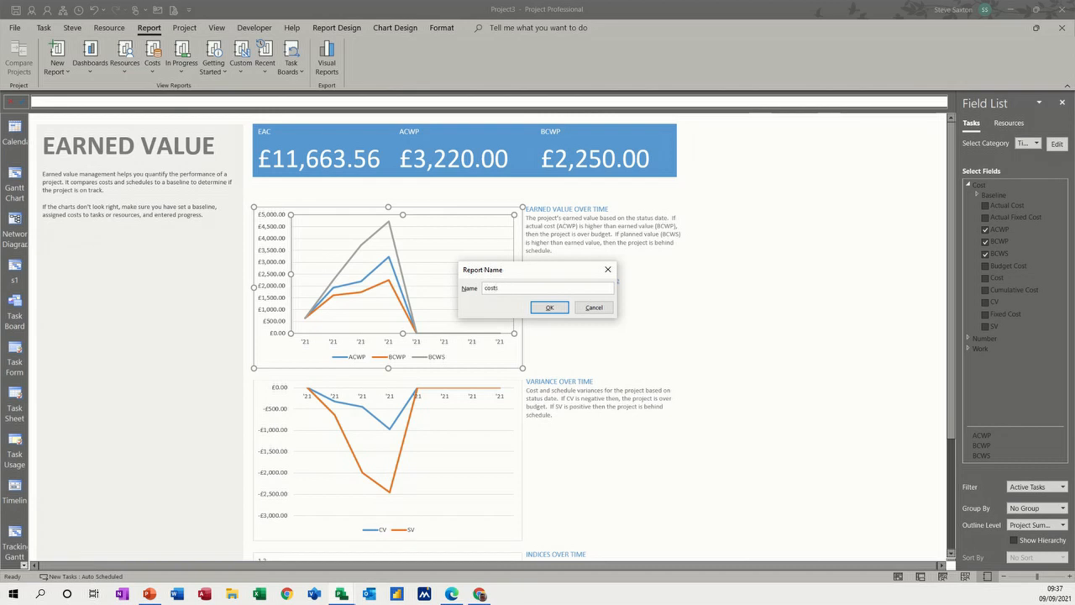
left_click(548, 306)
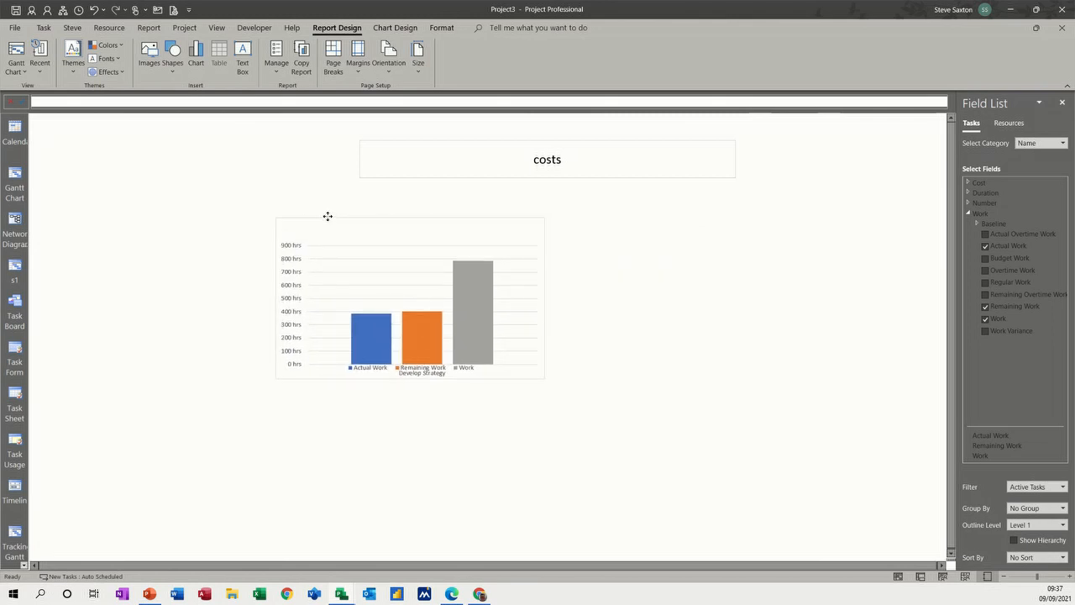
Change the costs work chart from columns to a Line with Markers chart.
left_click(410, 299)
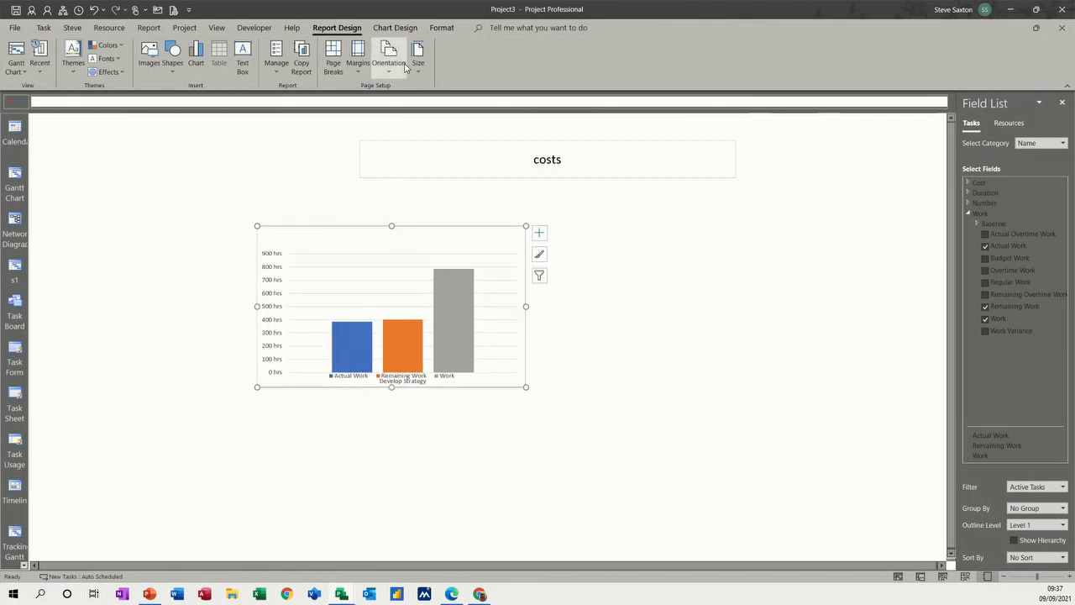
left_click(394, 26)
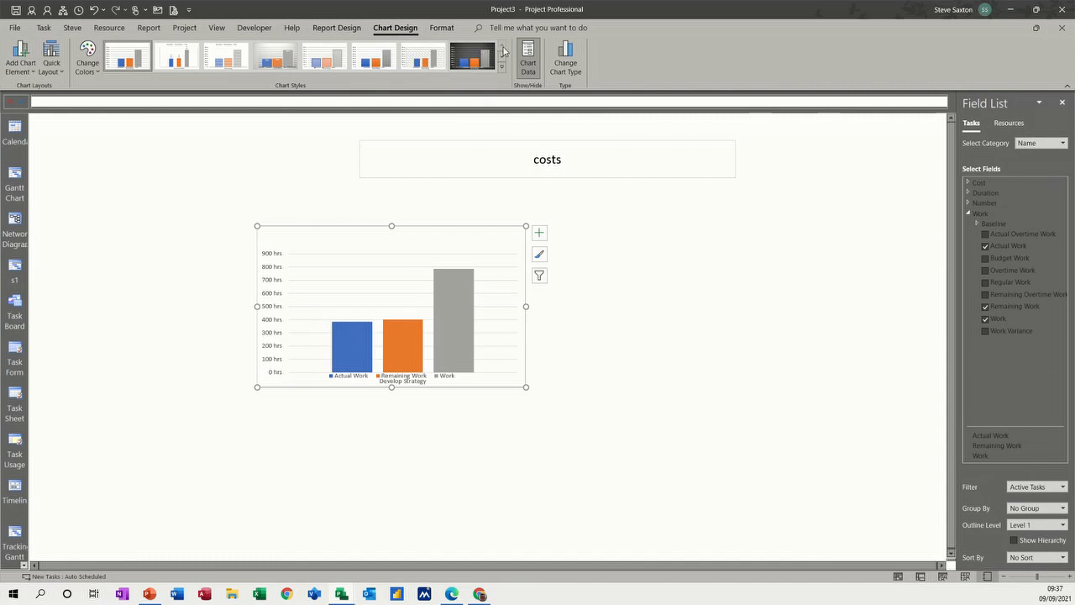
left_click(564, 59)
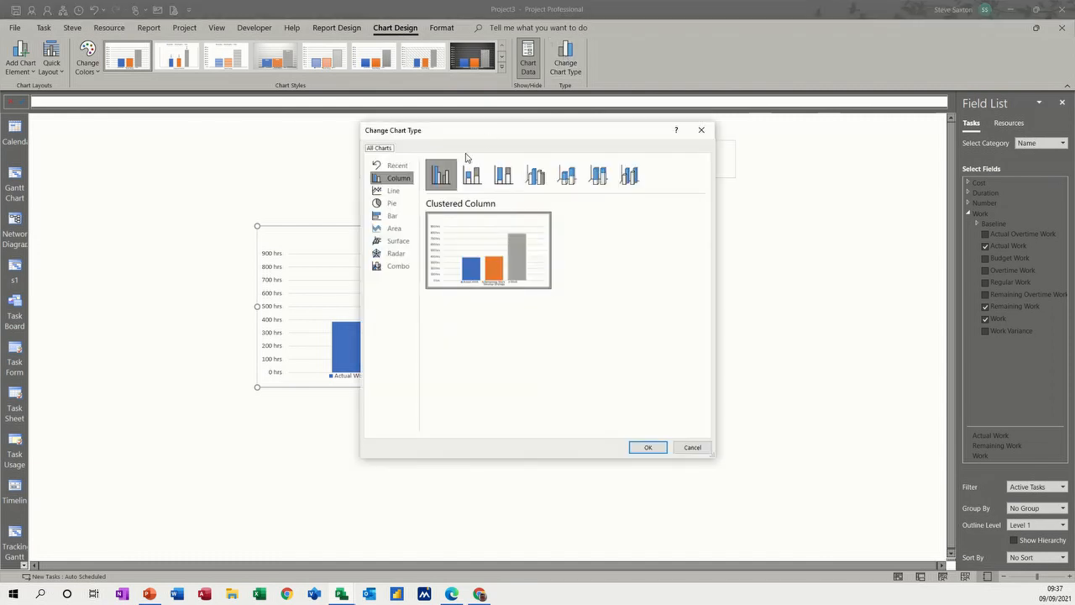
left_click(393, 190)
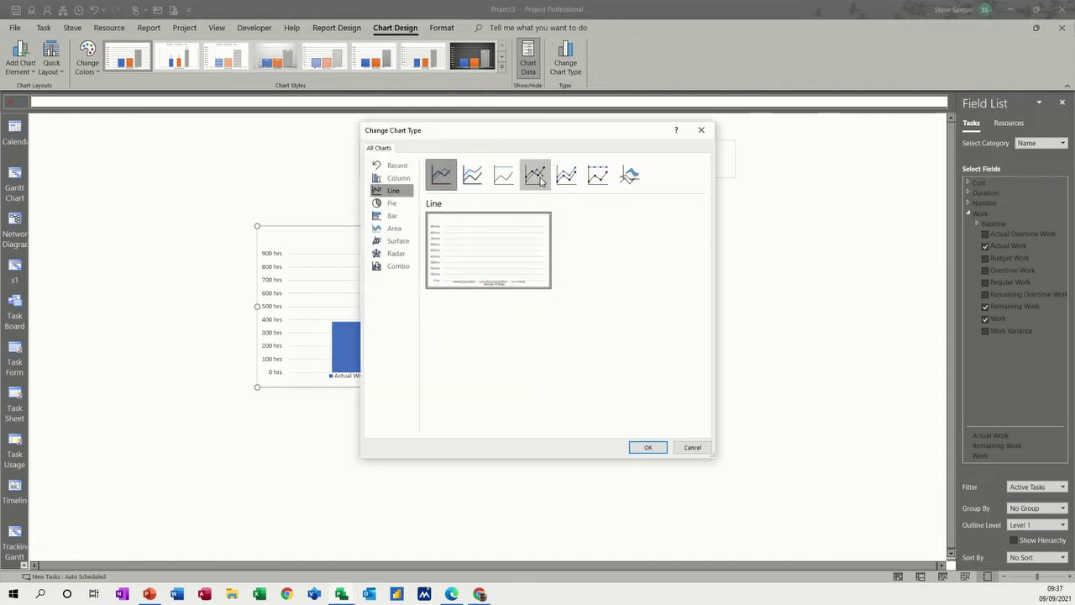
left_click(534, 175)
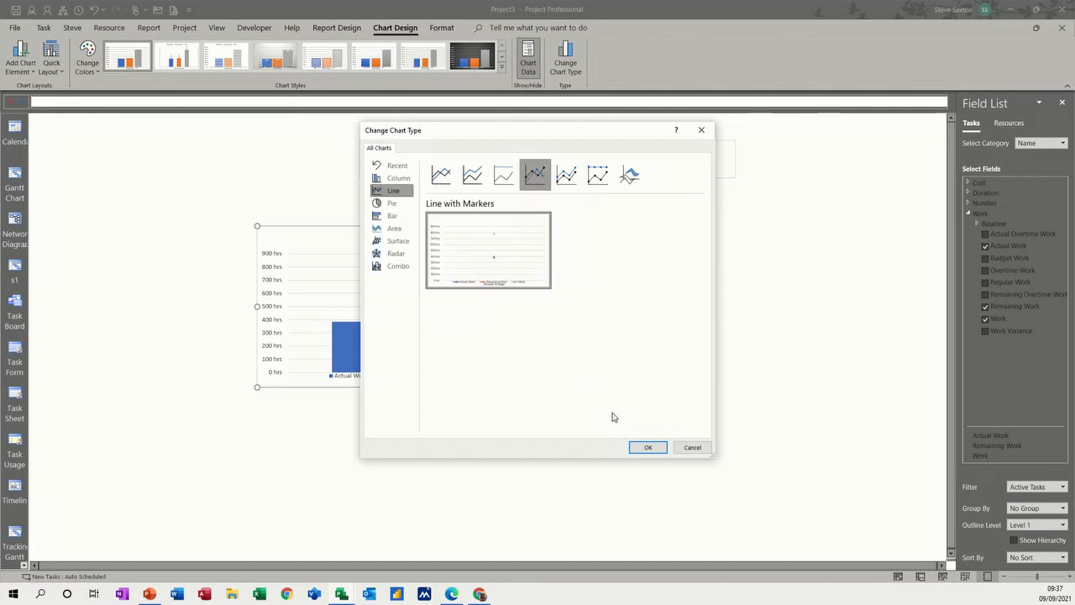
left_click(648, 447)
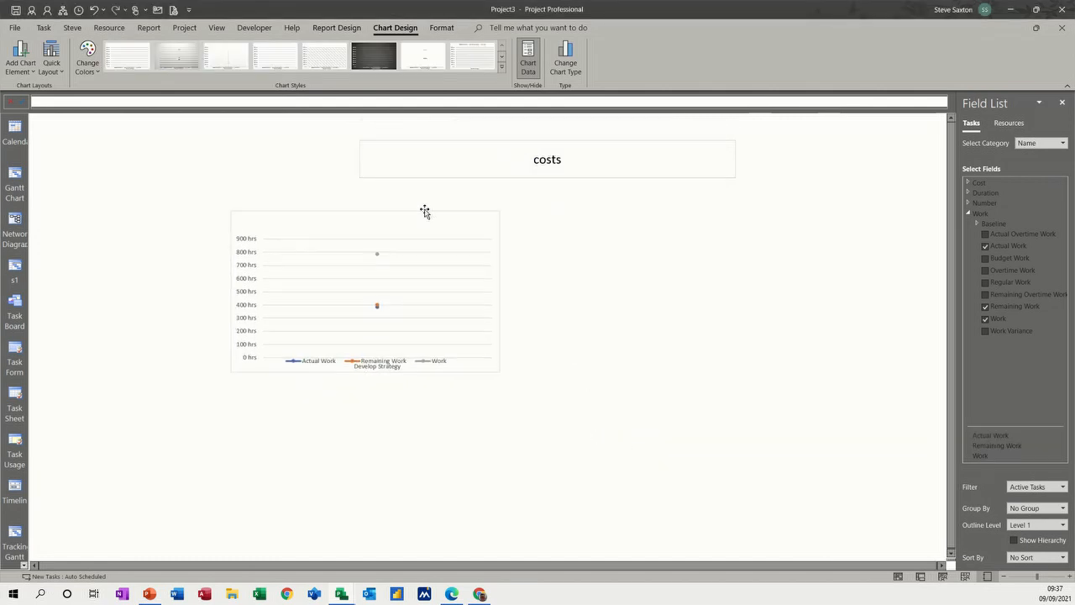
Reselect the line chart and expand its cost fields and category choices in the Field List.
left_click(378, 289)
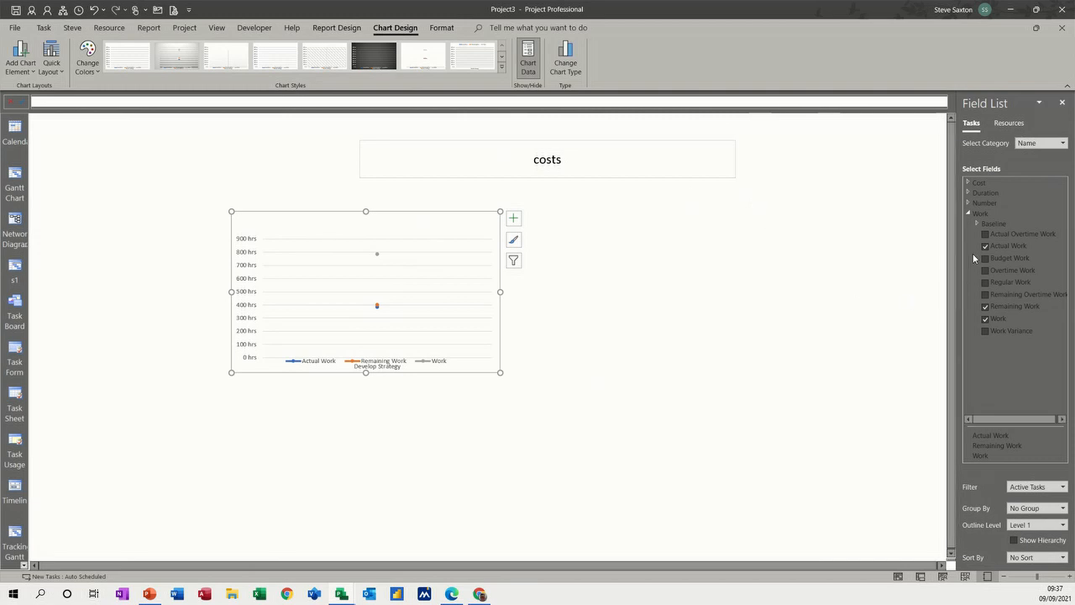
left_click(970, 182)
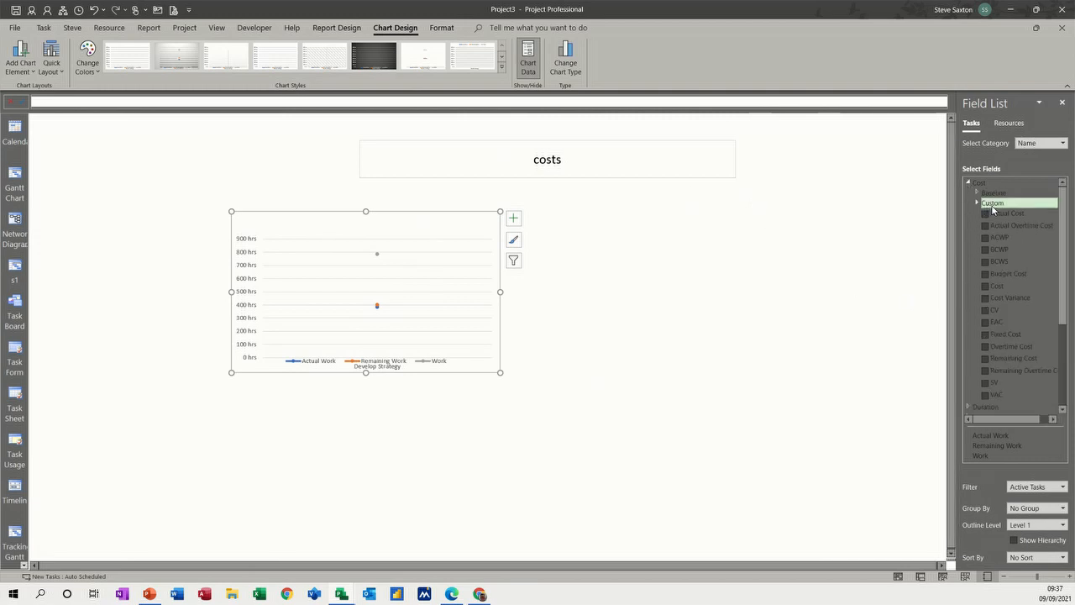
left_click(1061, 143)
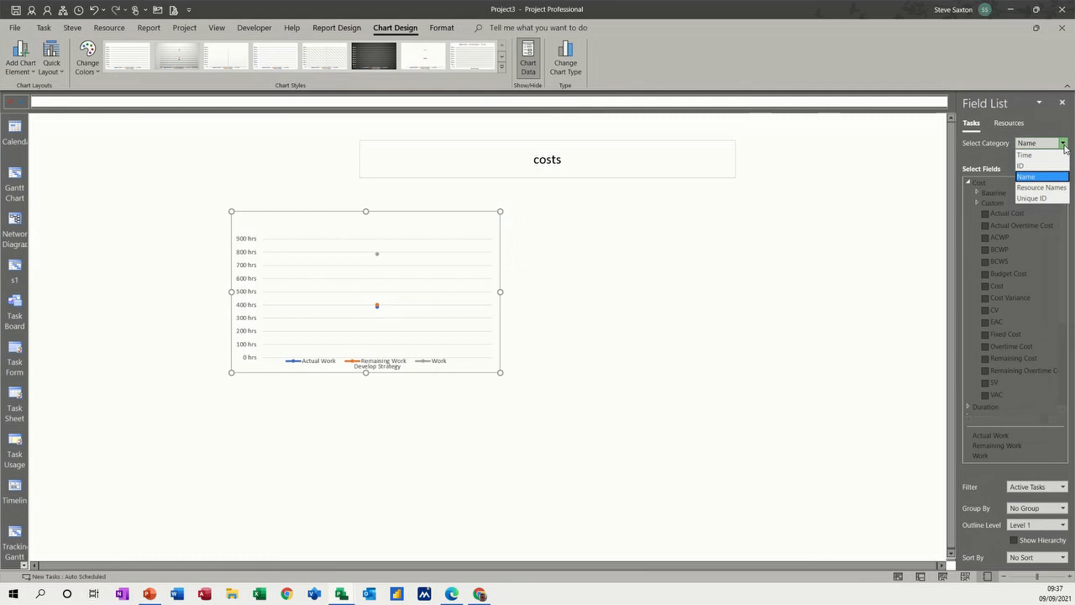
Set the chart category to Time with a weekly timescale, September to October 2021.
left_click(1024, 154)
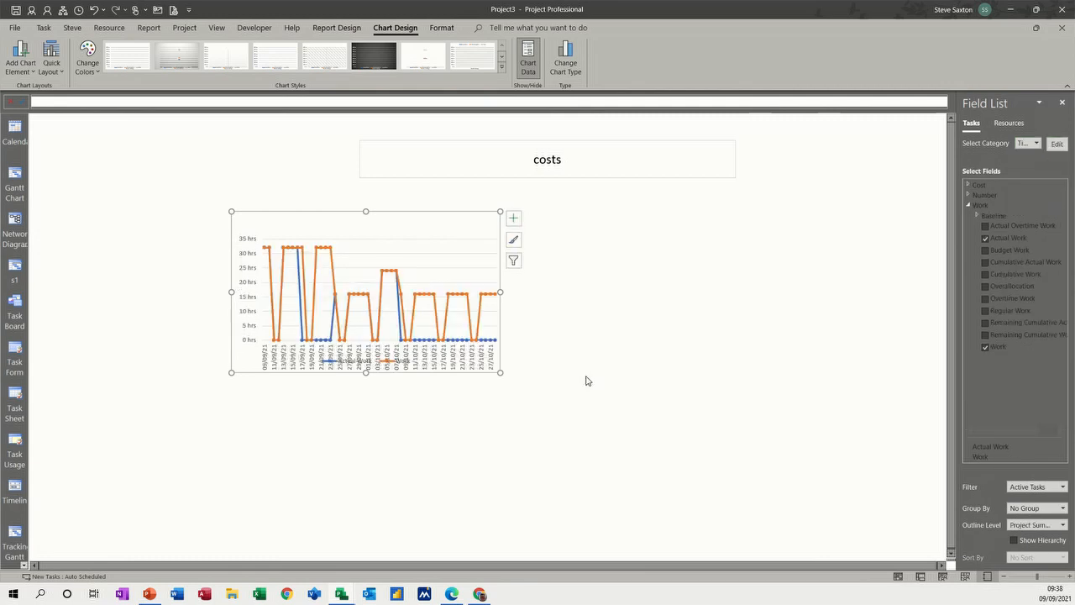
mouse_move(467, 372)
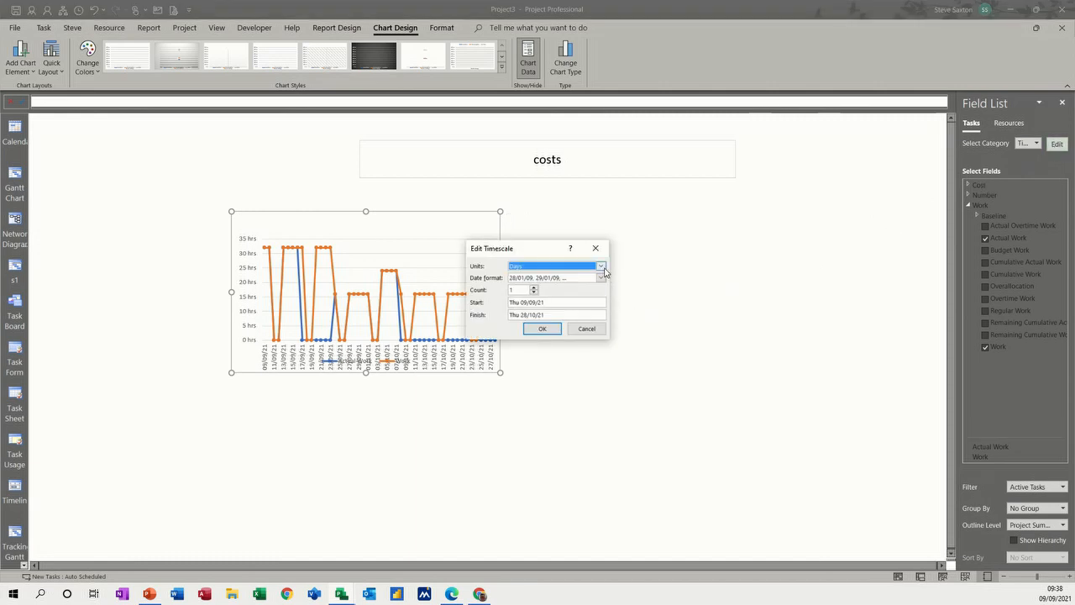
left_click(601, 266)
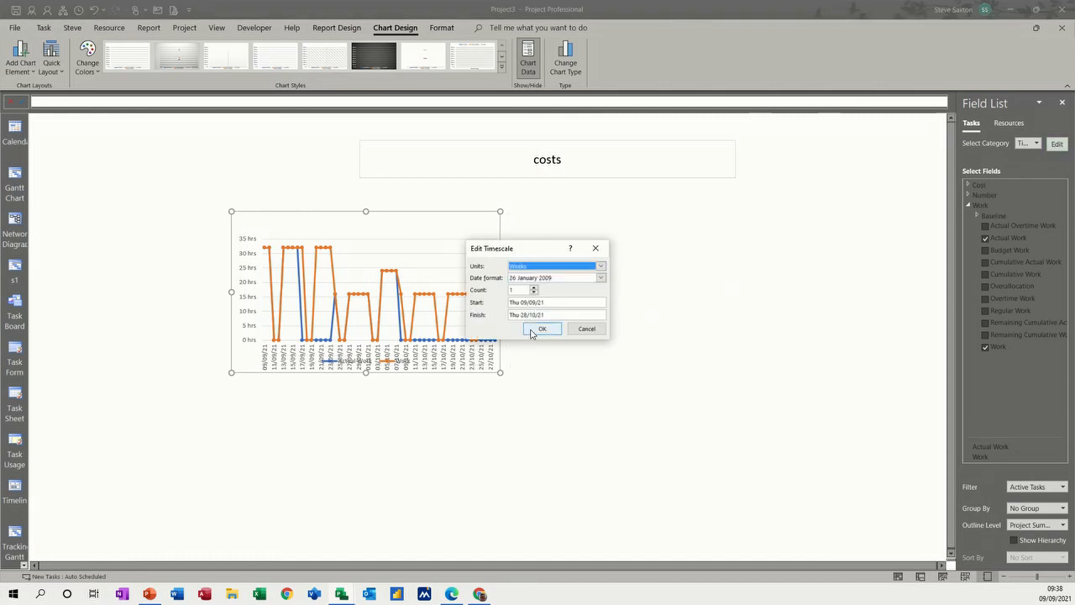
left_click(541, 327)
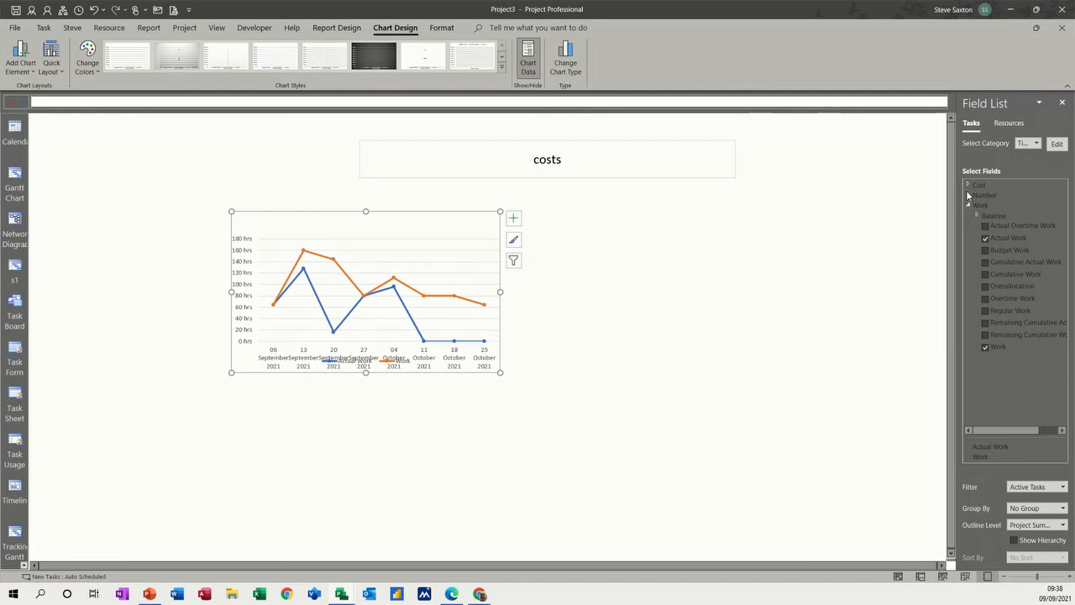
Plot CV and SV instead of the work fields and widen the chart across the page.
left_click(968, 184)
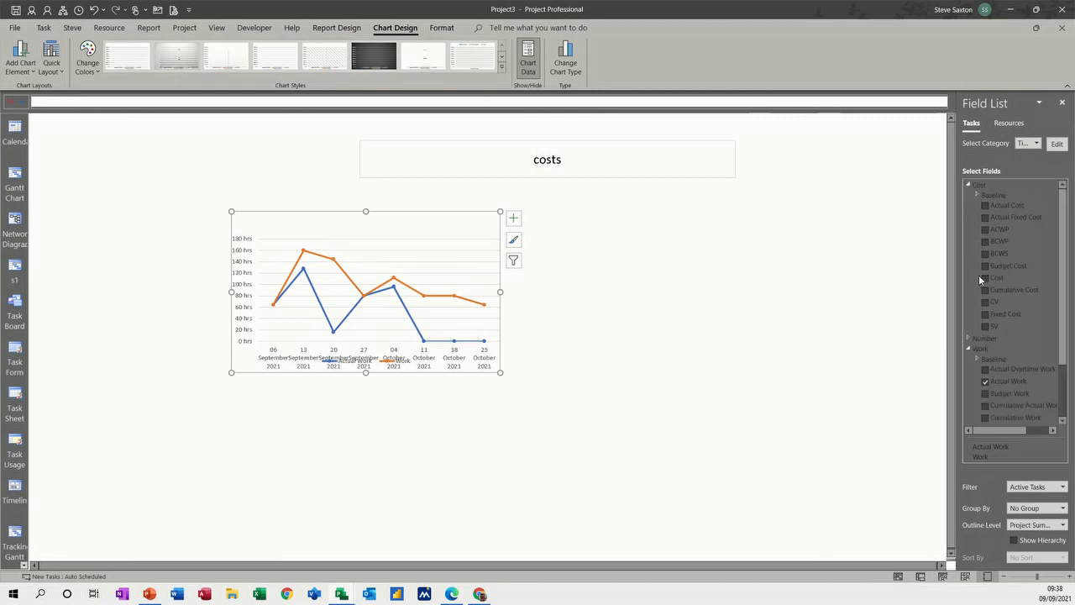
left_click(984, 303)
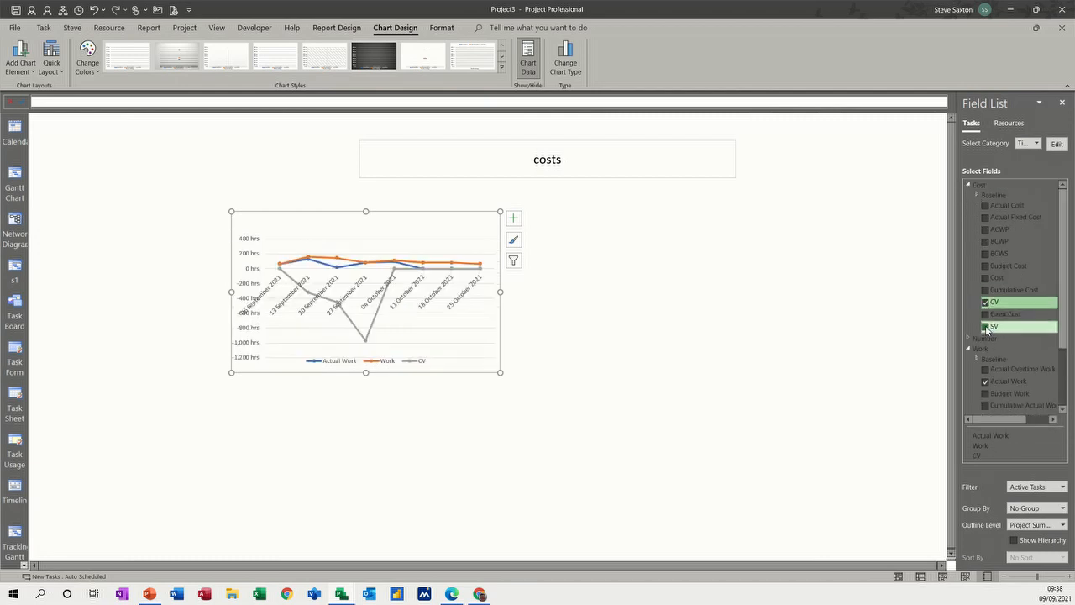
left_click(985, 326)
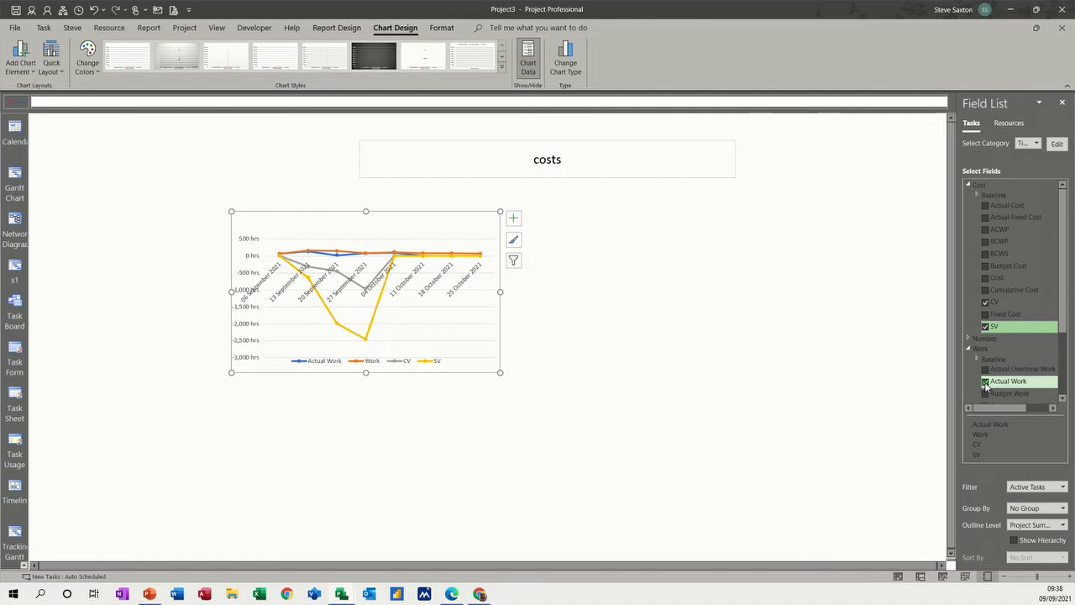
left_click(984, 380)
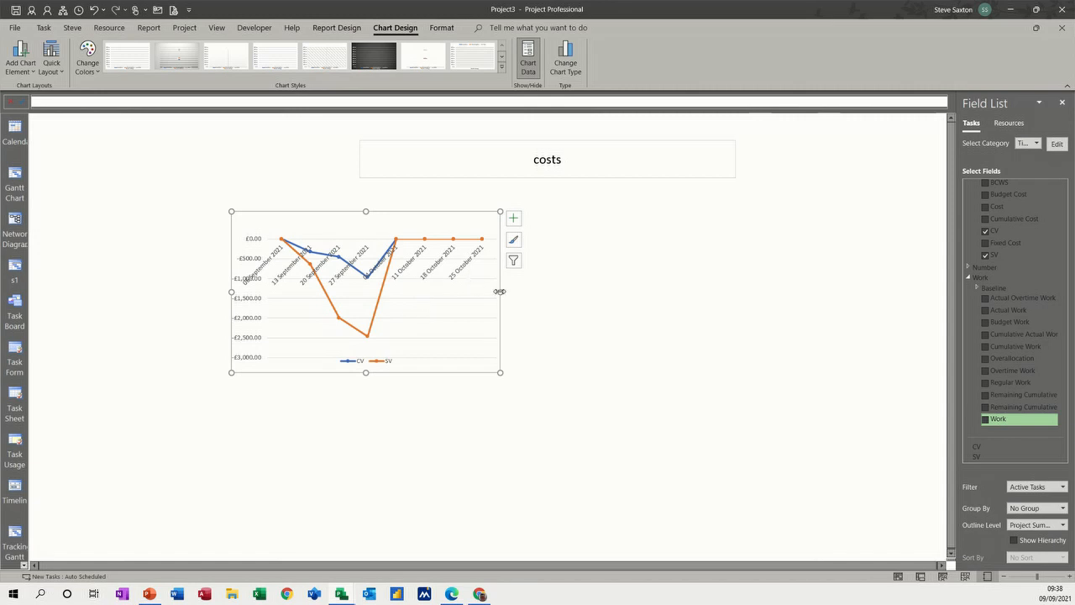
left_click_drag(501, 293, 665, 292)
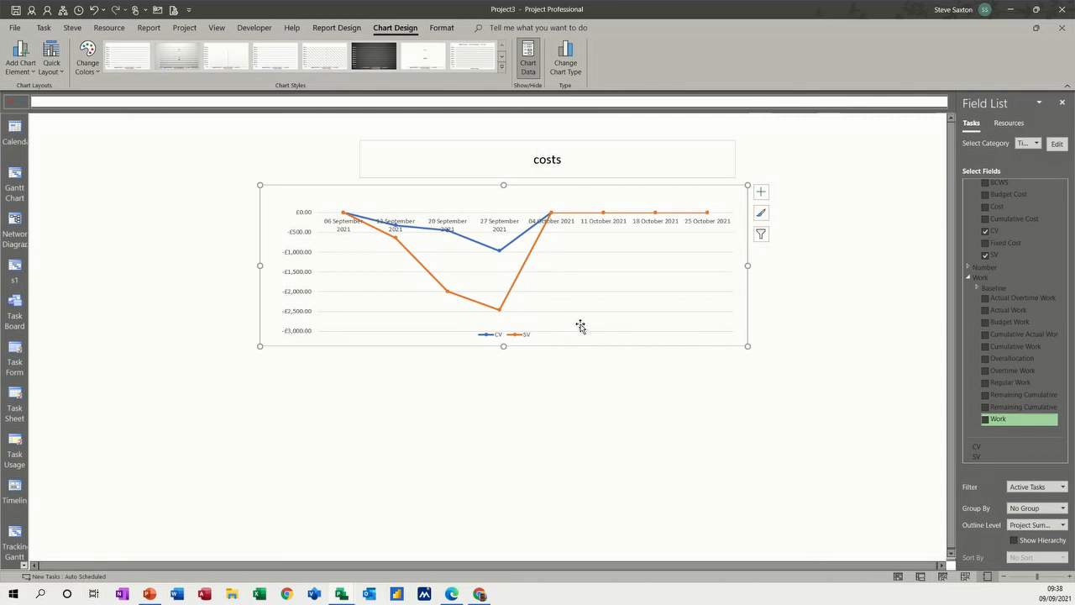
mouse_move(400, 420)
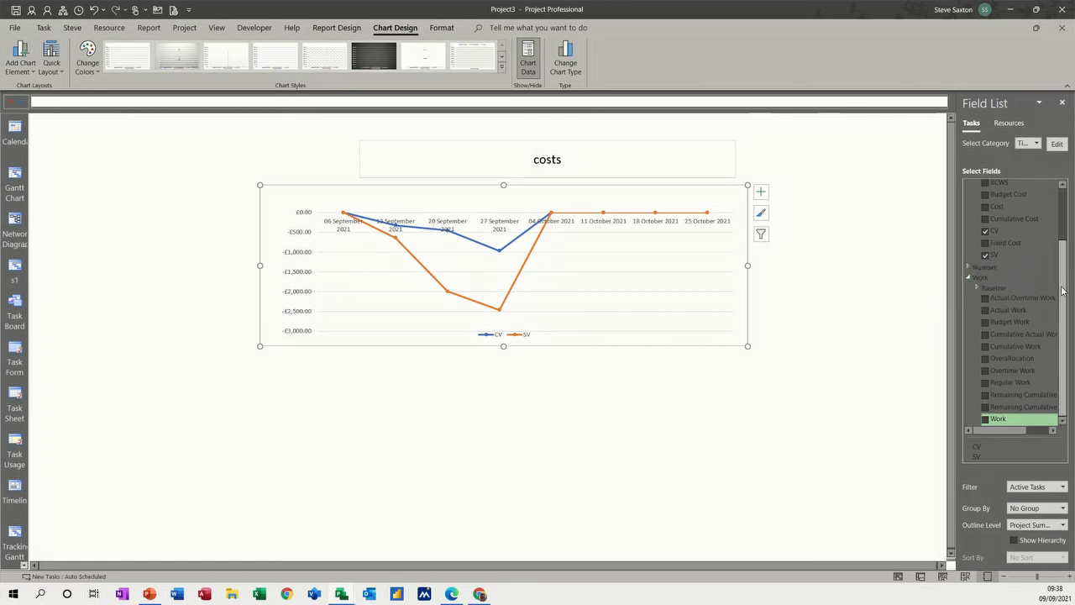
scroll("up", 3)
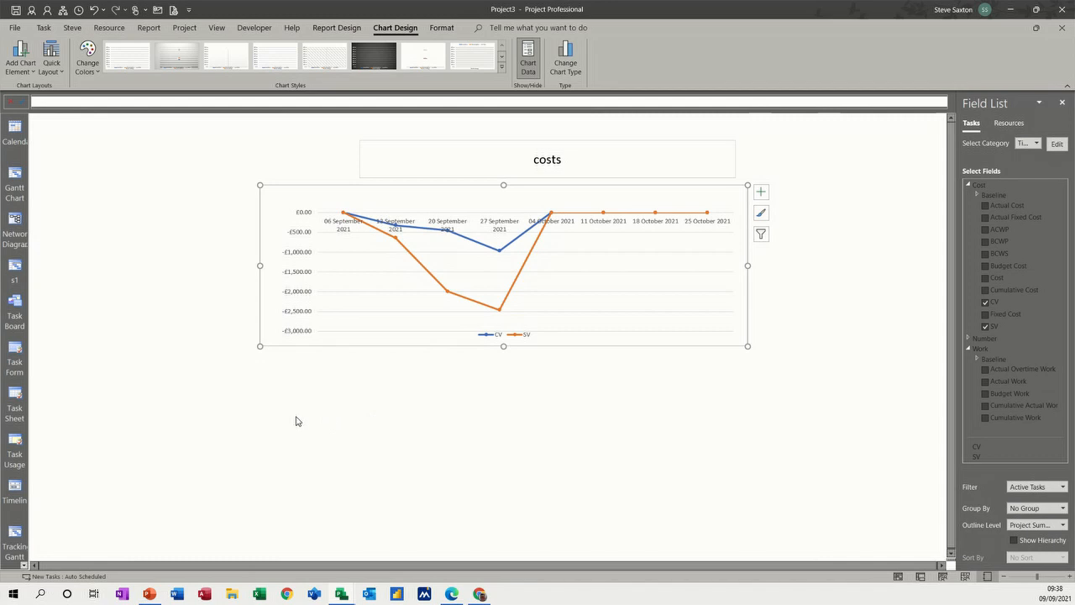
Insert a second Line with Markers chart for Remaining Cumulative Work and Actual Work, resized to page width.
left_click(392, 166)
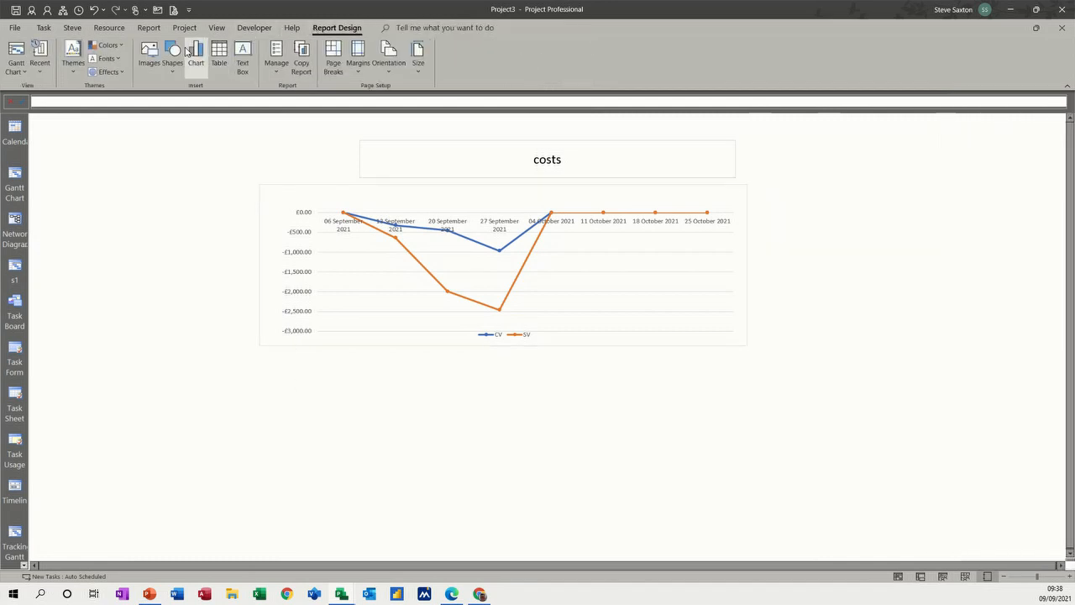
left_click(195, 54)
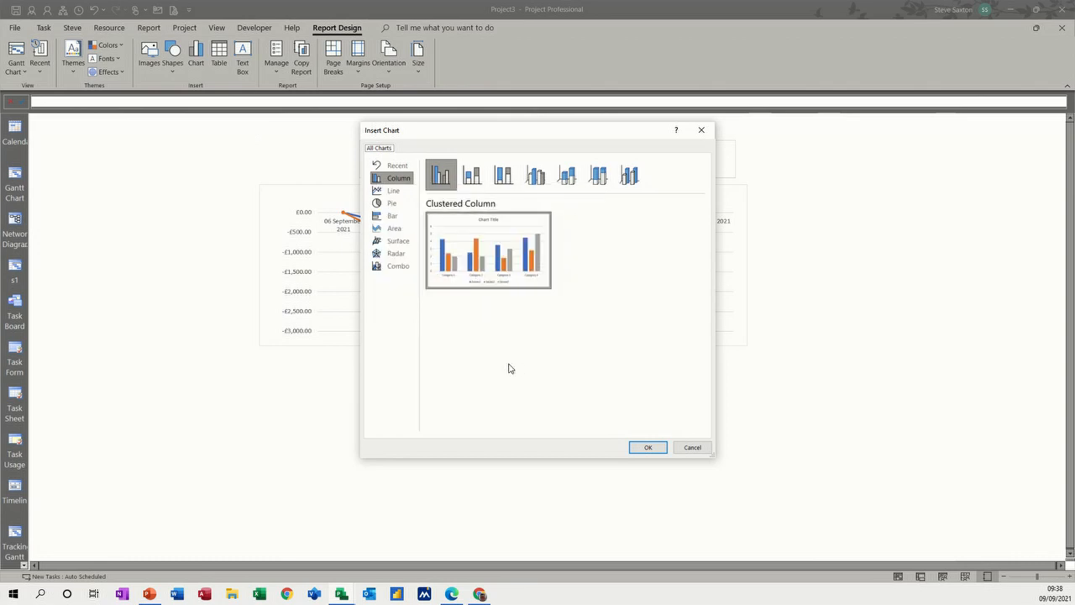
left_click(393, 192)
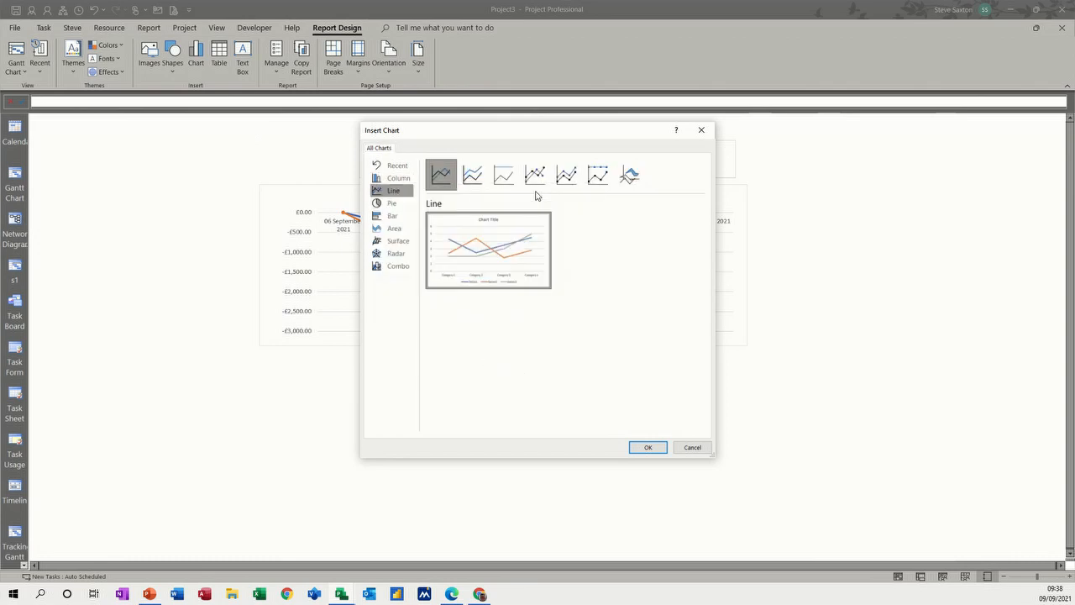
left_click(534, 175)
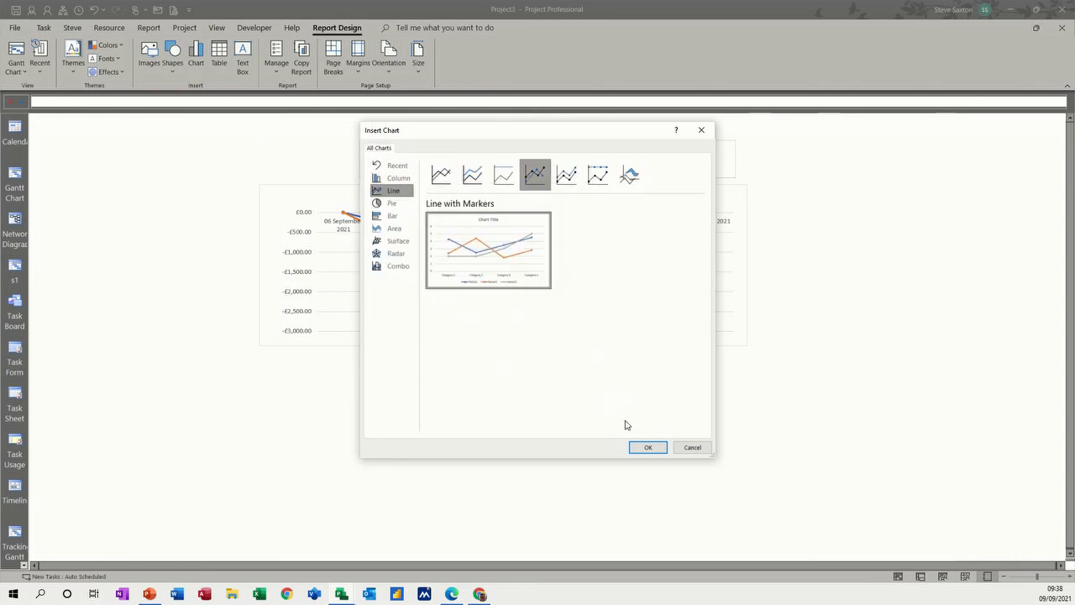
left_click(648, 447)
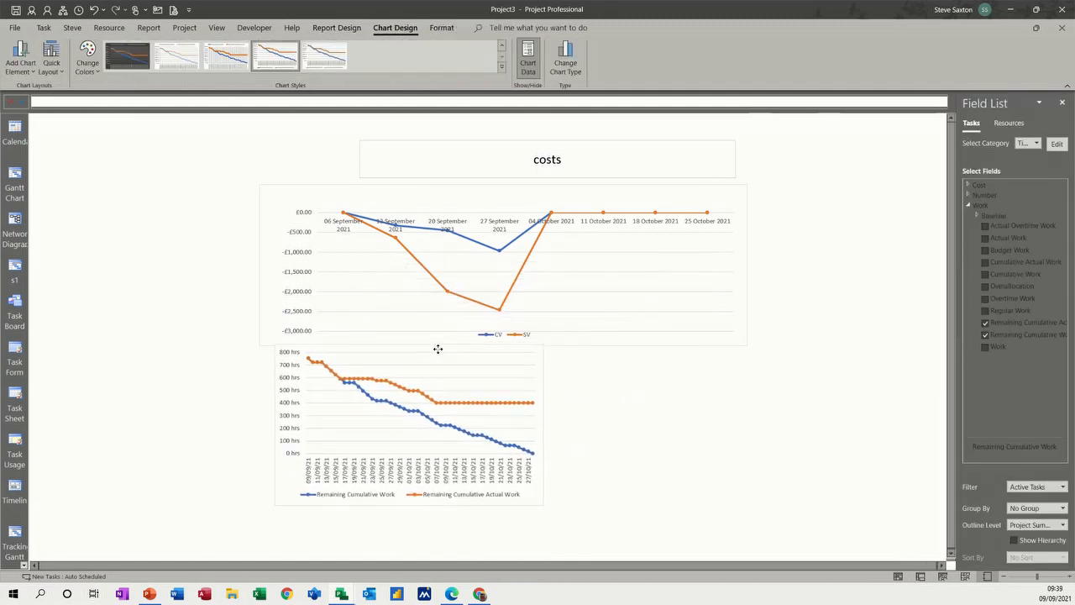
left_click(403, 420)
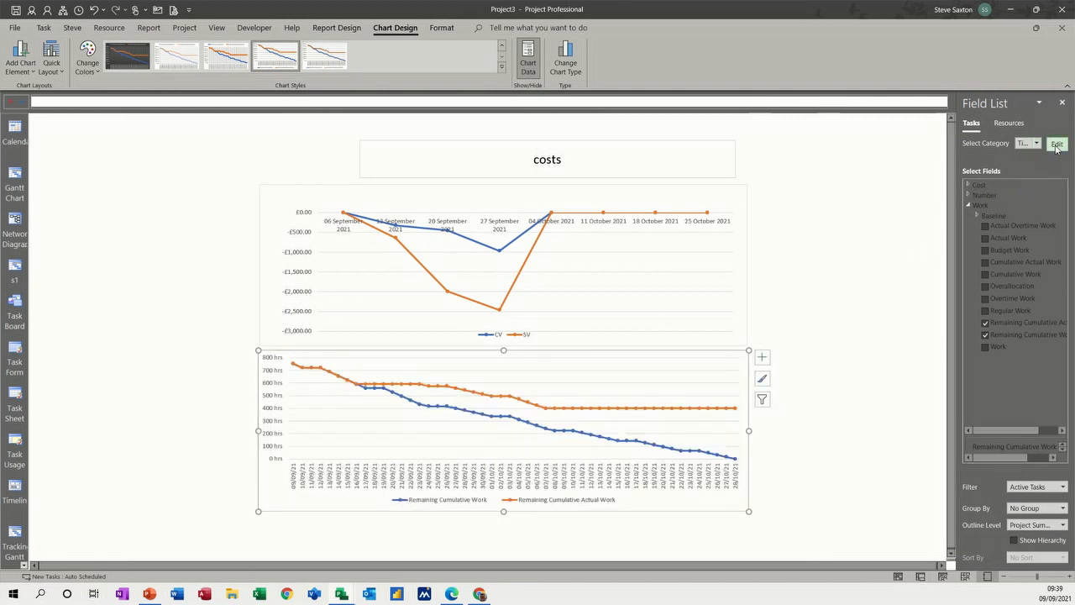
Apply a weekly timescale to the lower remaining-work chart, 6 September to 25 October 2021.
left_click(1056, 145)
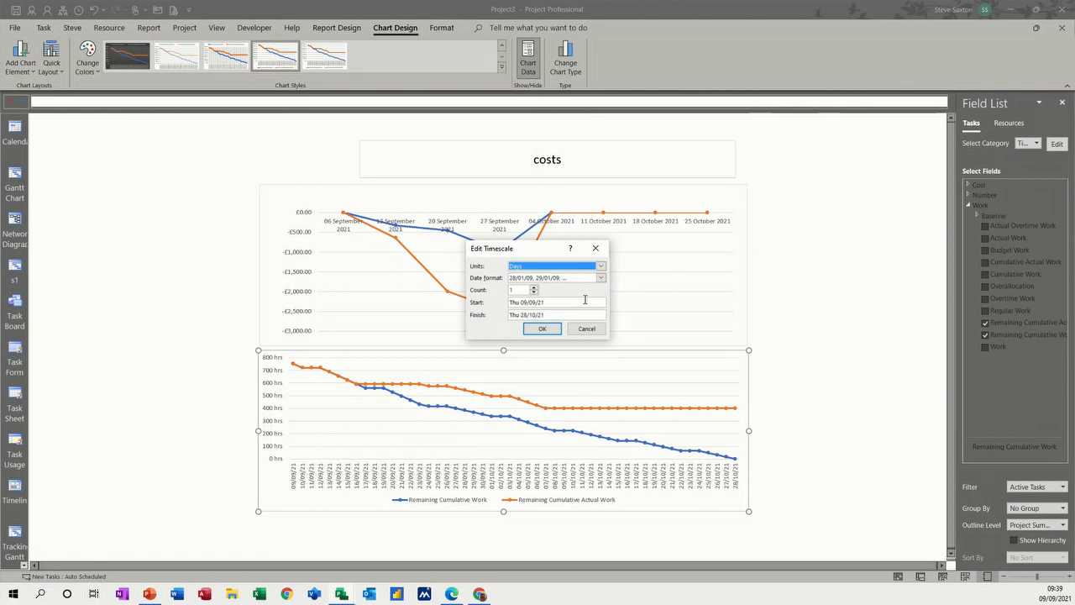
left_click(599, 265)
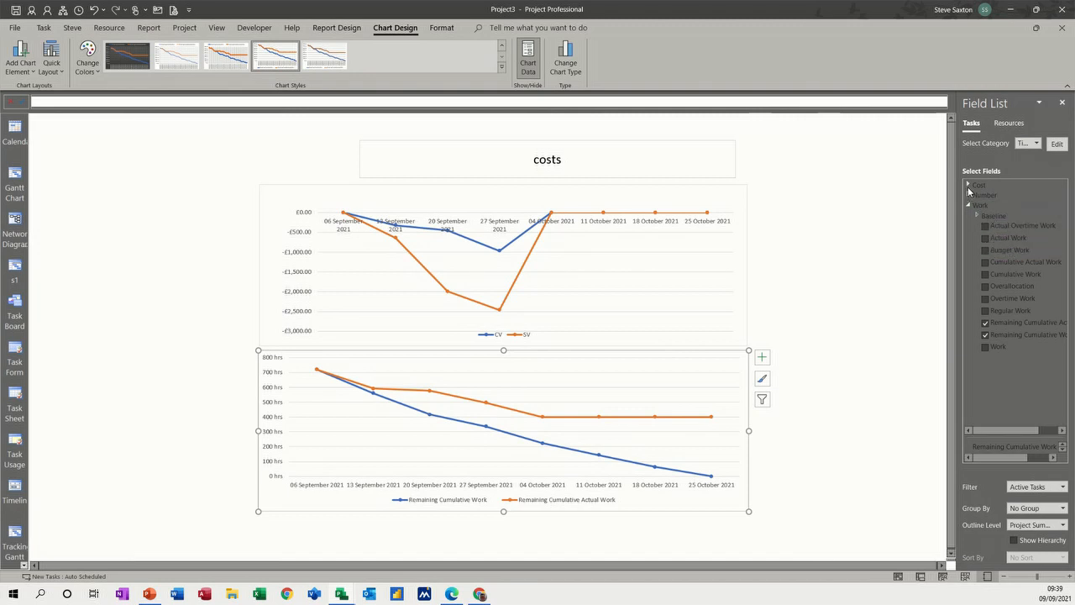
Tick ACWP, BCWP and BCWS in the Field List and untick the remaining cumulative work fields.
left_click(967, 185)
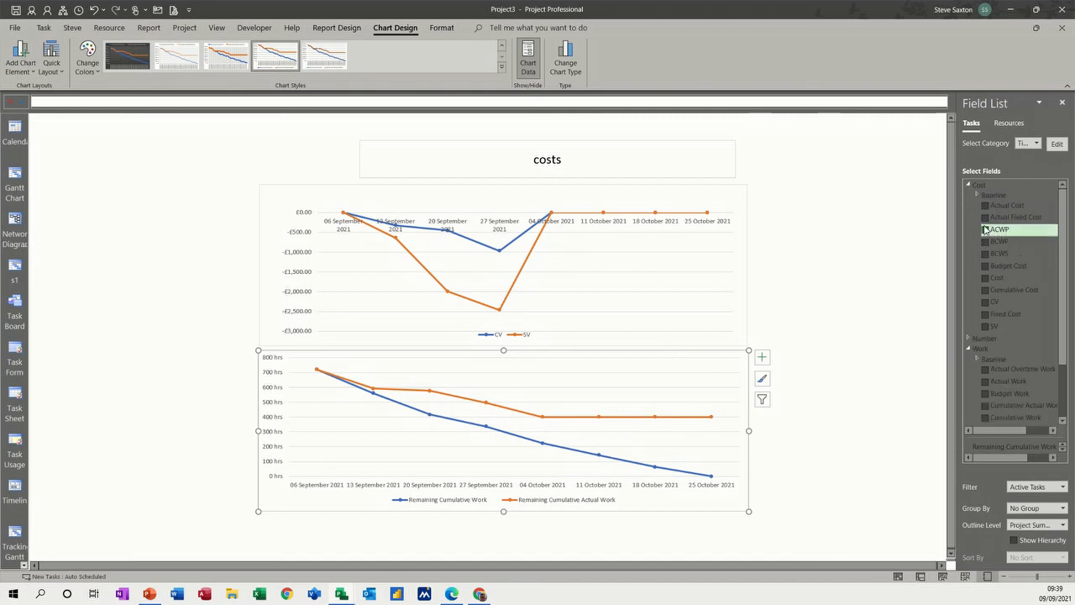
left_click(984, 229)
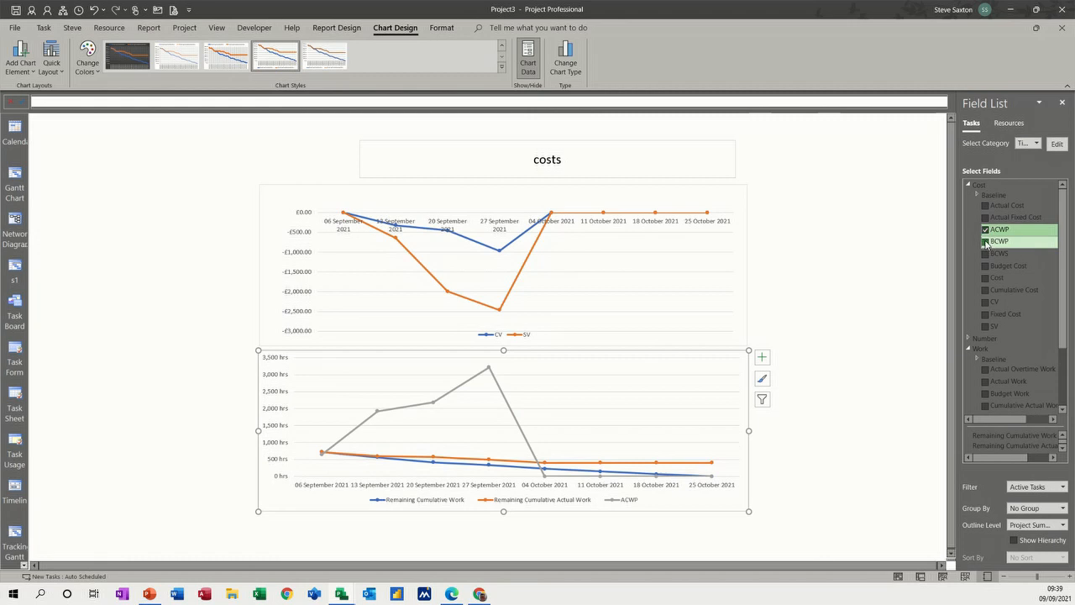
left_click(986, 254)
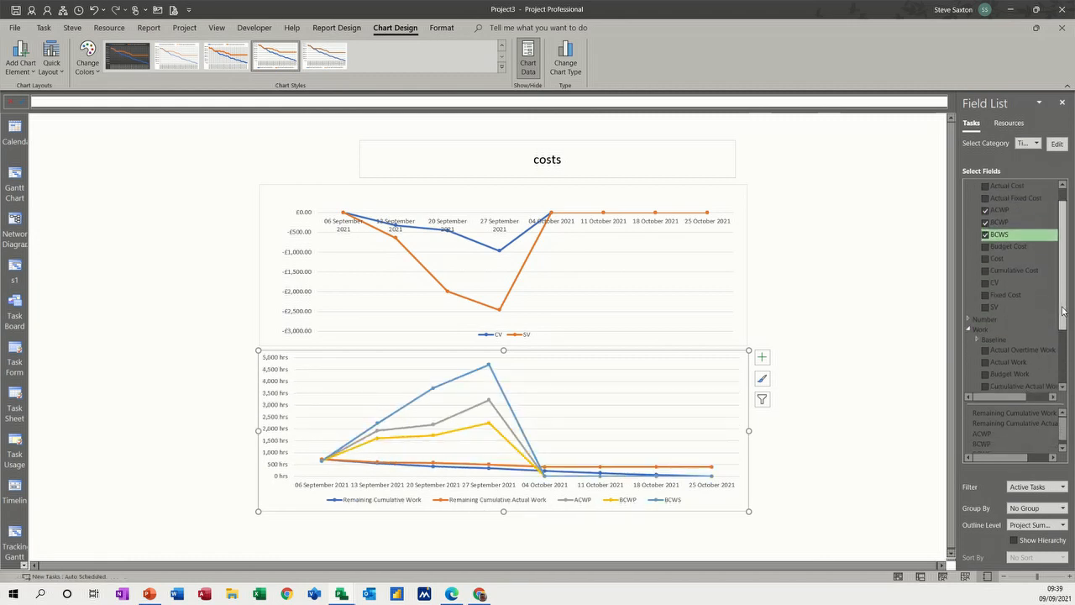
scroll("down", 3)
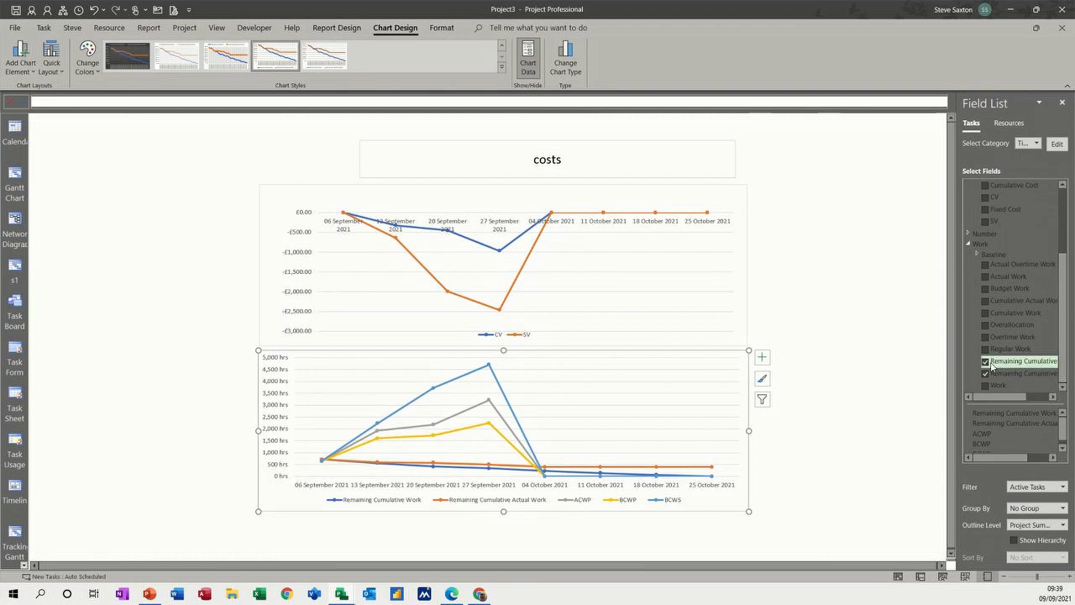
left_click(984, 361)
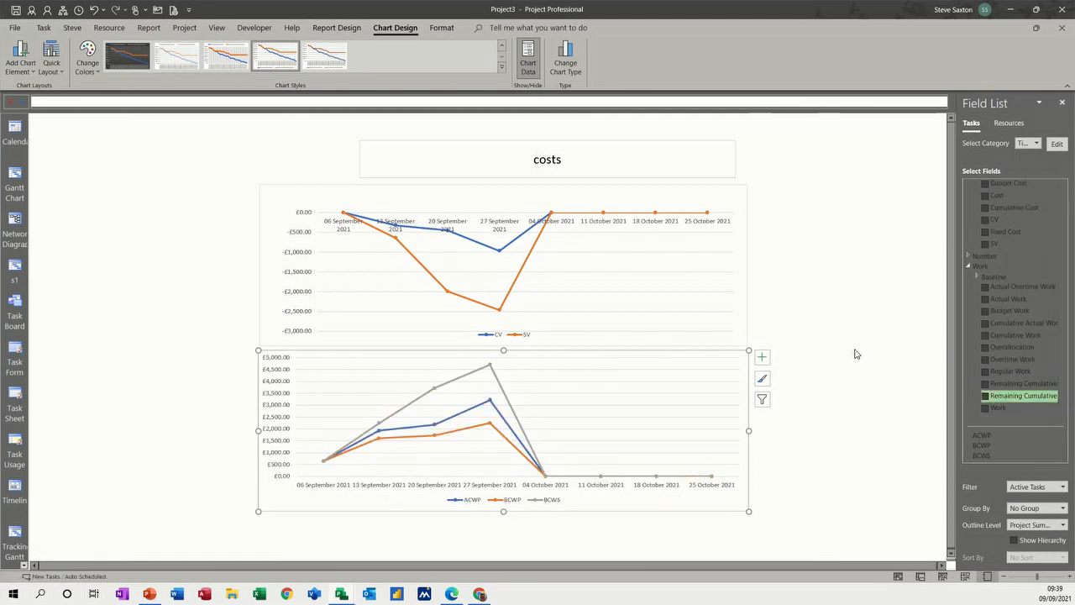
mouse_move(514, 380)
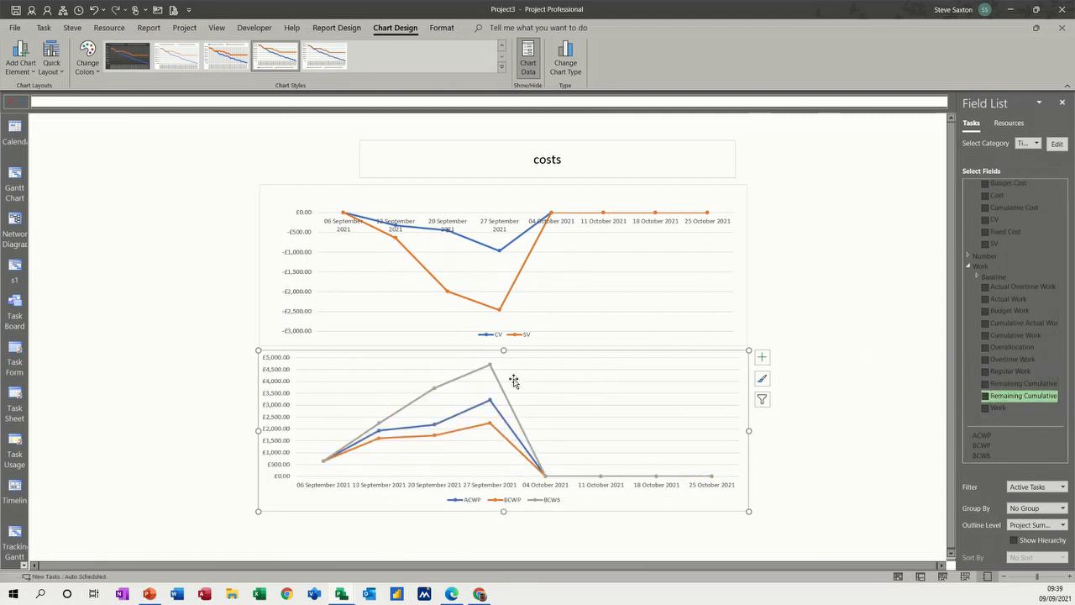
mouse_move(507, 421)
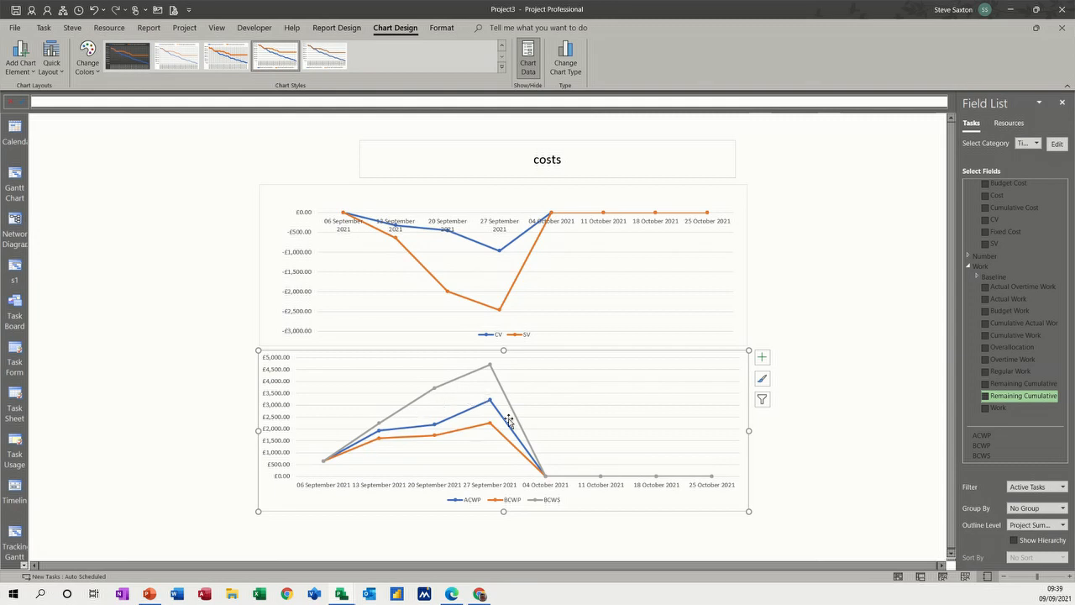
mouse_move(460, 384)
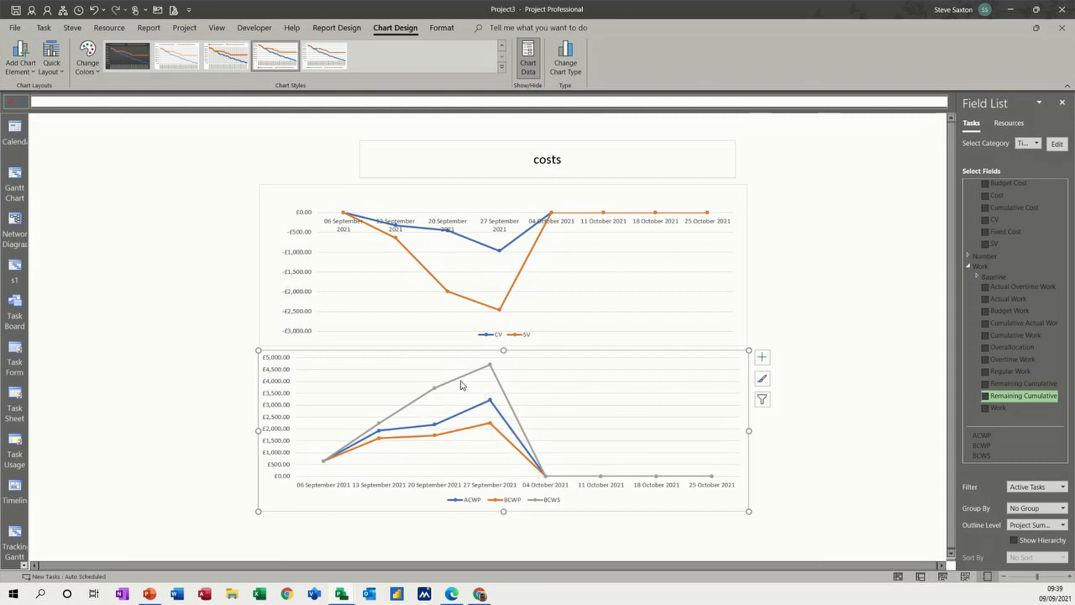
mouse_move(484, 434)
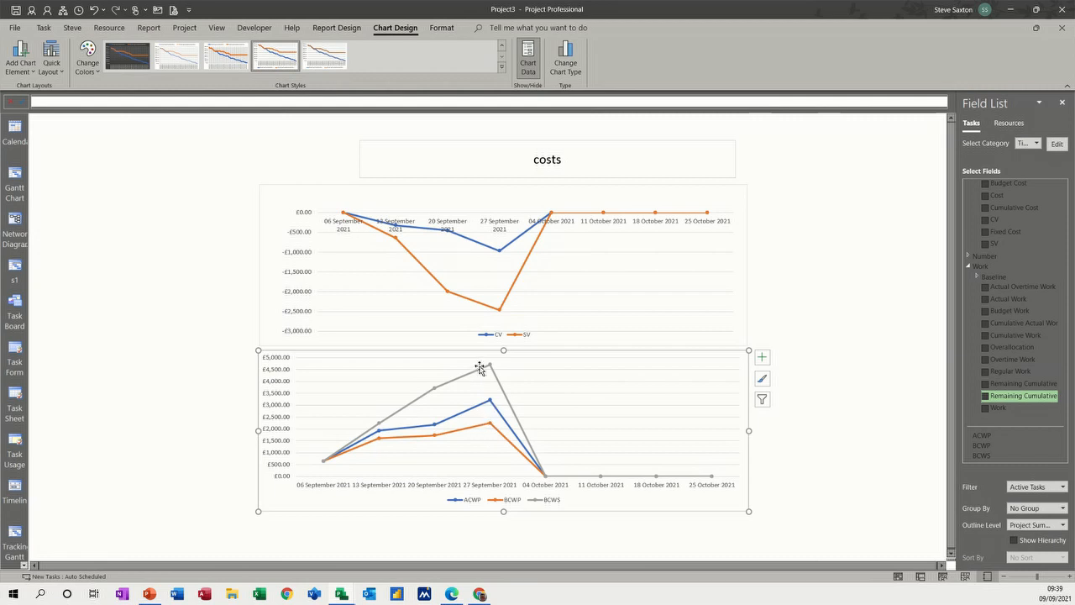
mouse_move(554, 504)
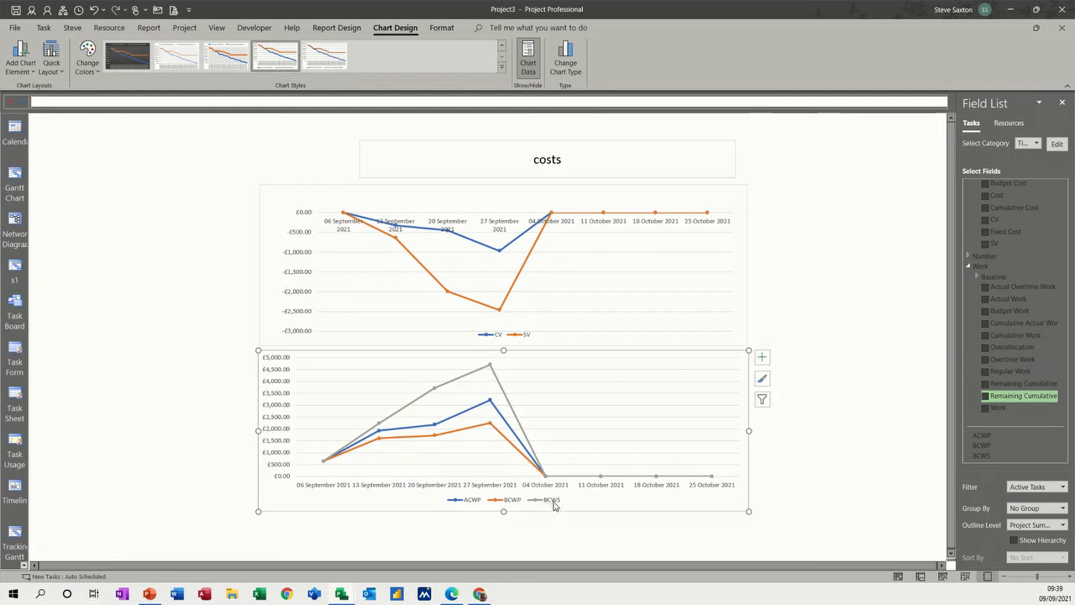
mouse_move(507, 420)
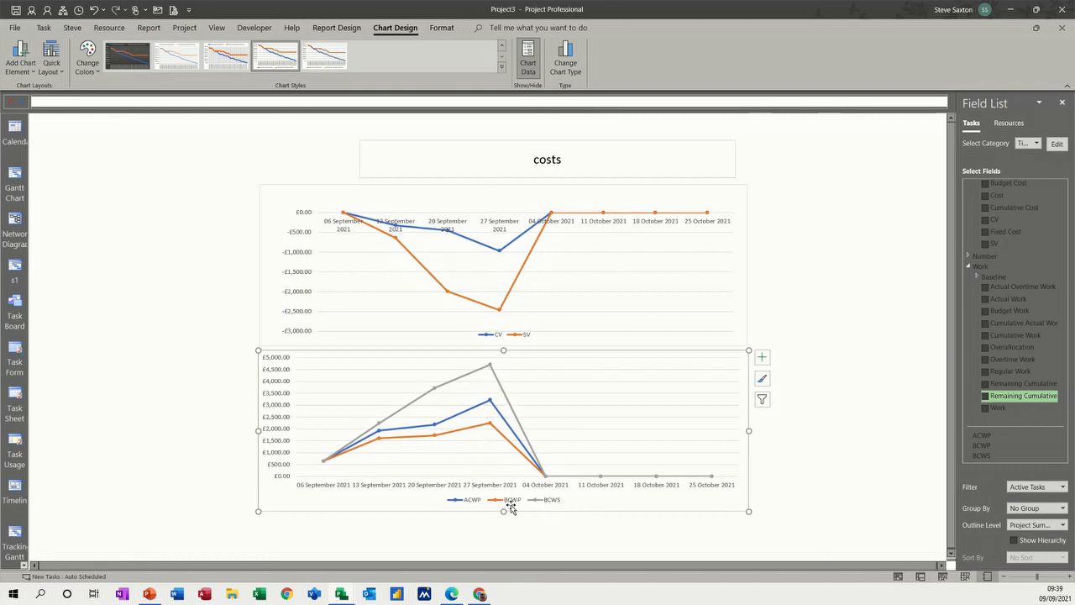
mouse_move(471, 501)
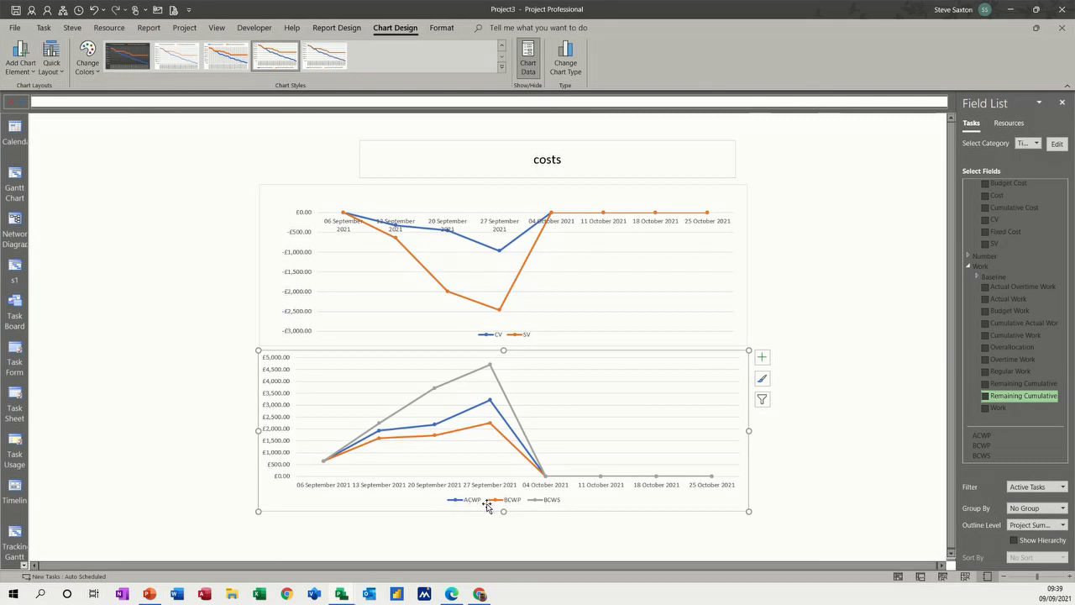
mouse_move(510, 504)
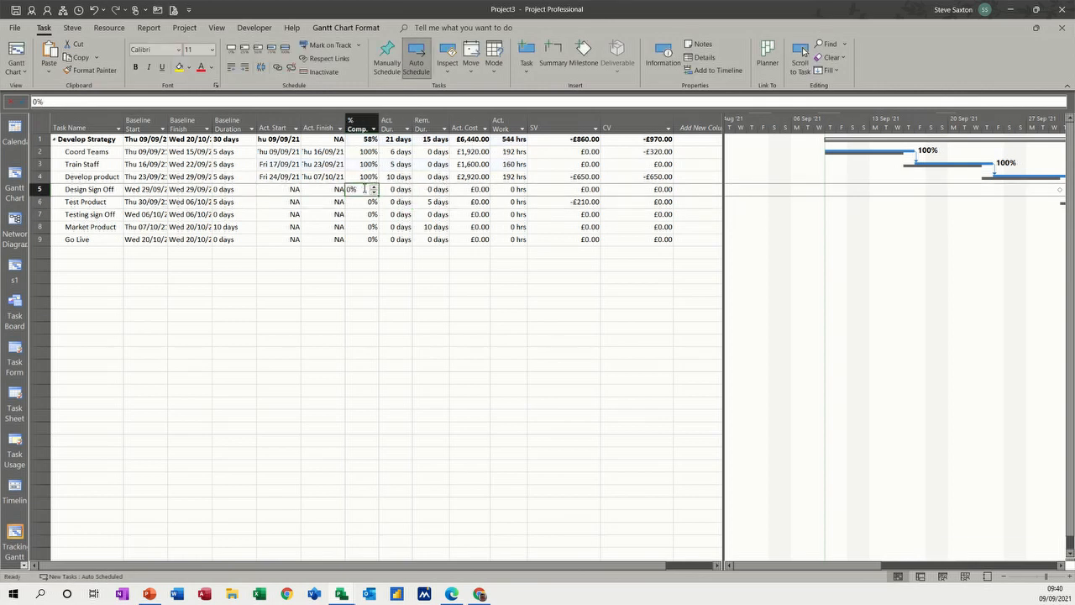
Set Design Sign Off to 100% complete and enter Market Product's actual duration.
left_click(395, 201)
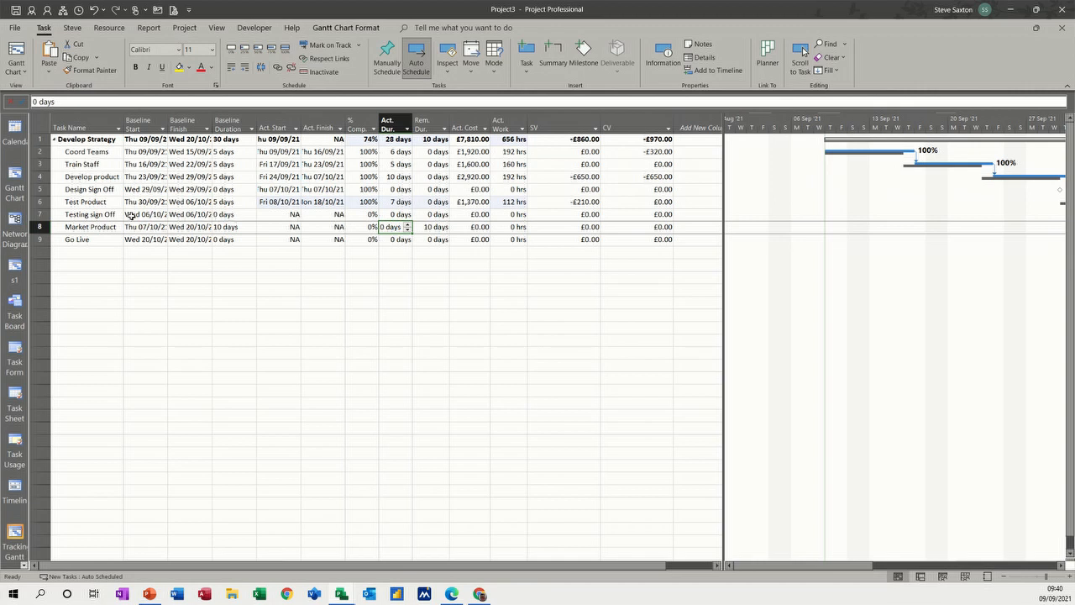
left_click(91, 215)
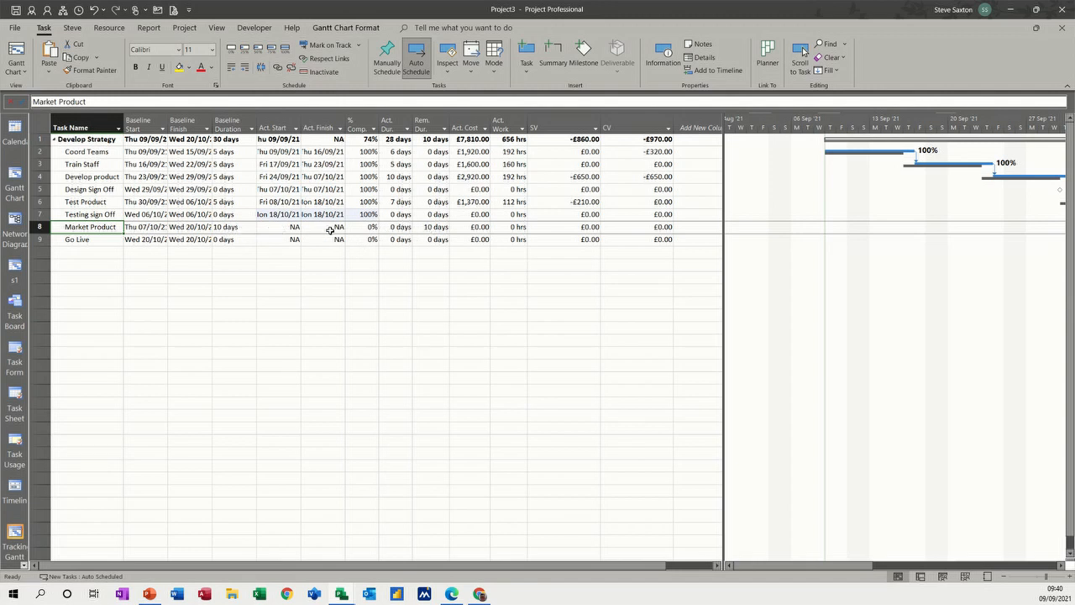
mouse_move(400, 227)
type("12")
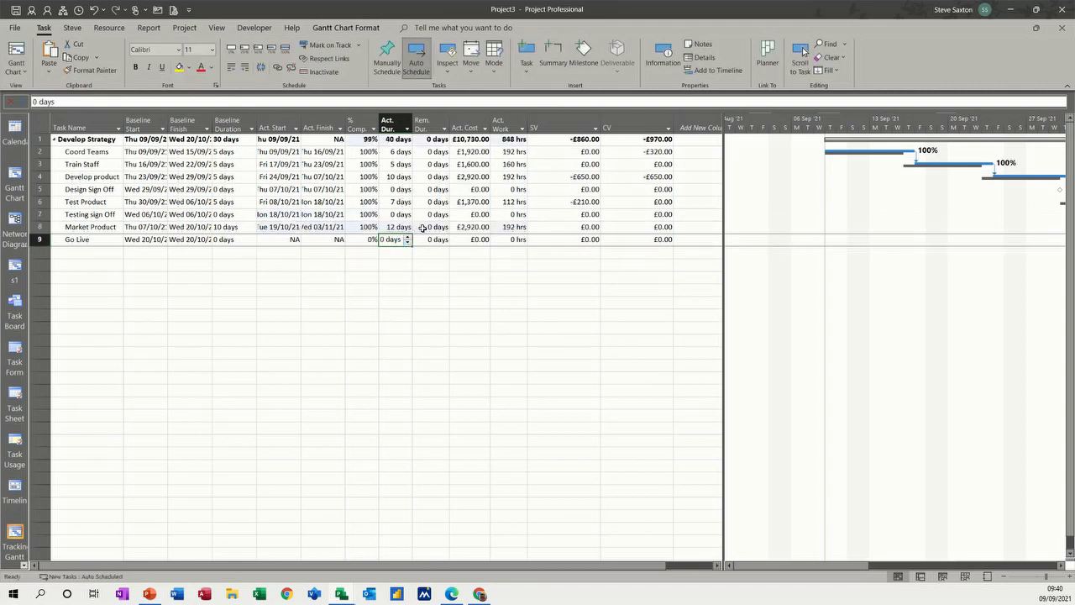
mouse_move(348, 229)
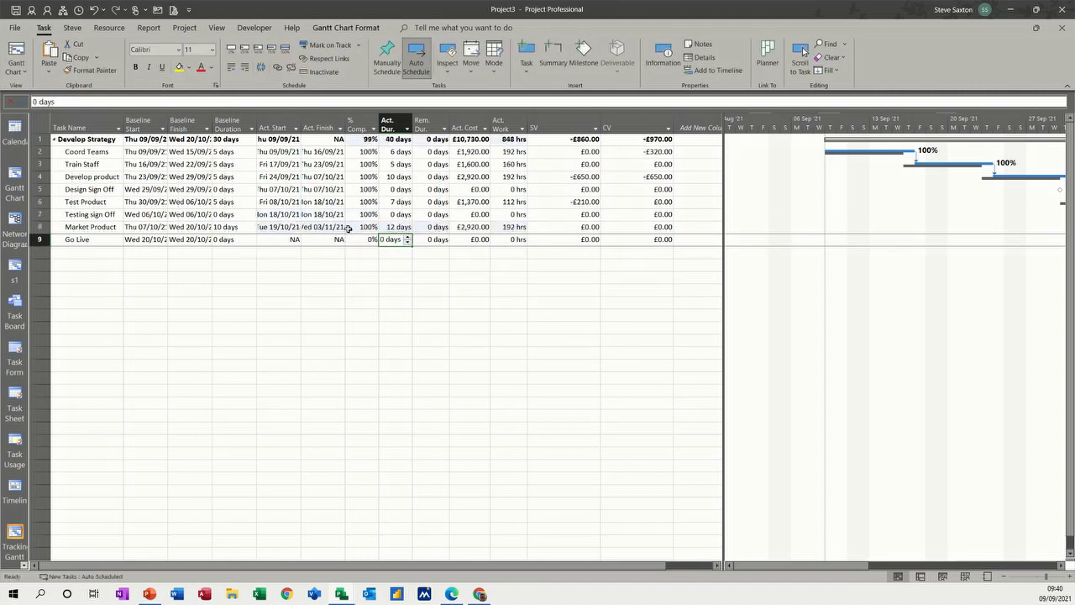
Change Market Product's assignments in Assign Resources so its actual cost reaches £3,420.
left_click(145, 226)
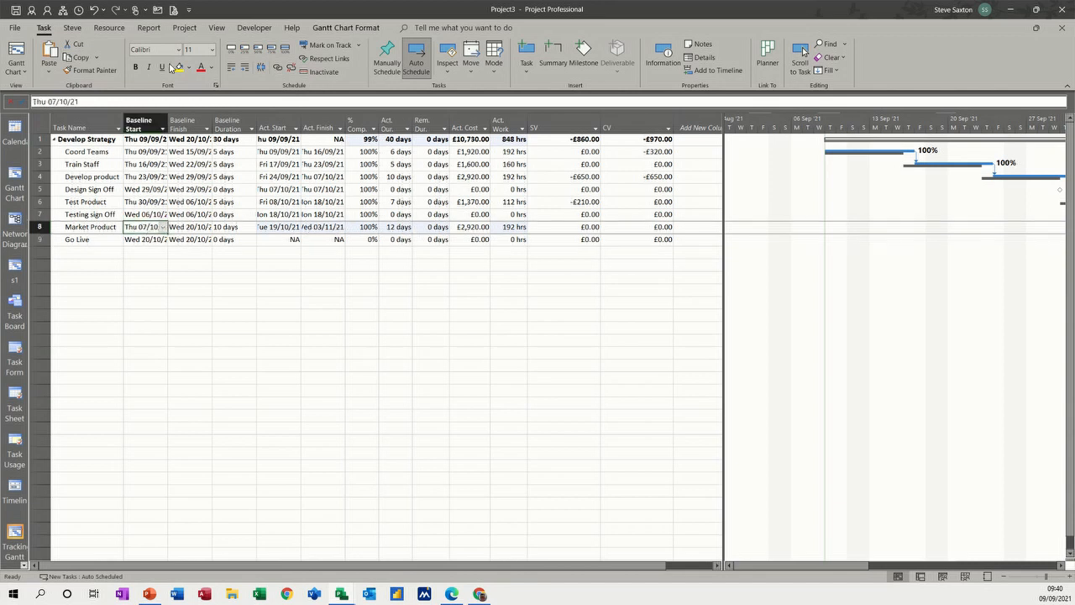
left_click(109, 27)
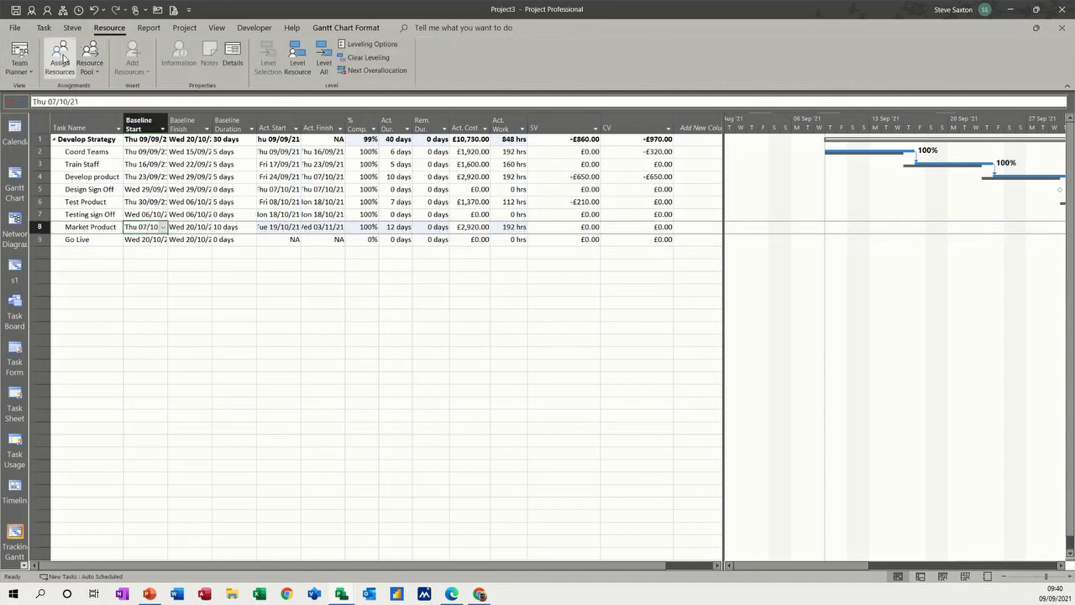
left_click(60, 54)
type("30")
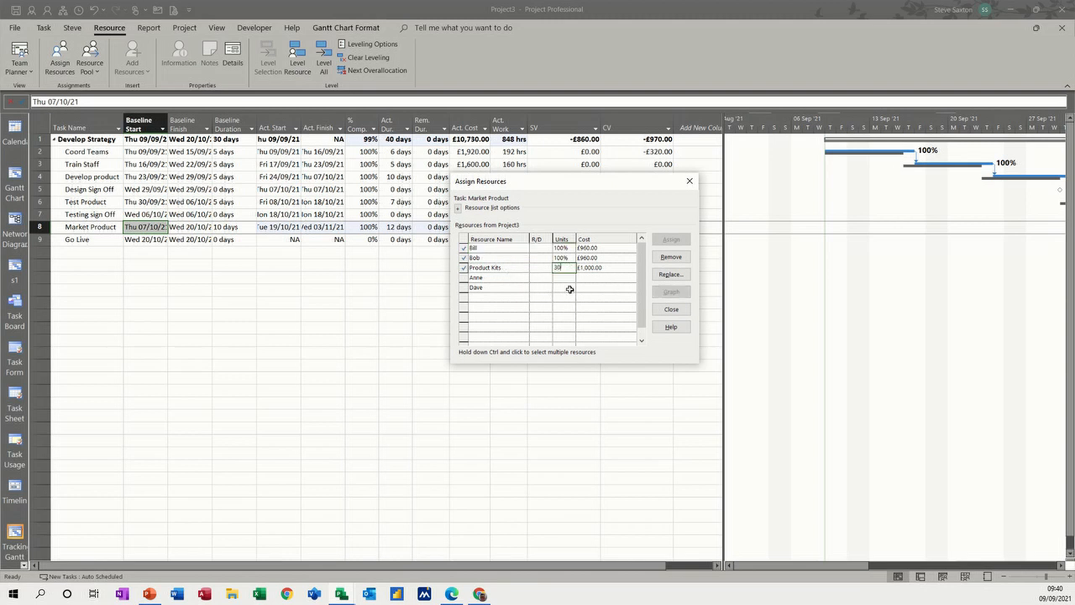
left_click(672, 309)
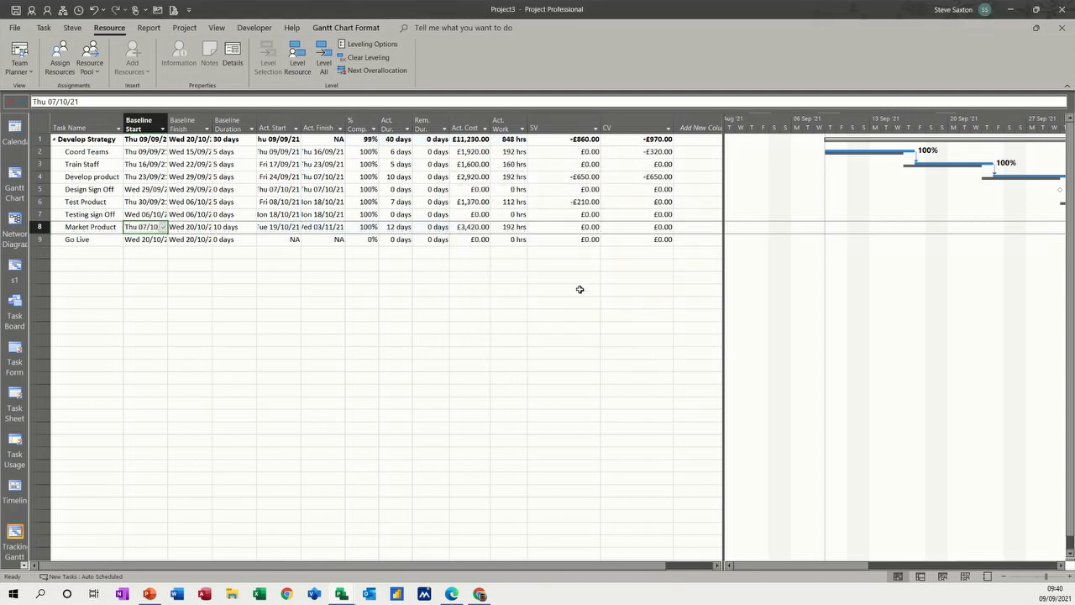
mouse_move(496, 228)
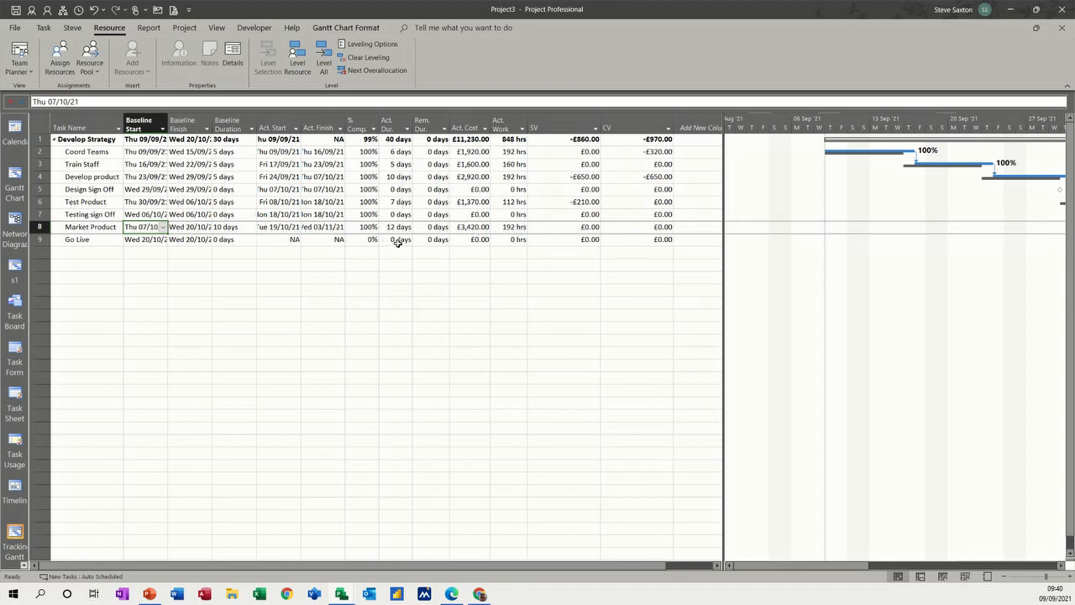
mouse_move(366, 238)
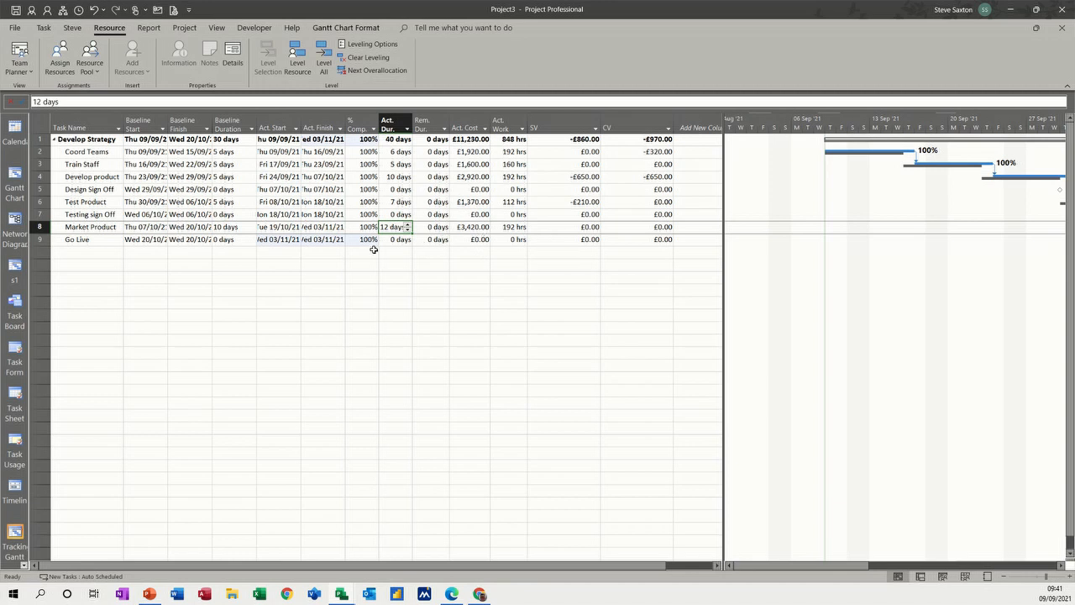
mouse_move(121, 47)
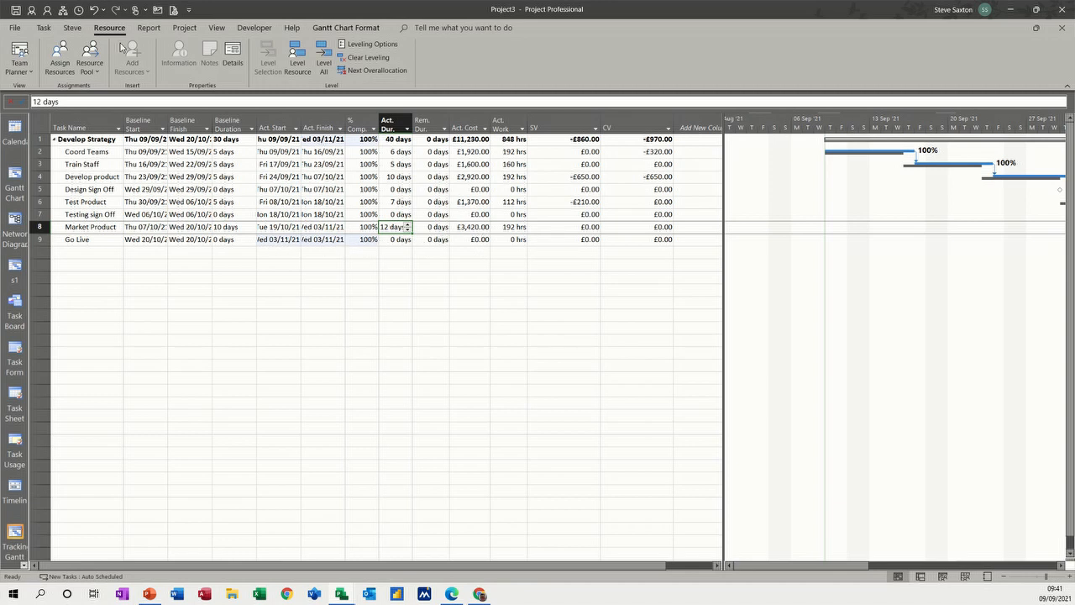
Mark Go Live 100% complete and move to the Project ribbon.
left_click(185, 27)
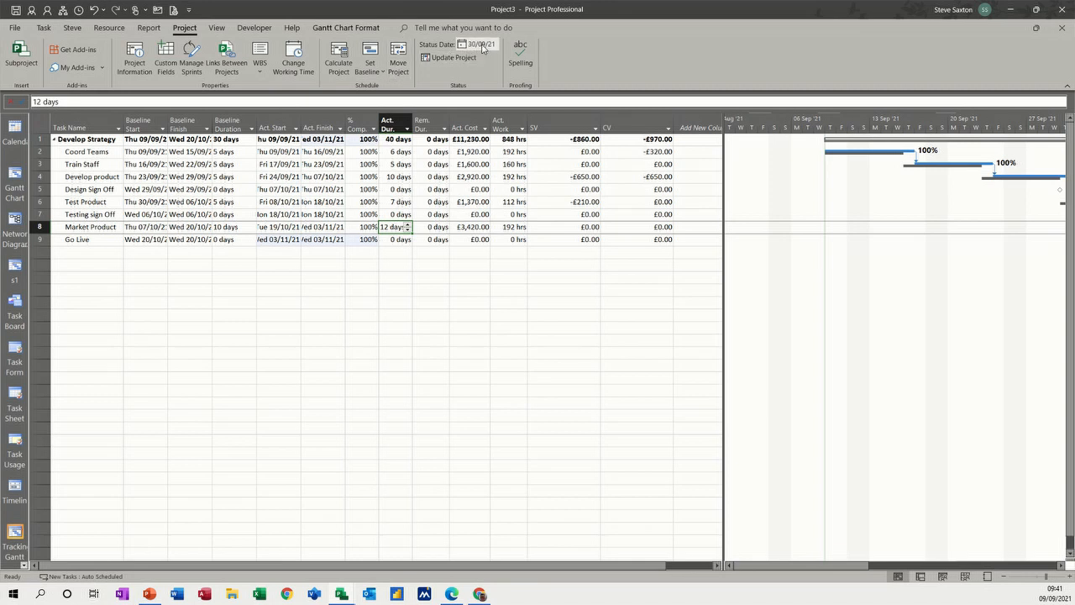
Set the project status date to an early October 2021 day in the Status Date calendar.
left_click(460, 43)
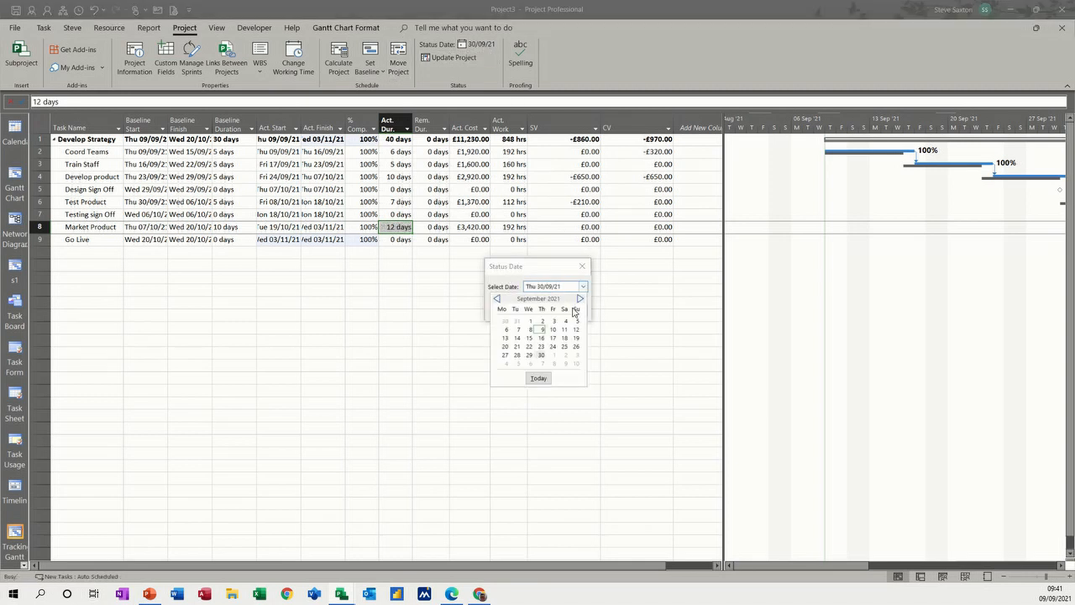
left_click(580, 299)
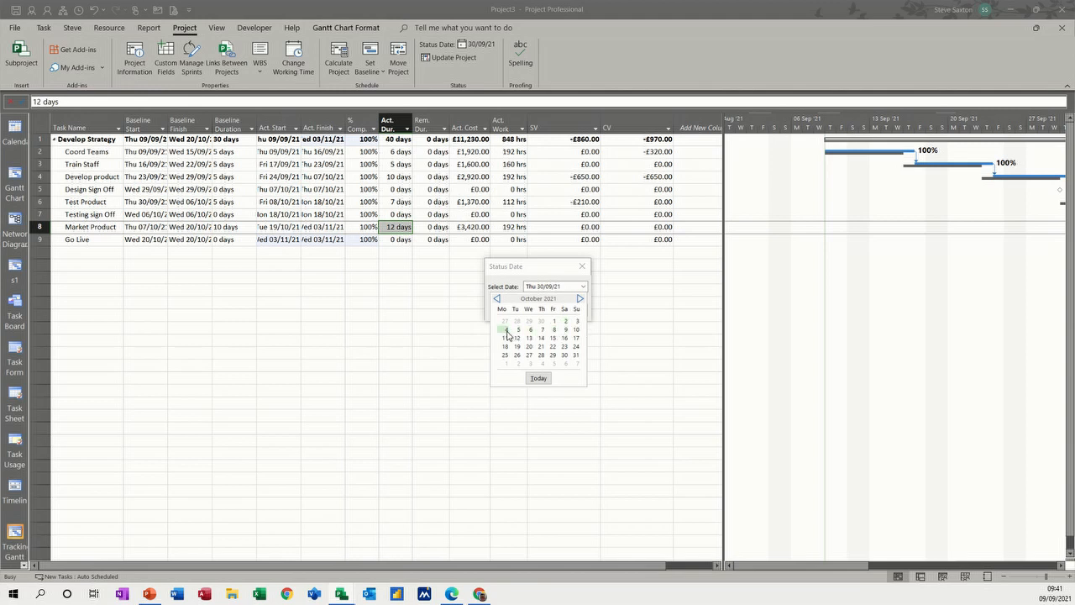
left_click(504, 329)
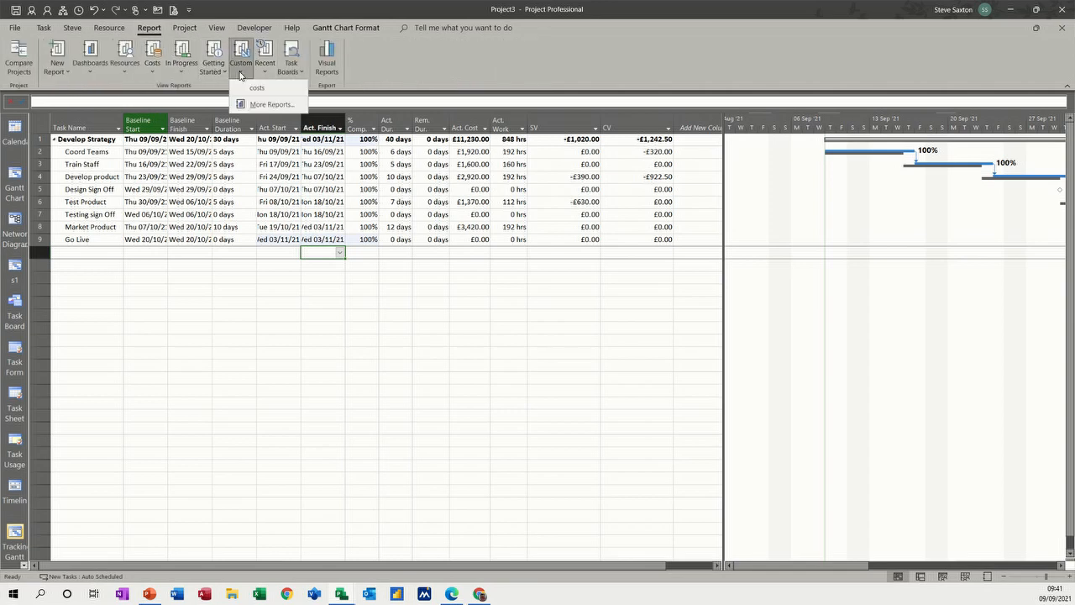
left_click(256, 88)
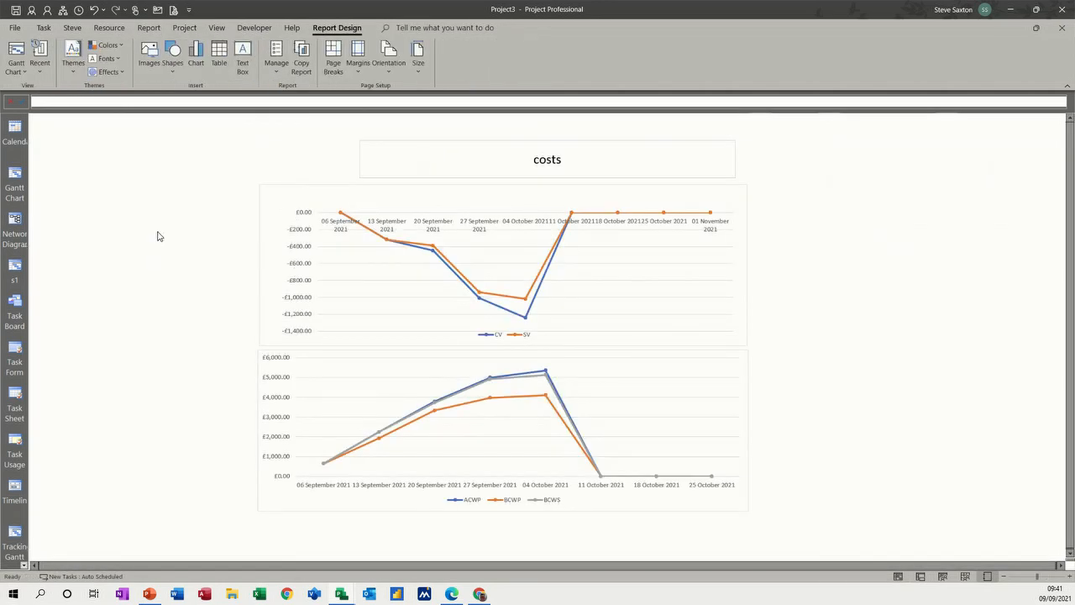
mouse_move(500, 410)
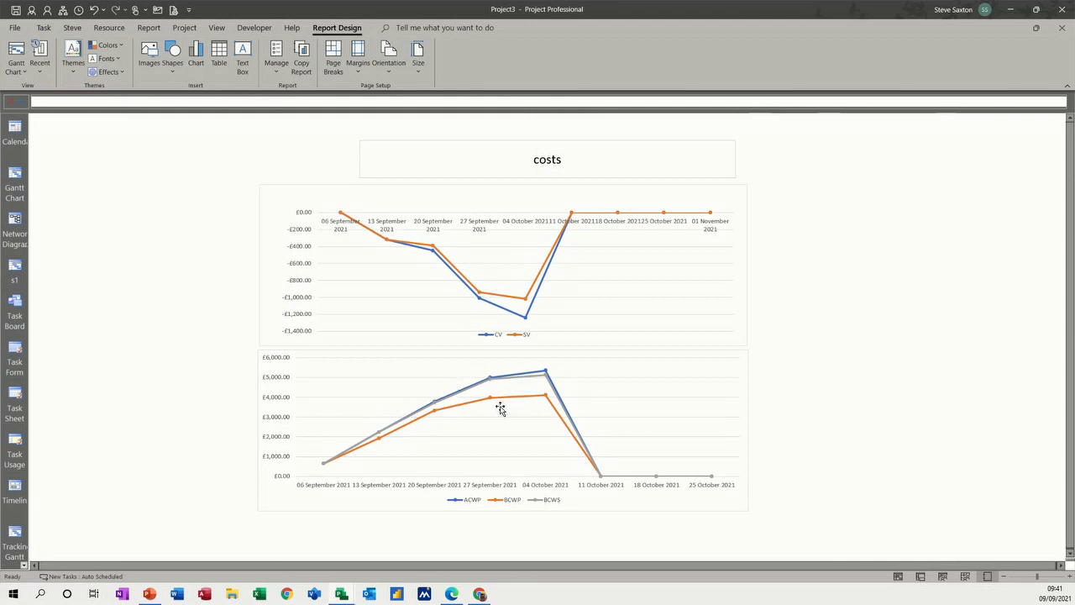
mouse_move(547, 376)
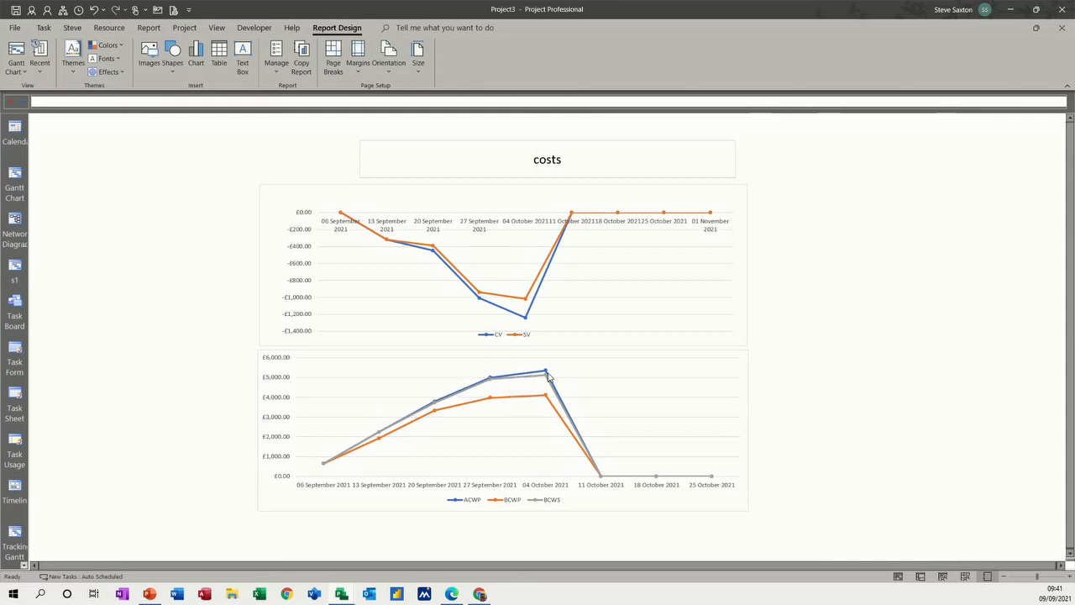
mouse_move(541, 430)
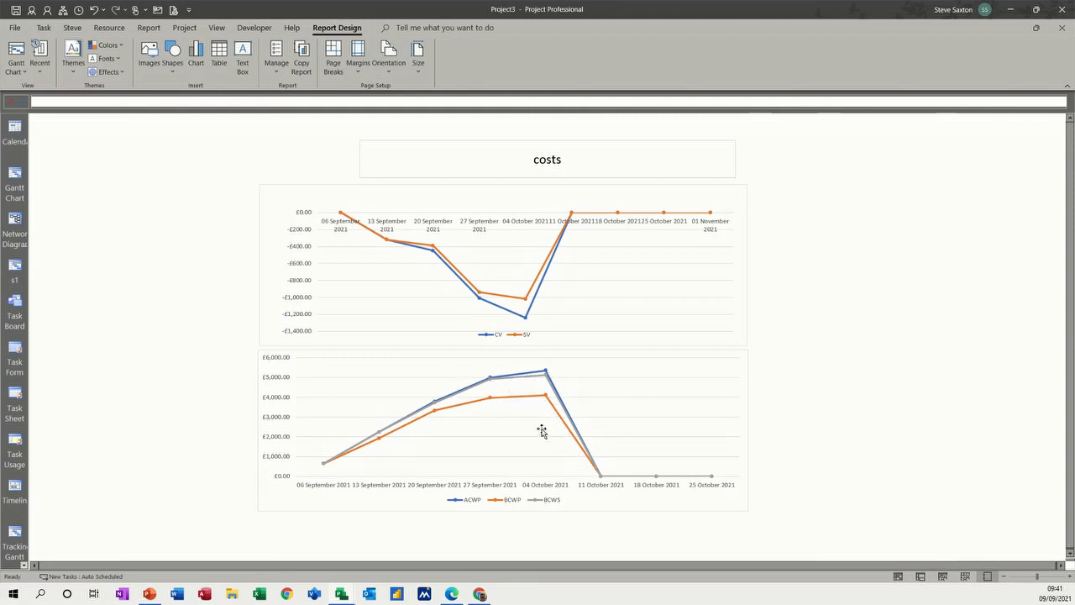
mouse_move(484, 408)
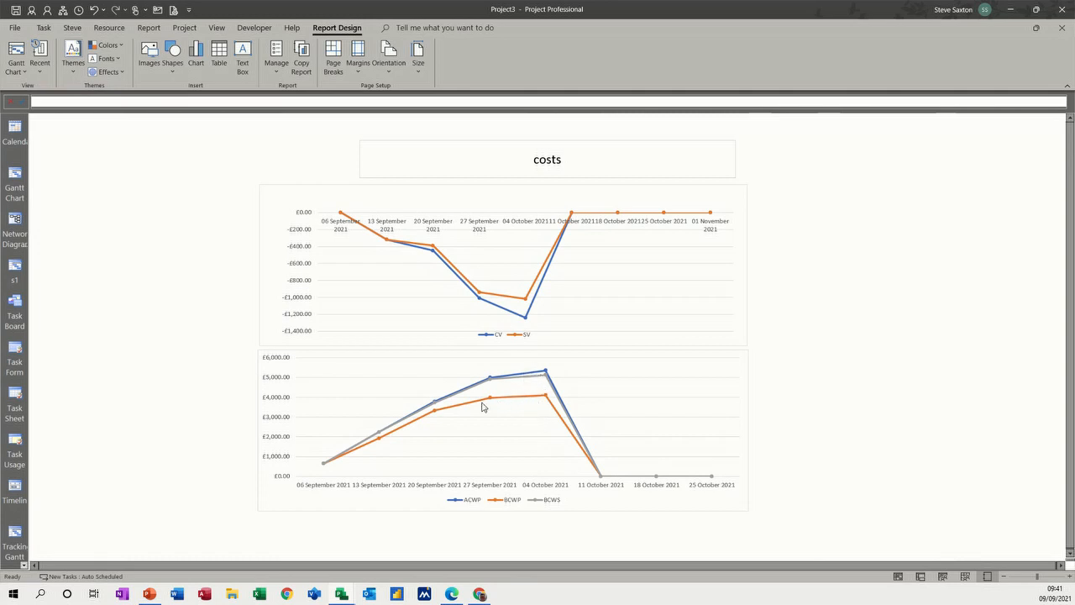
mouse_move(492, 328)
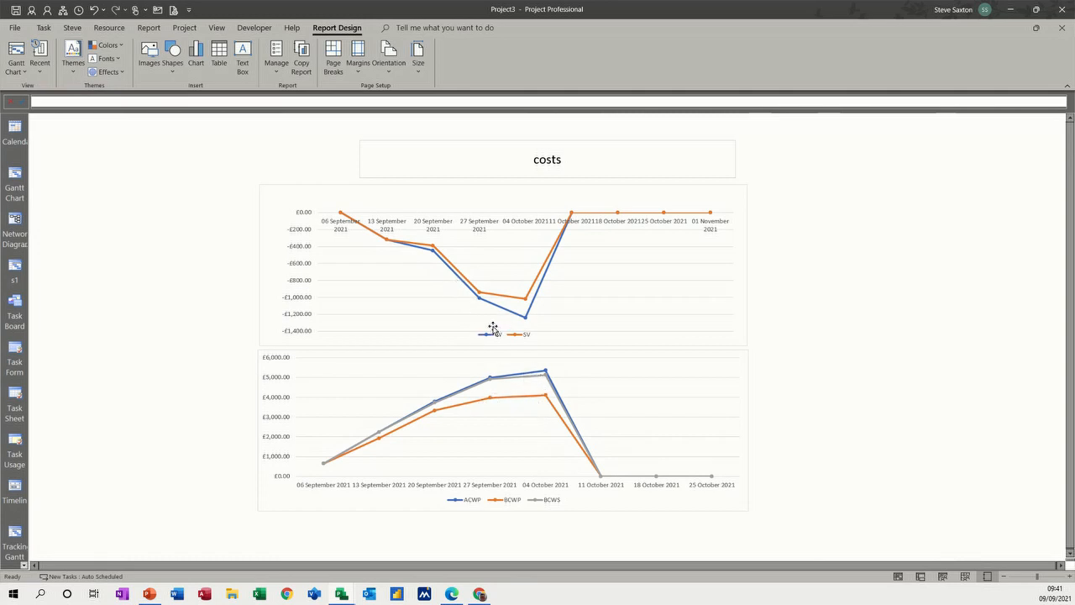
mouse_move(467, 294)
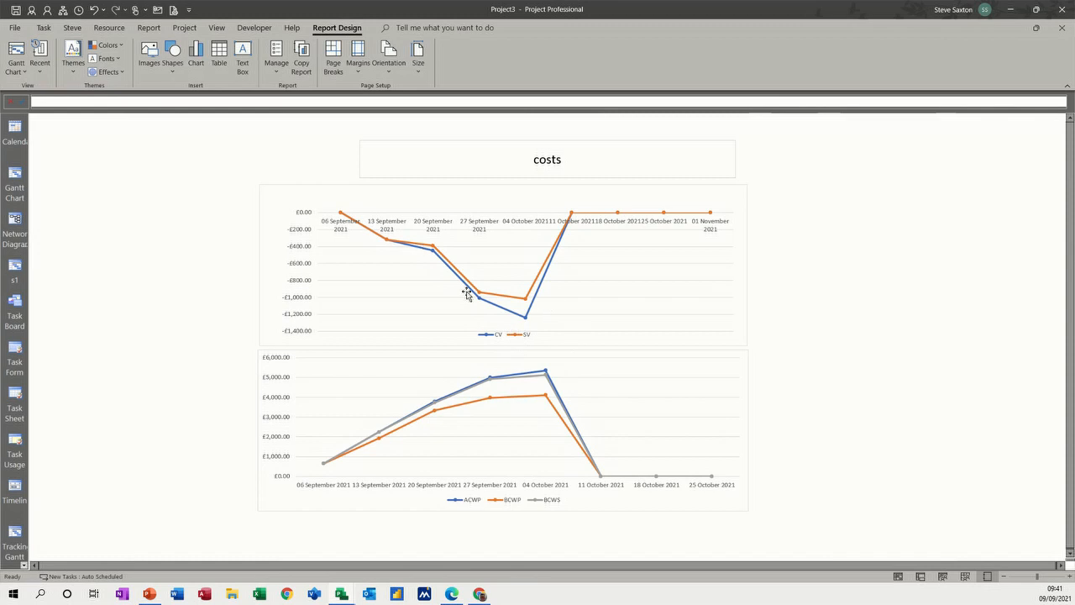
mouse_move(272, 184)
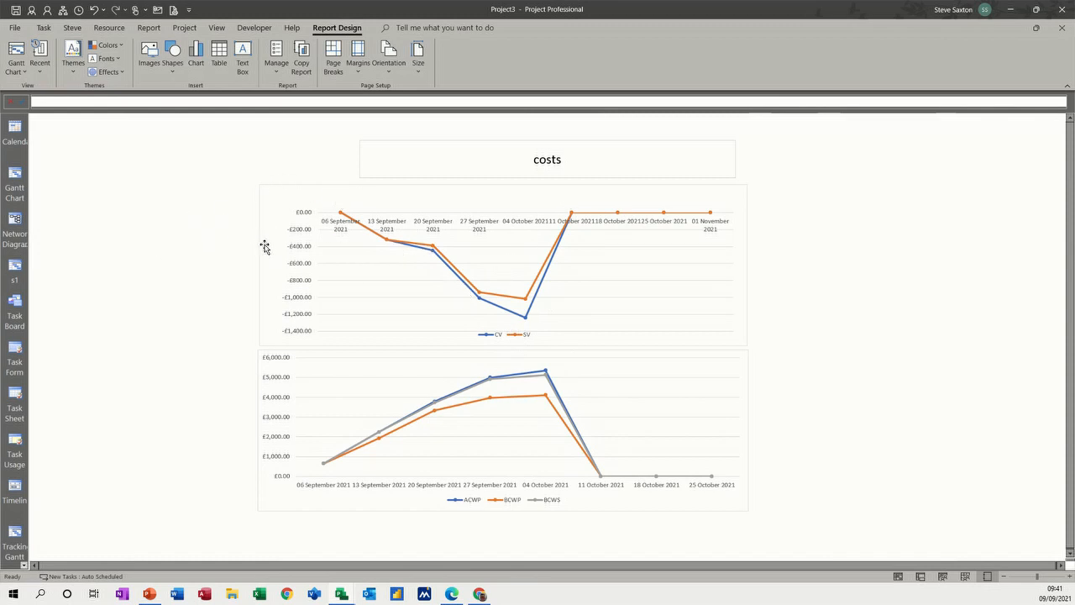
mouse_move(174, 167)
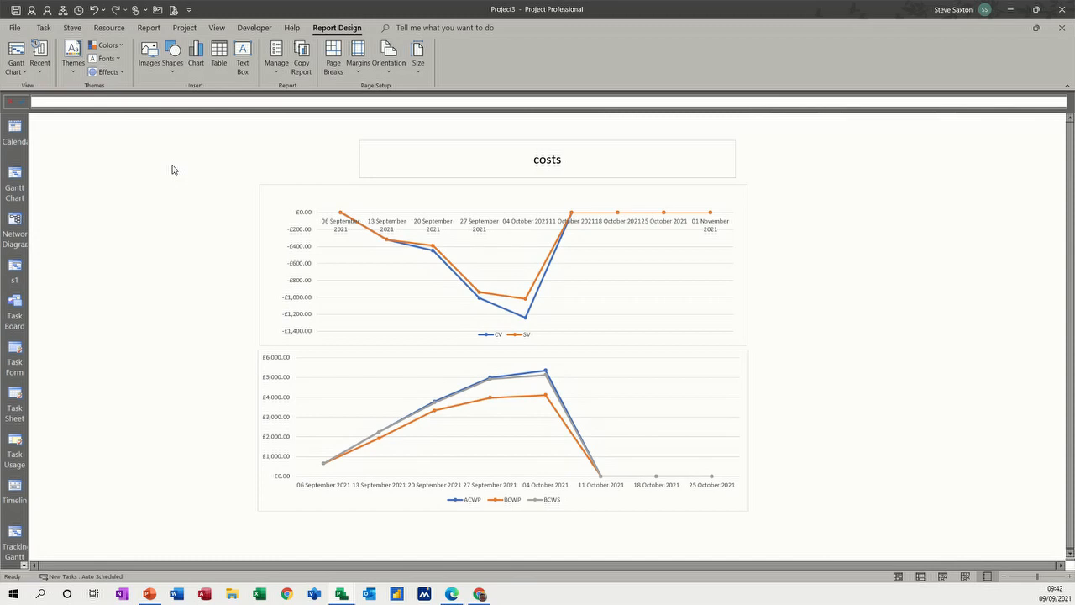
mouse_move(239, 265)
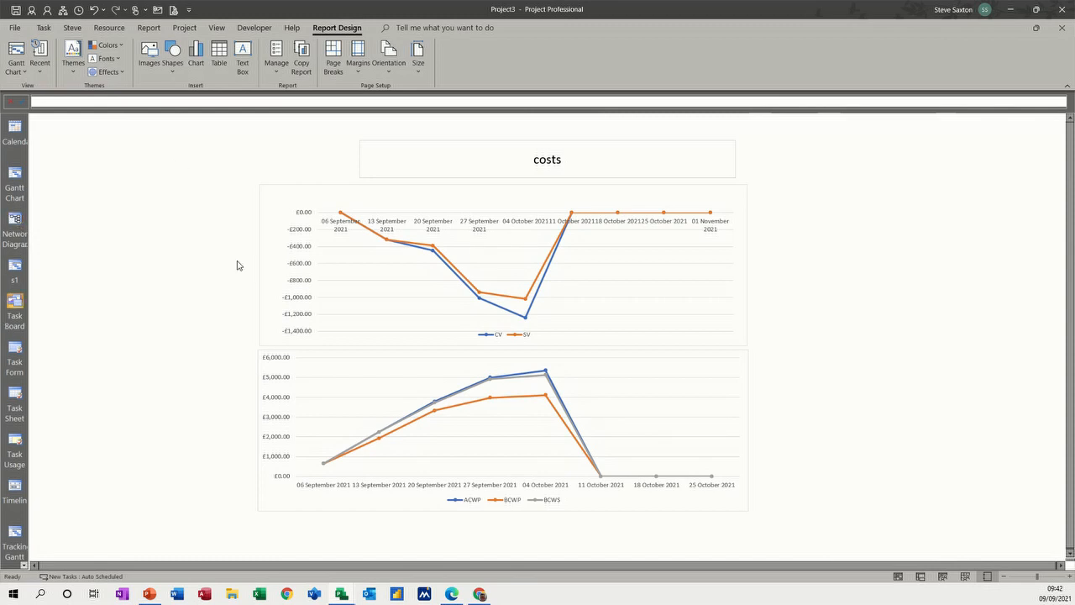
mouse_move(438, 326)
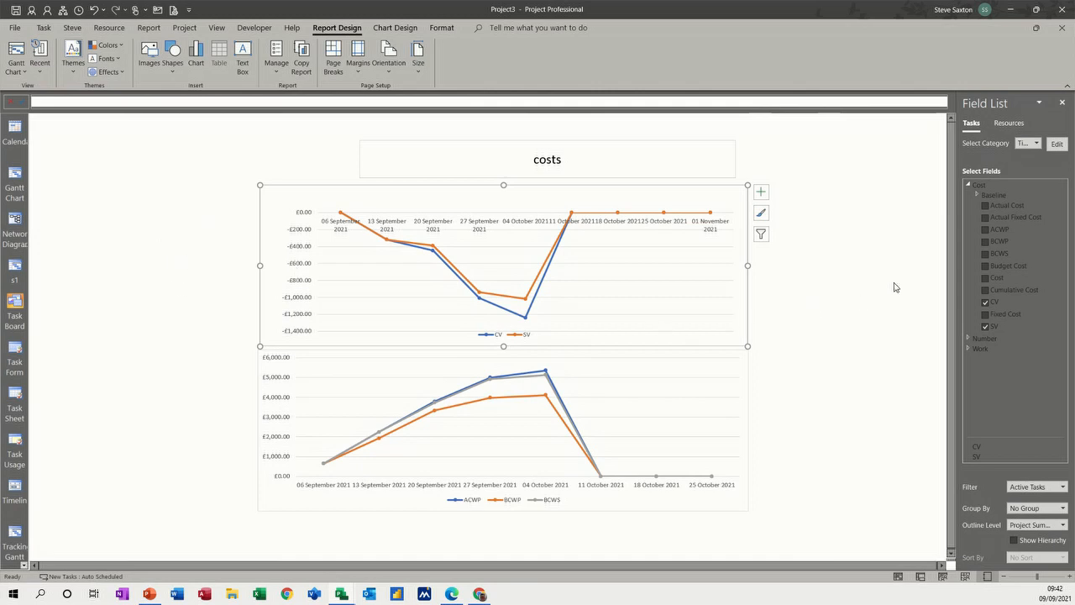
mouse_move(776, 303)
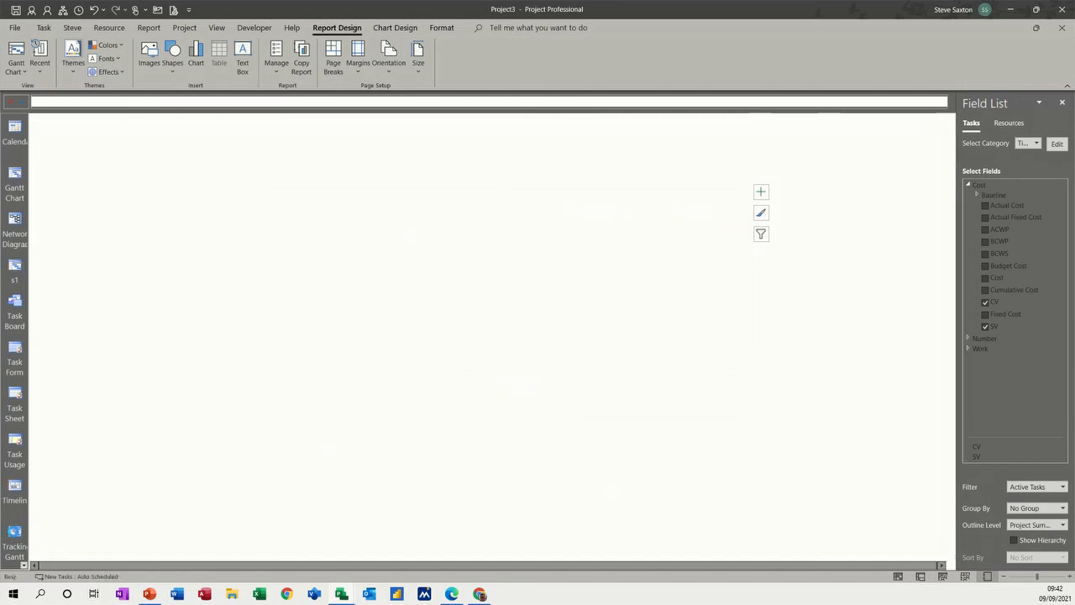
Switch from the costs report back to the Gantt Chart of the Develop Strategy tasks.
left_click(14, 186)
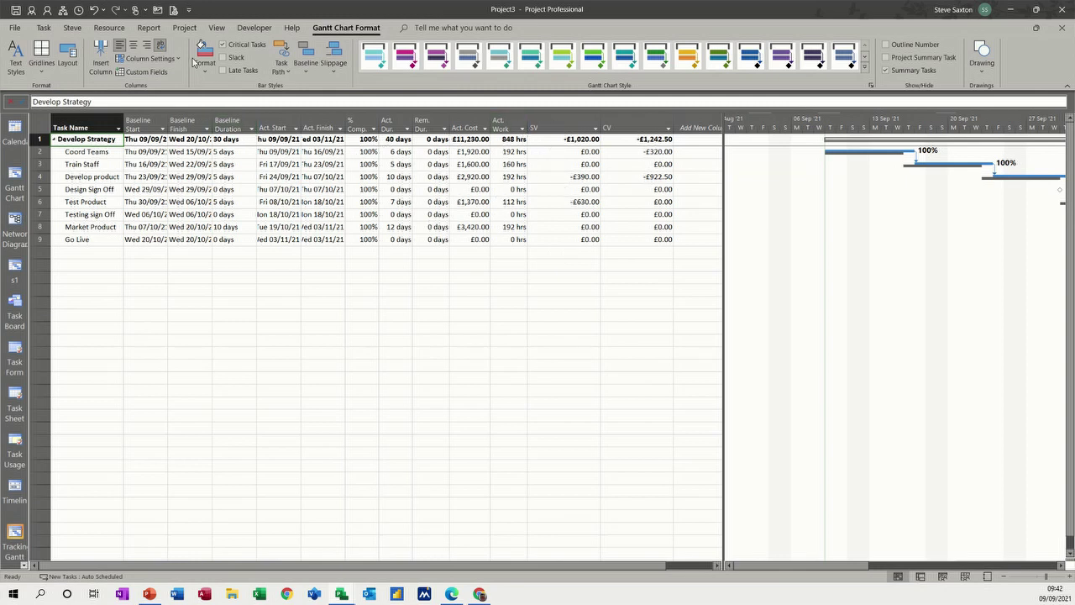
Apply the Earned Value table via More Tables, showing PV £5,130, EV £4,110 and AC £5,952.50.
left_click(215, 26)
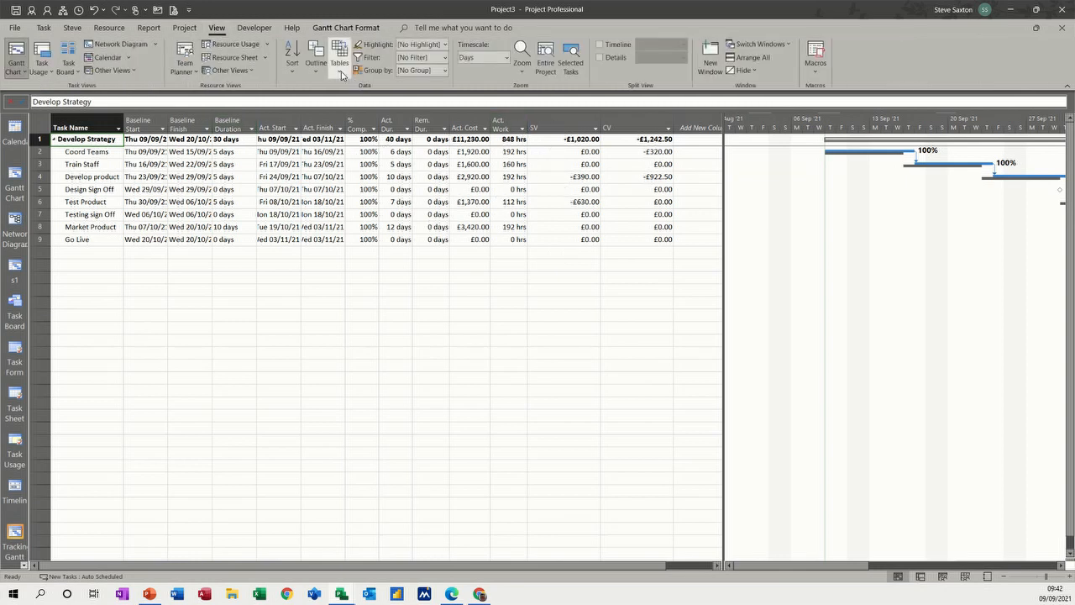
left_click(339, 57)
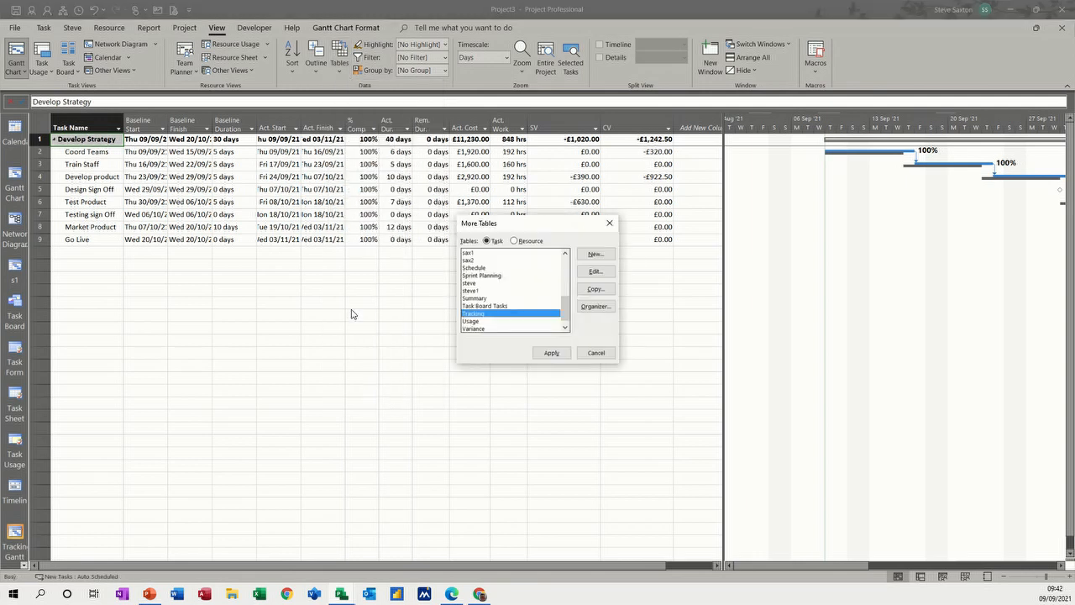
scroll("up", 3)
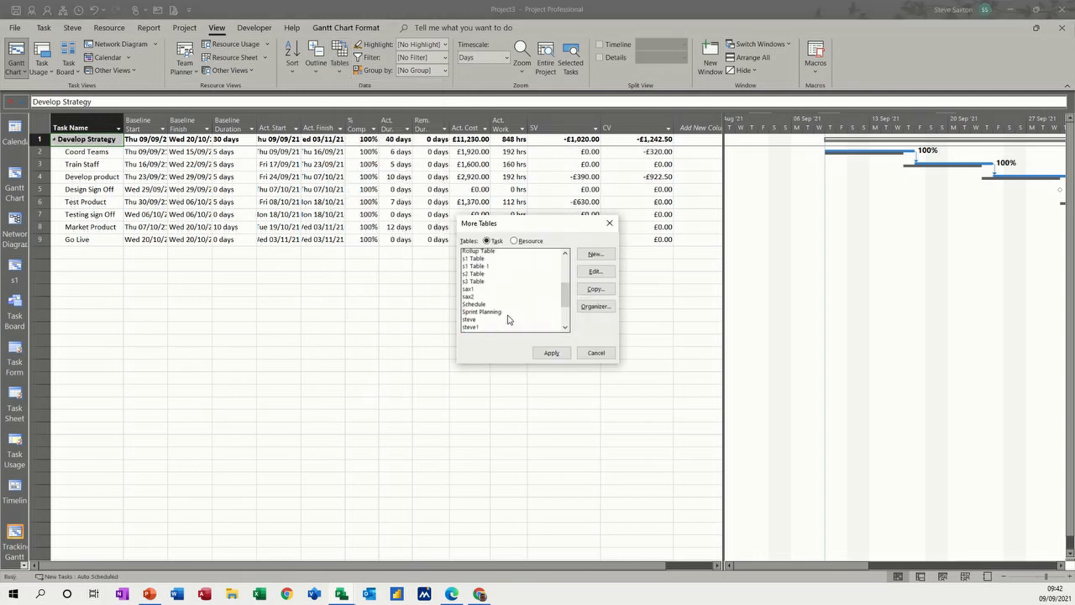
scroll("up", 3)
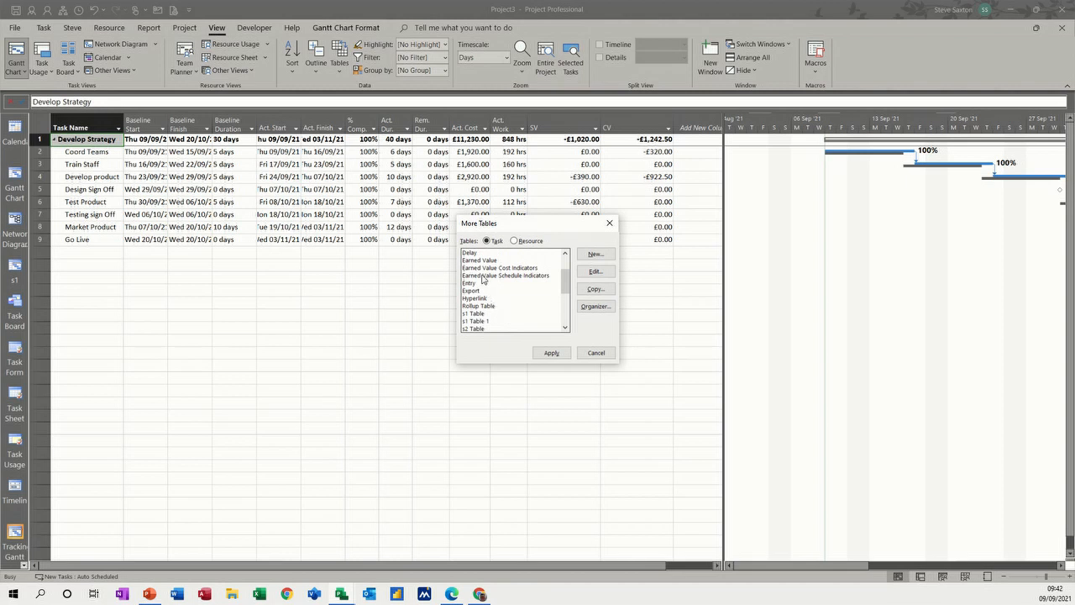
left_click(481, 258)
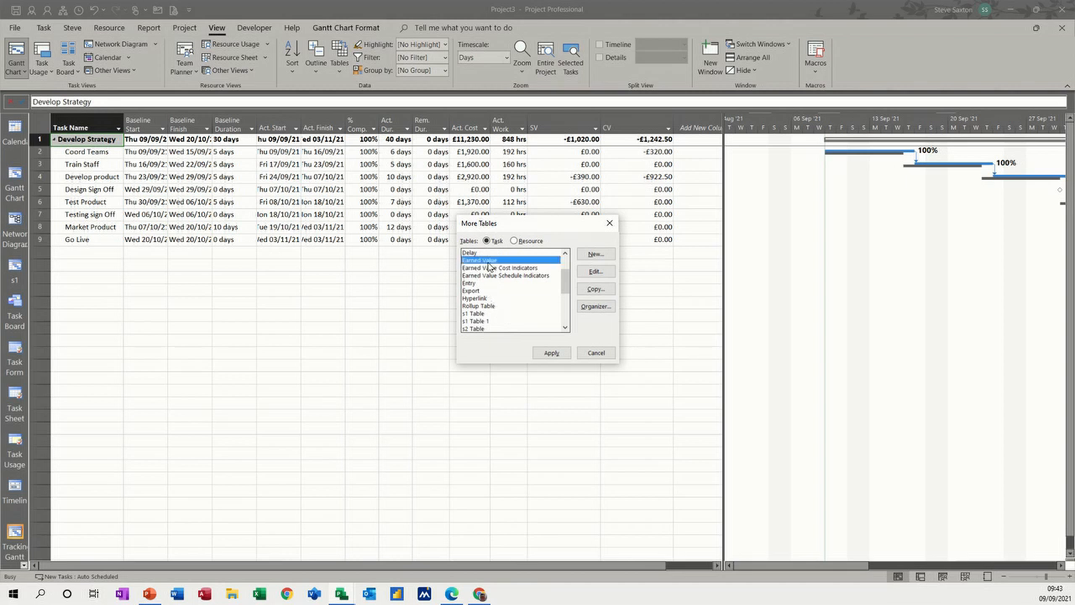
left_click(551, 352)
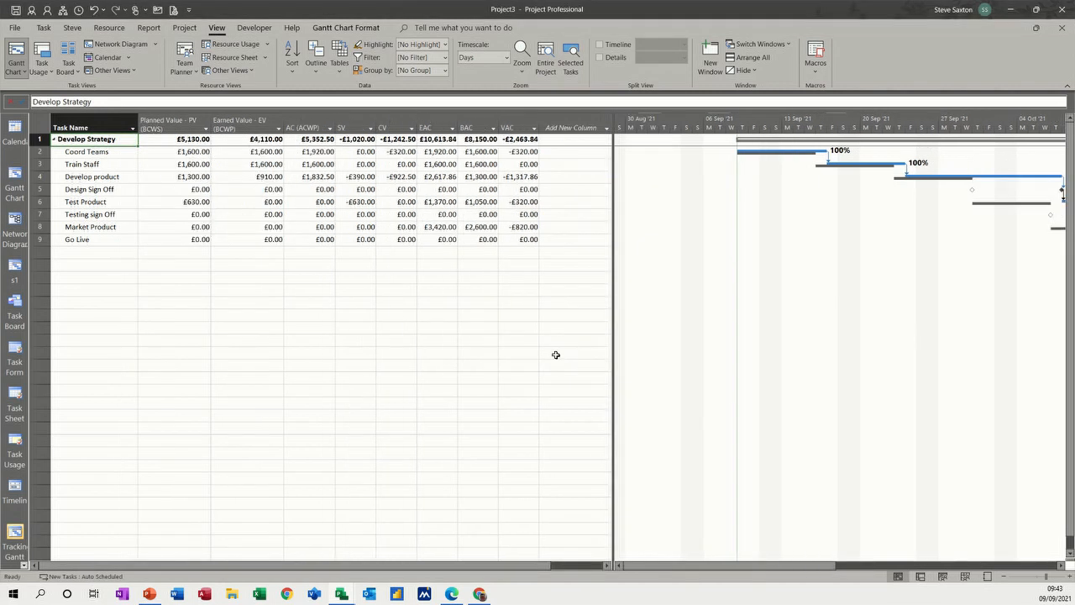
left_click(353, 127)
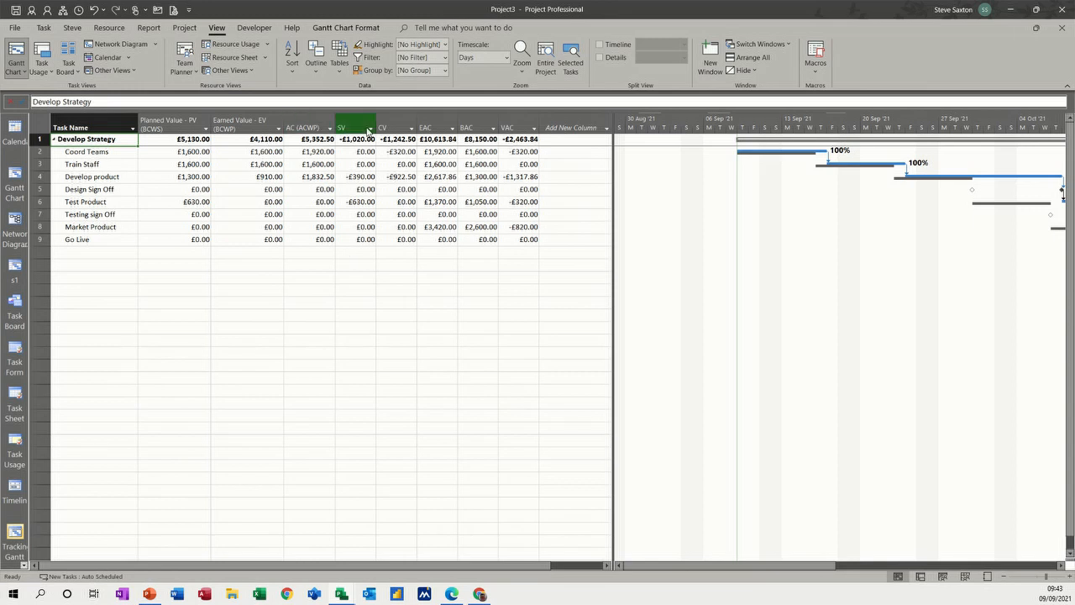
left_click(395, 127)
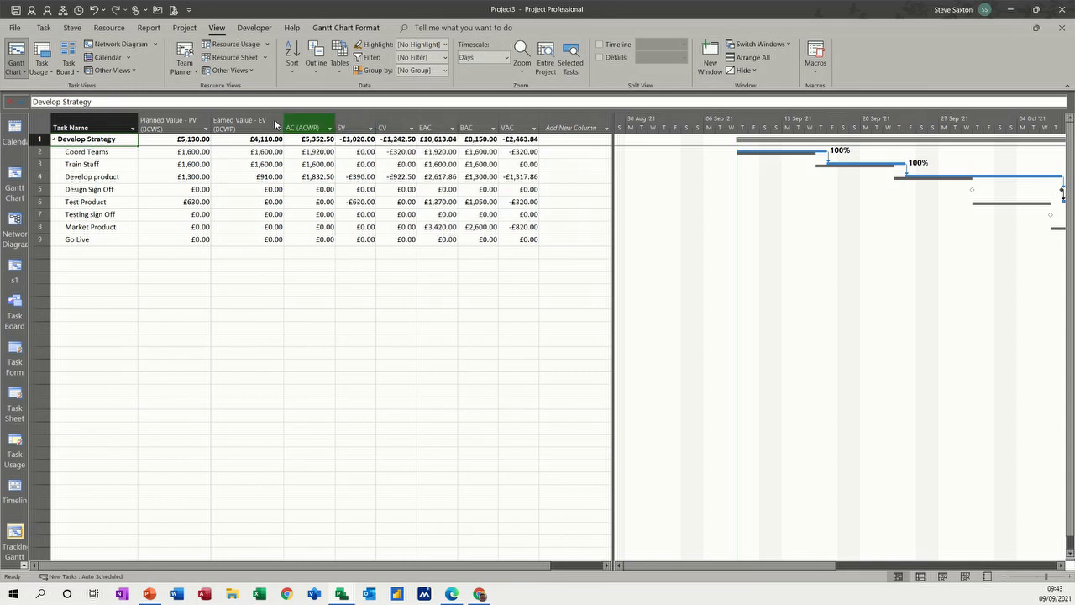
Apply the Earned Value Cost Indicators table from More Tables.
left_click(339, 50)
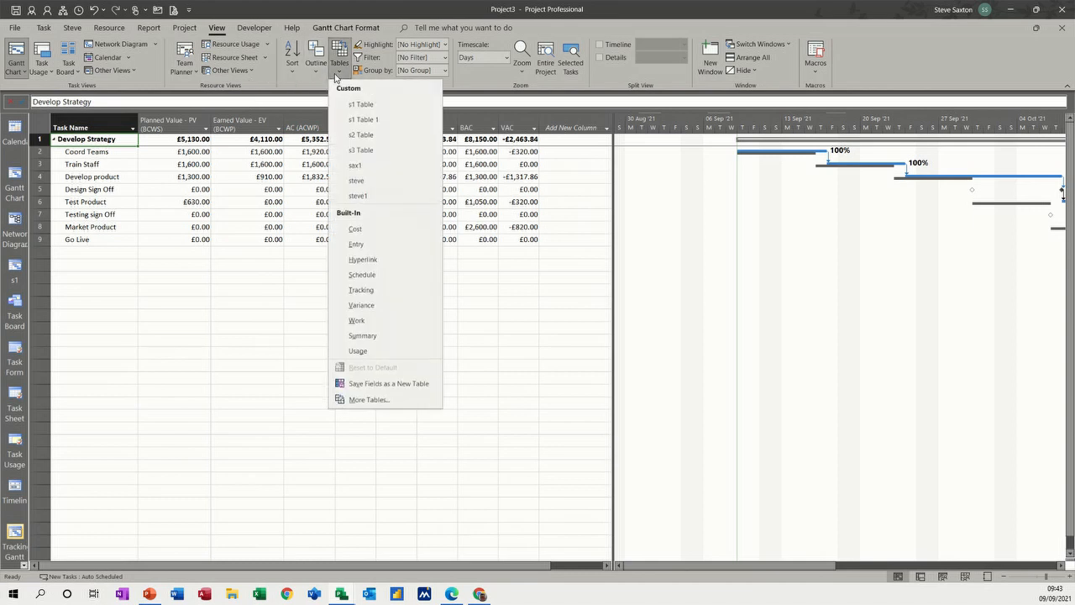
left_click(369, 400)
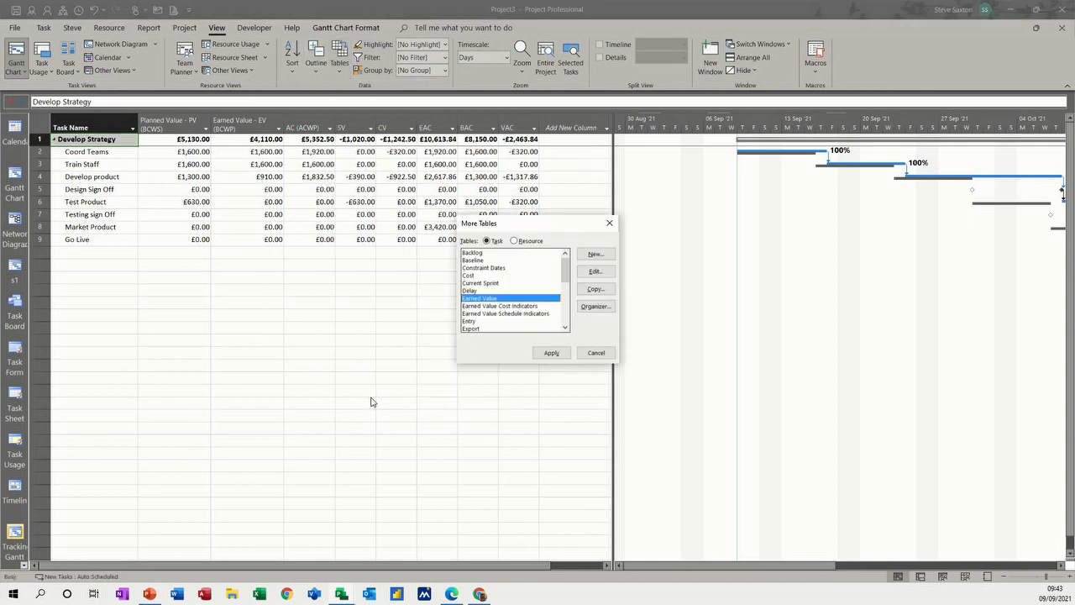
left_click(499, 306)
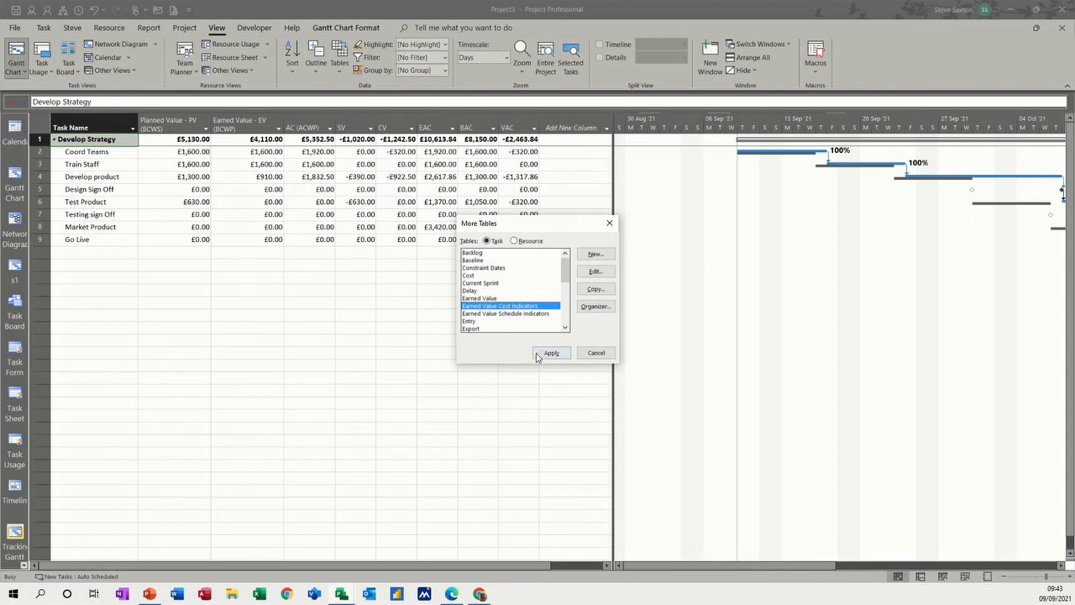
left_click(550, 353)
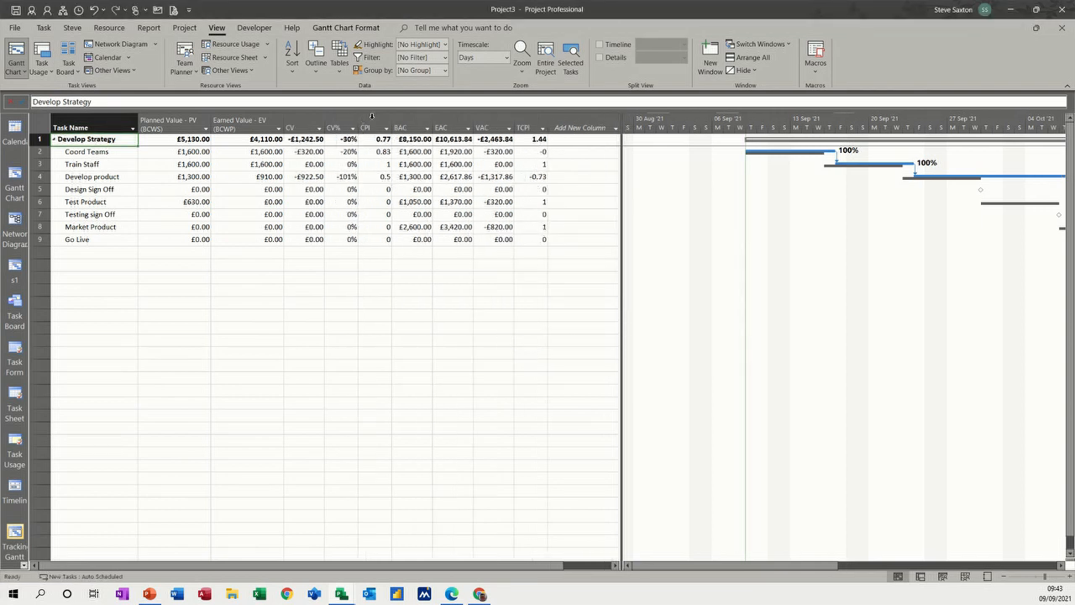
Apply the Earned Value Schedule Indicators table, showing SV −£1,020, −20% and SPI 0.8.
left_click(339, 62)
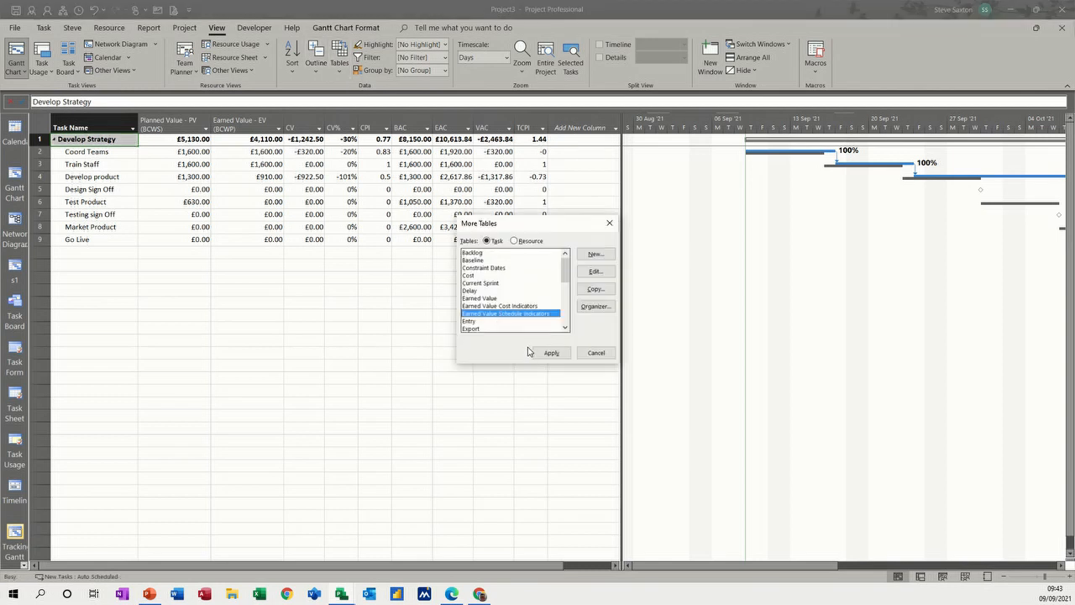
left_click(551, 353)
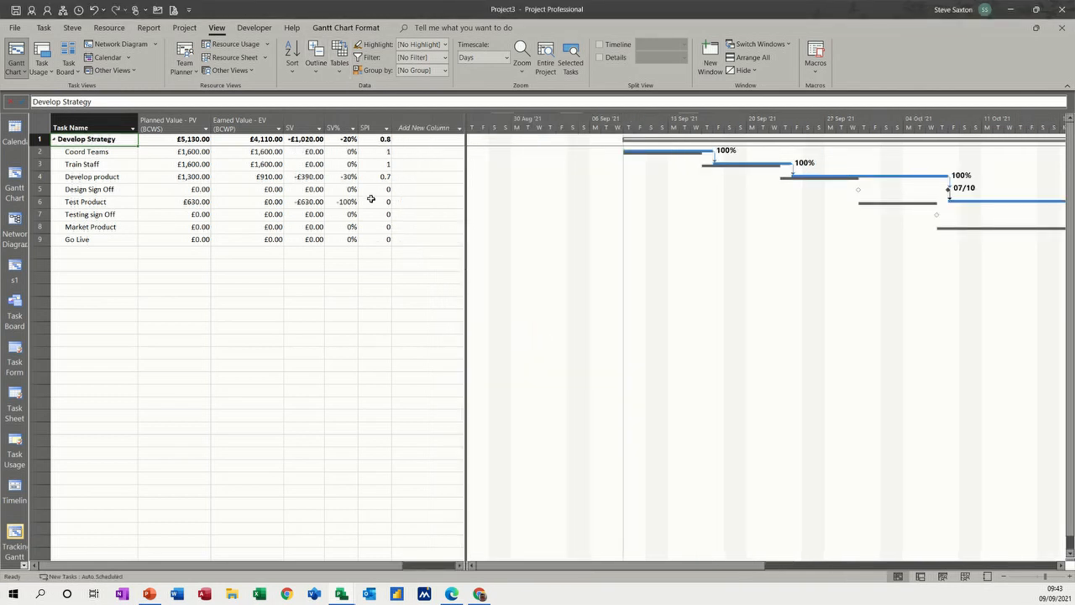
mouse_move(369, 128)
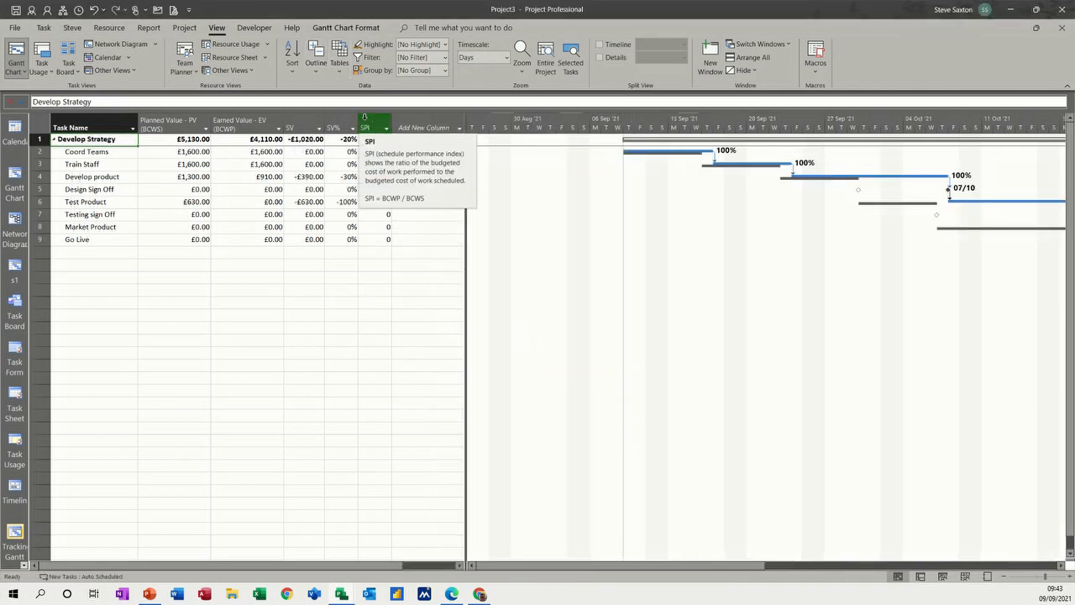